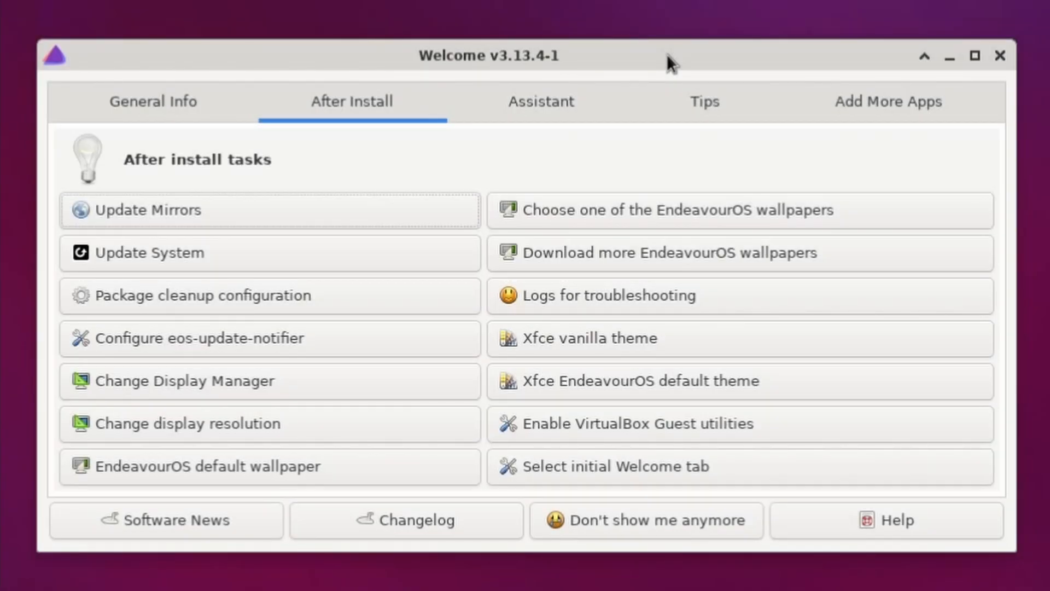
mouse_move(577, 64)
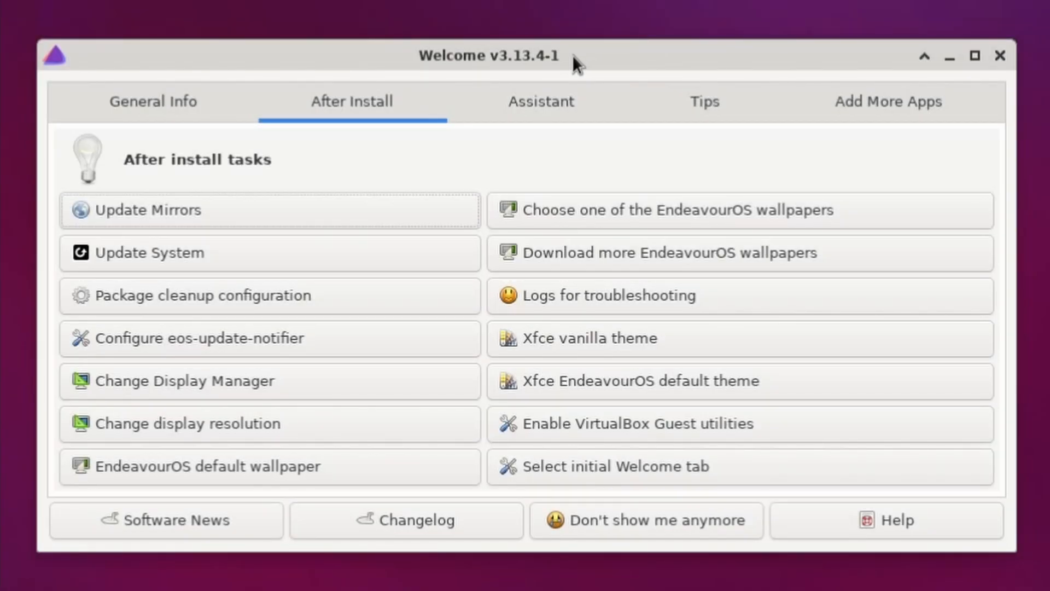
mouse_move(452, 152)
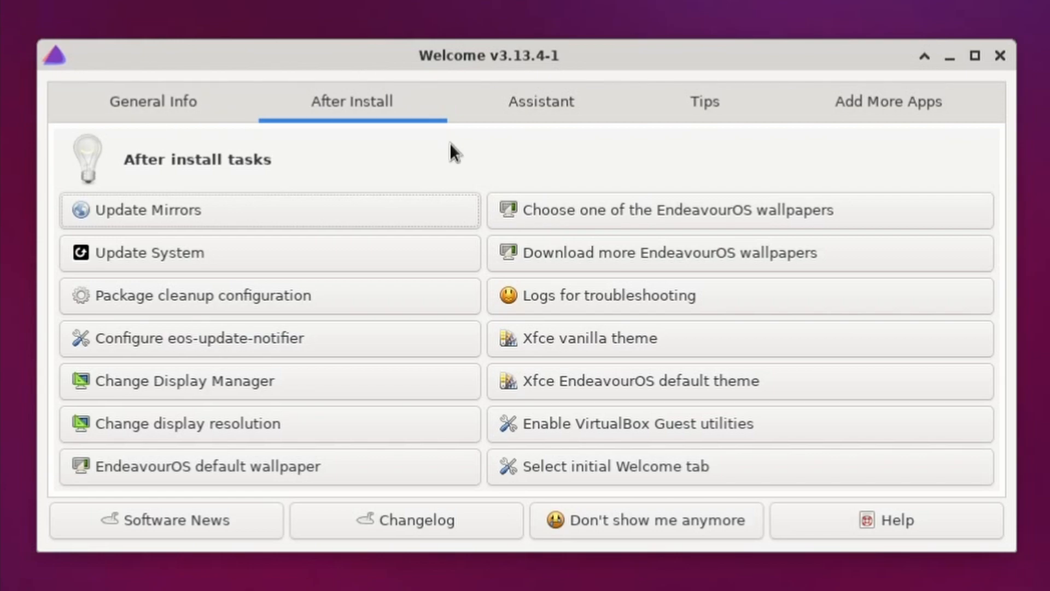
mouse_move(409, 171)
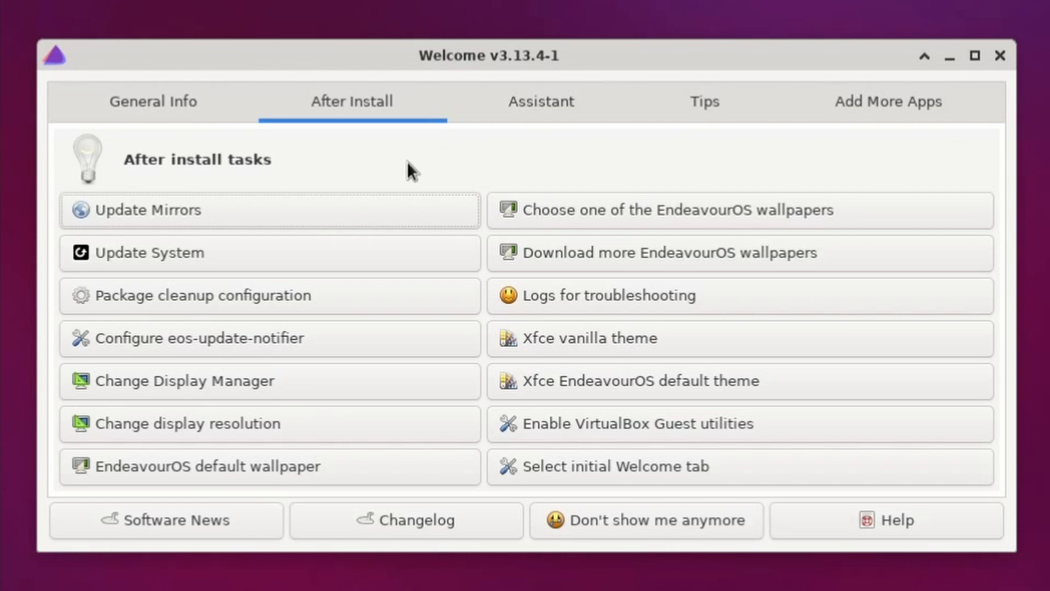
mouse_move(306, 179)
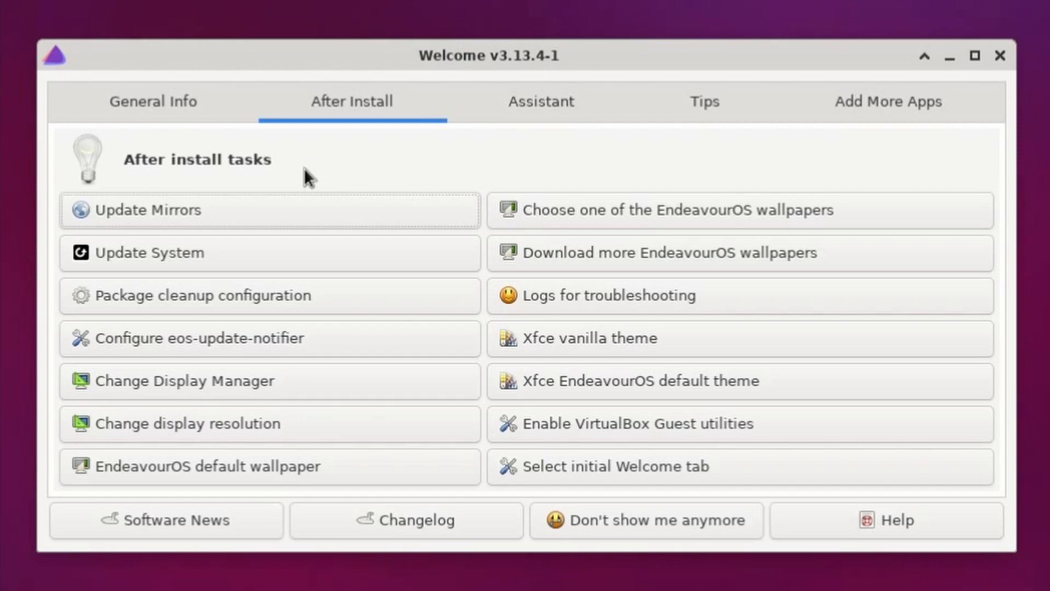
Step: Show the General Info page with website, forum, wiki, news, donate and about links
left_click(153, 100)
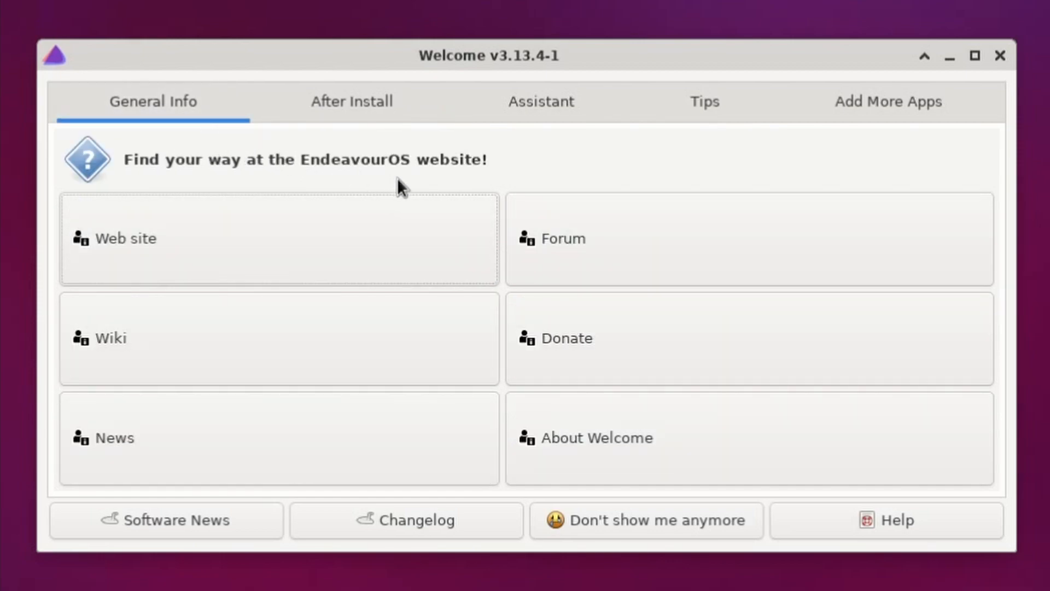
mouse_move(385, 183)
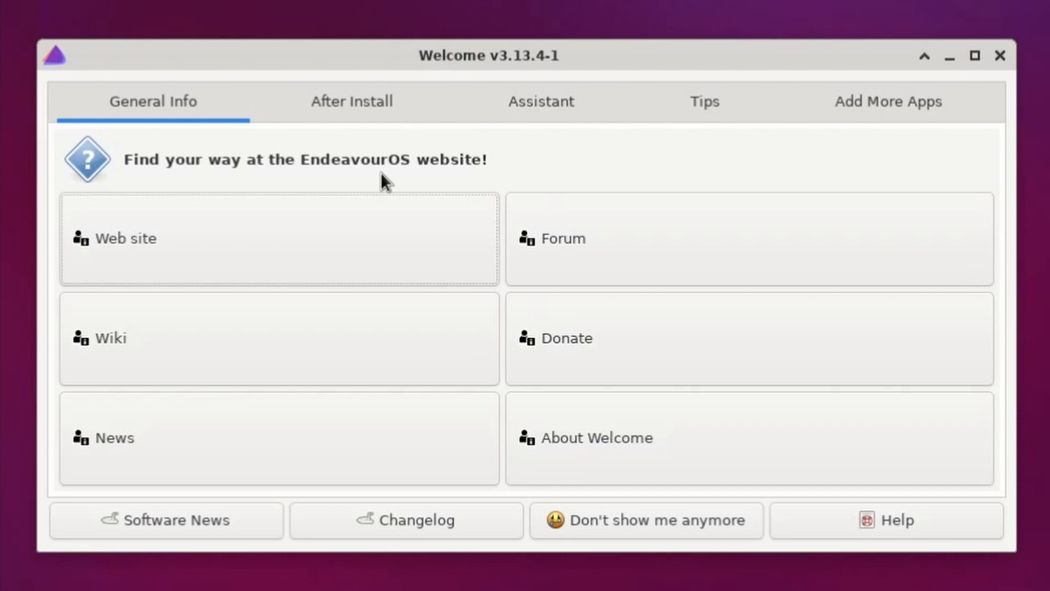
Step: Return to the After Install page listing mirror update, system update and theme tasks
left_click(351, 100)
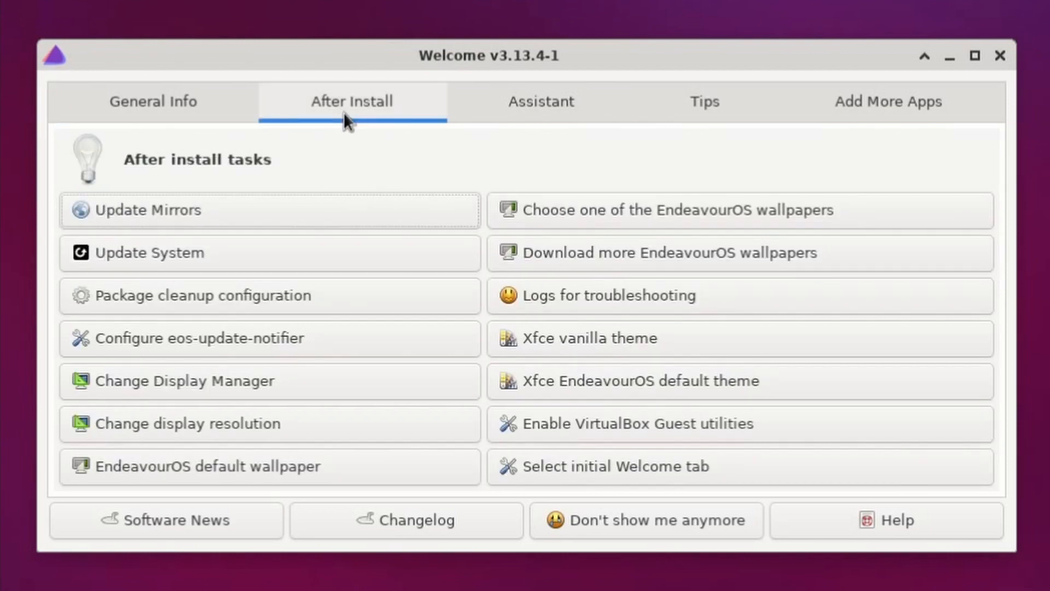
mouse_move(425, 142)
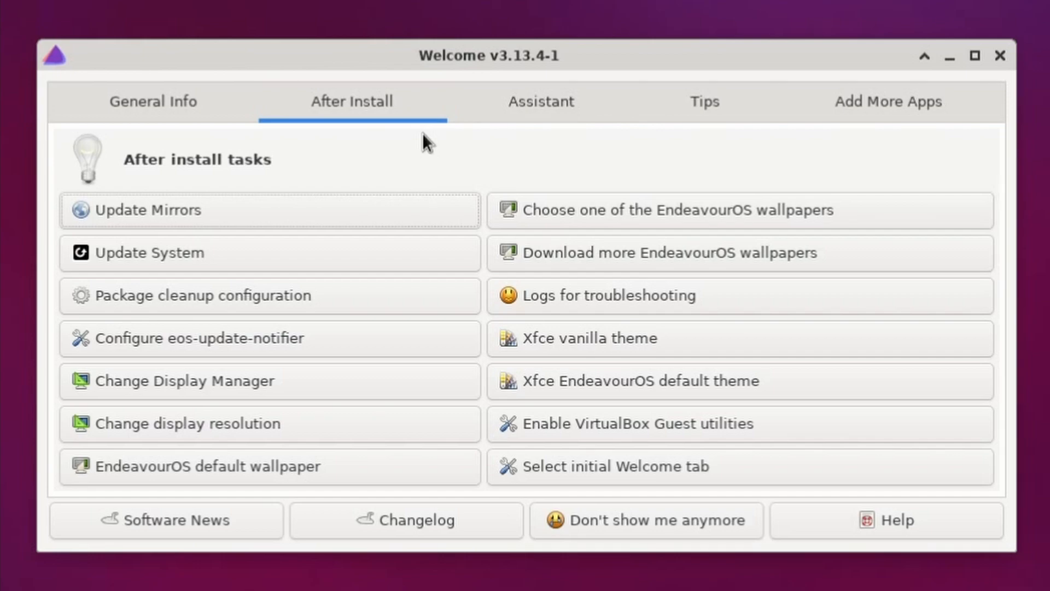
mouse_move(440, 161)
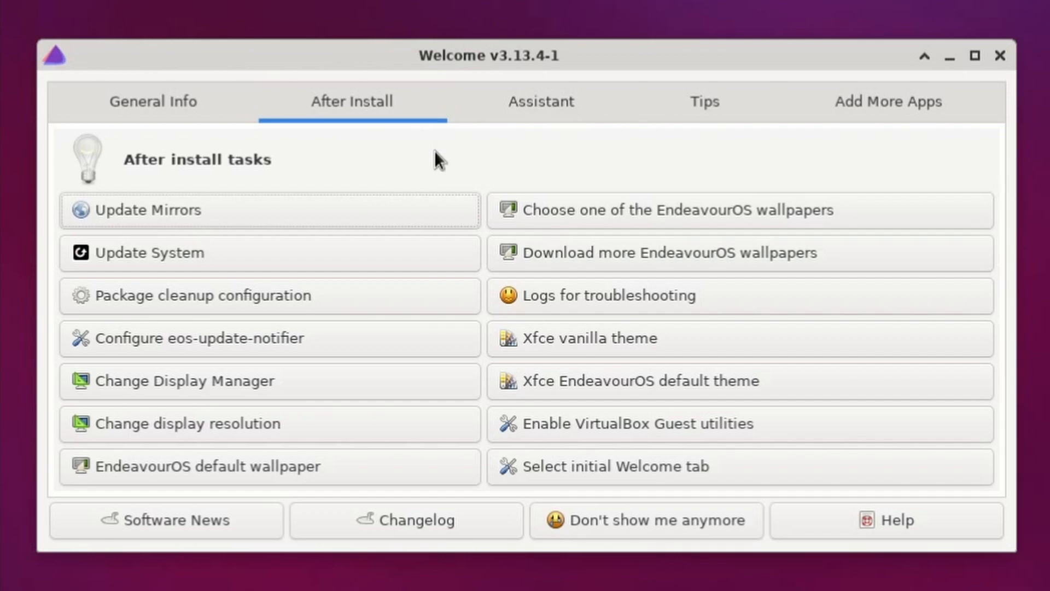
mouse_move(338, 422)
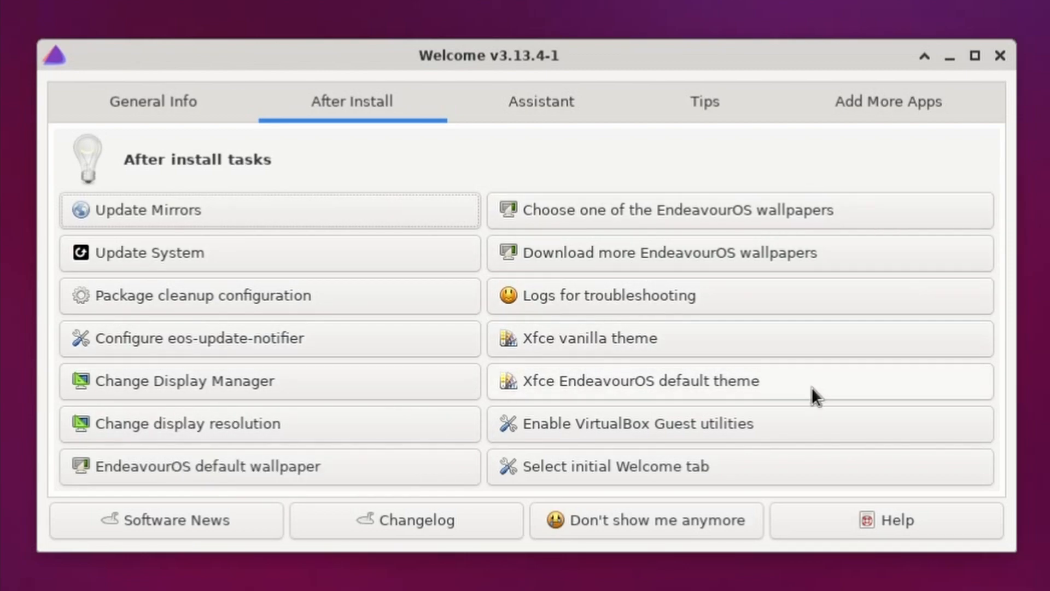
mouse_move(786, 165)
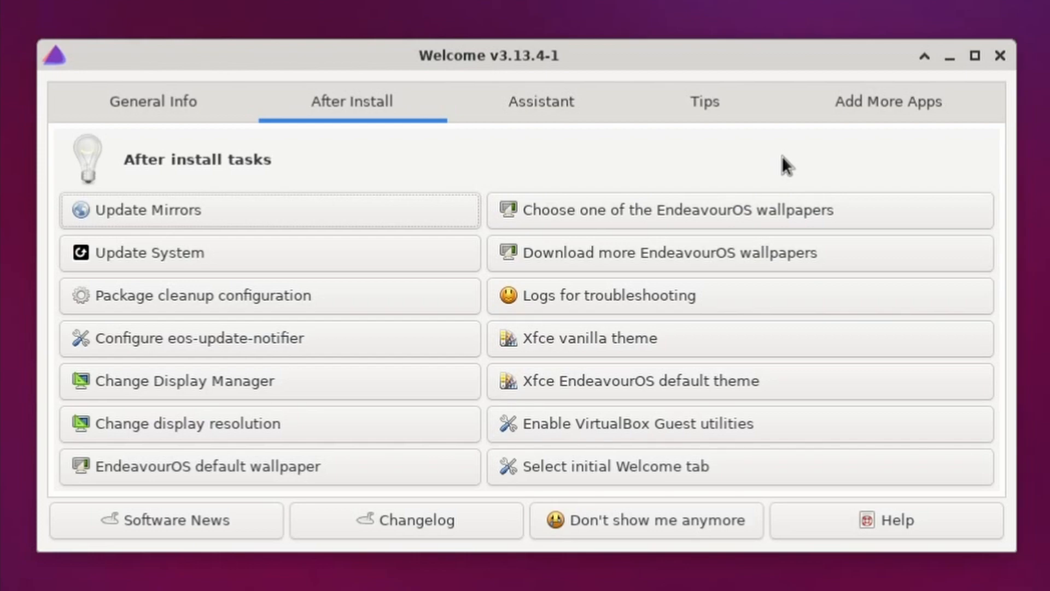
mouse_move(569, 398)
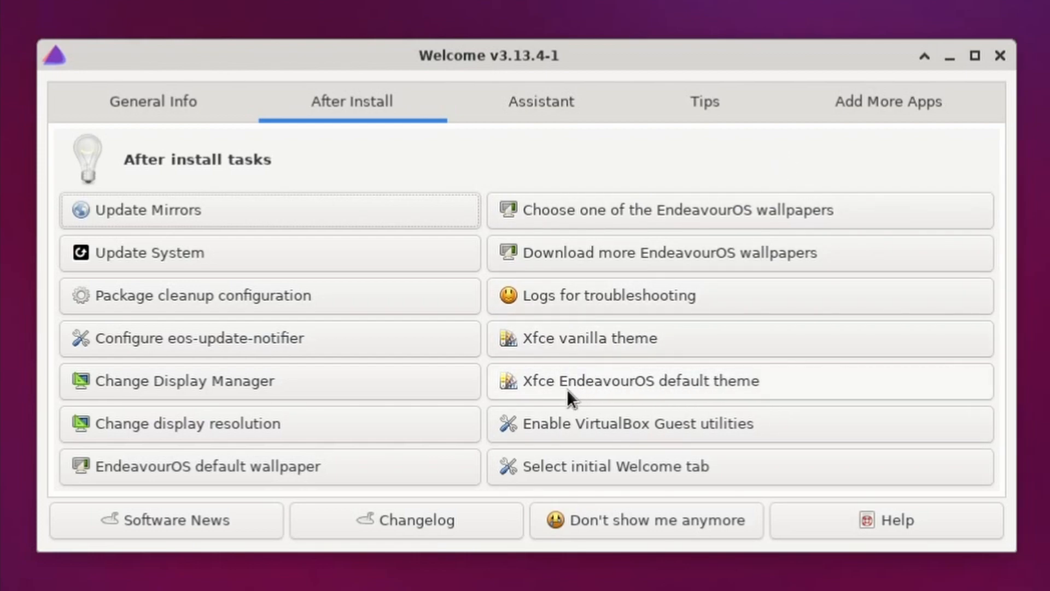
mouse_move(773, 398)
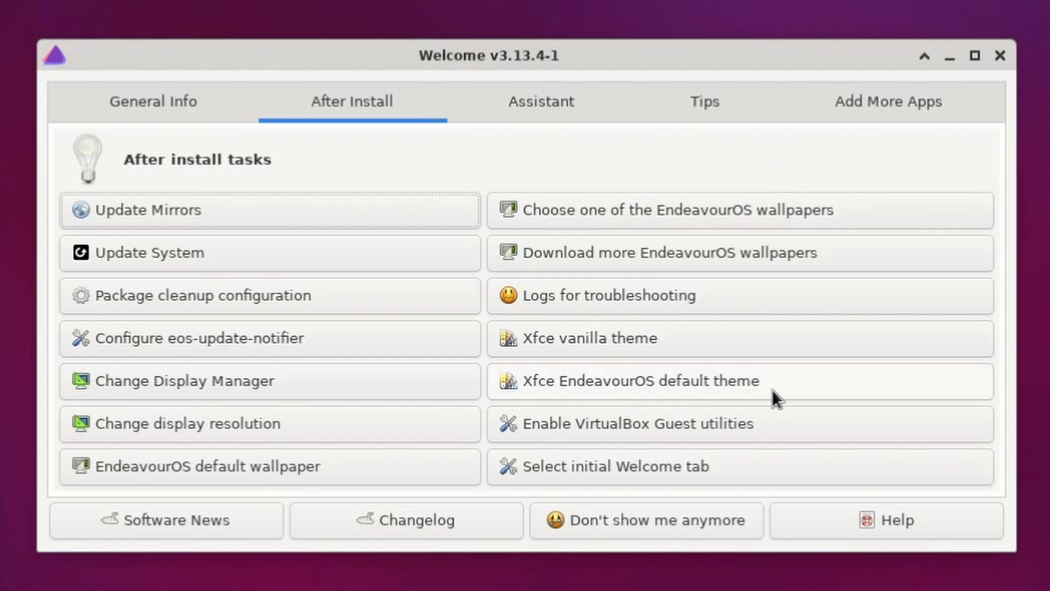
mouse_move(659, 338)
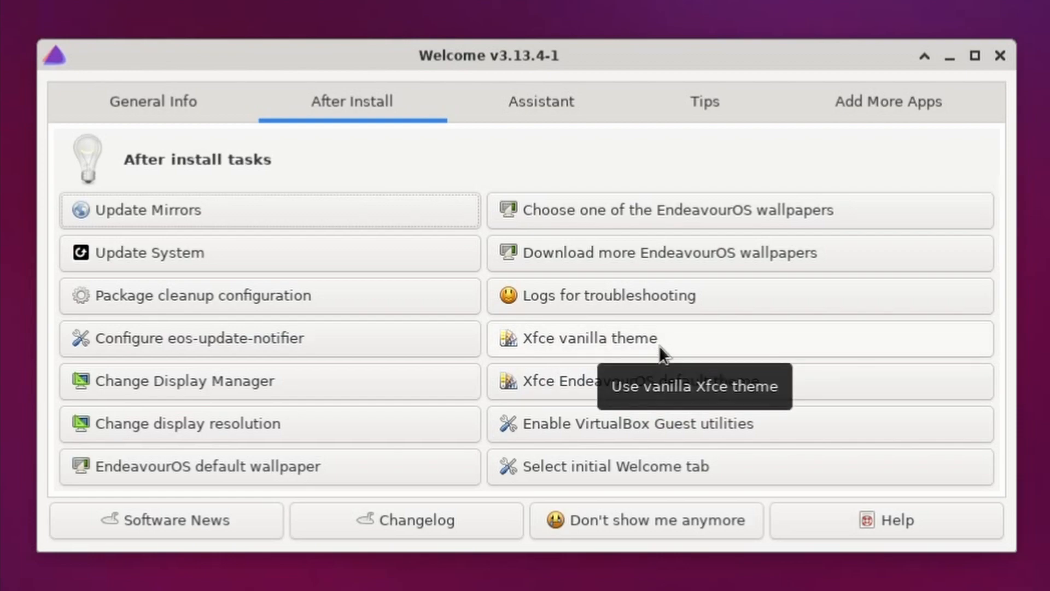
mouse_move(633, 171)
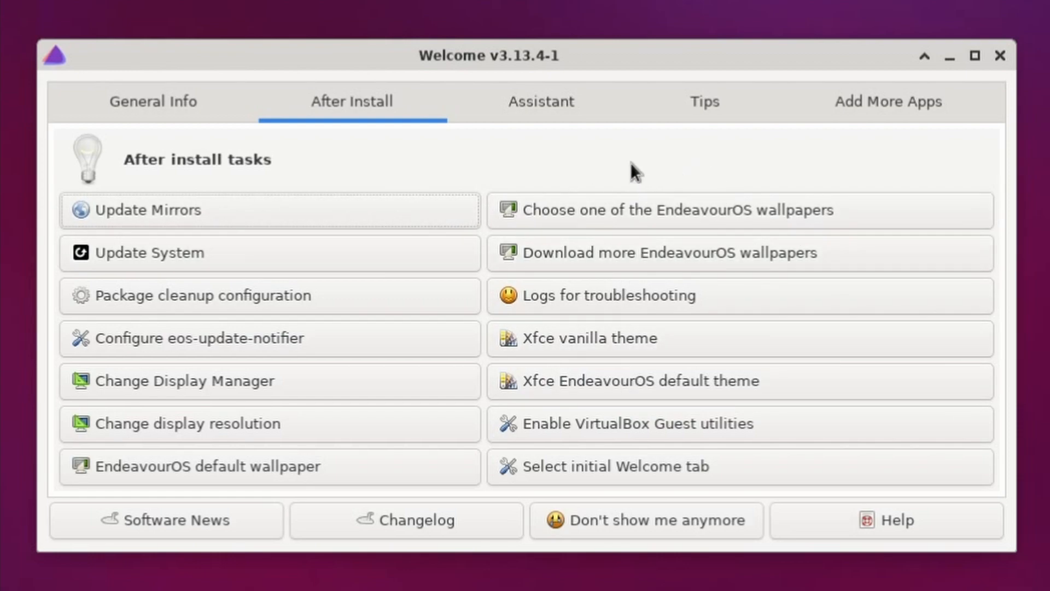
mouse_move(586, 155)
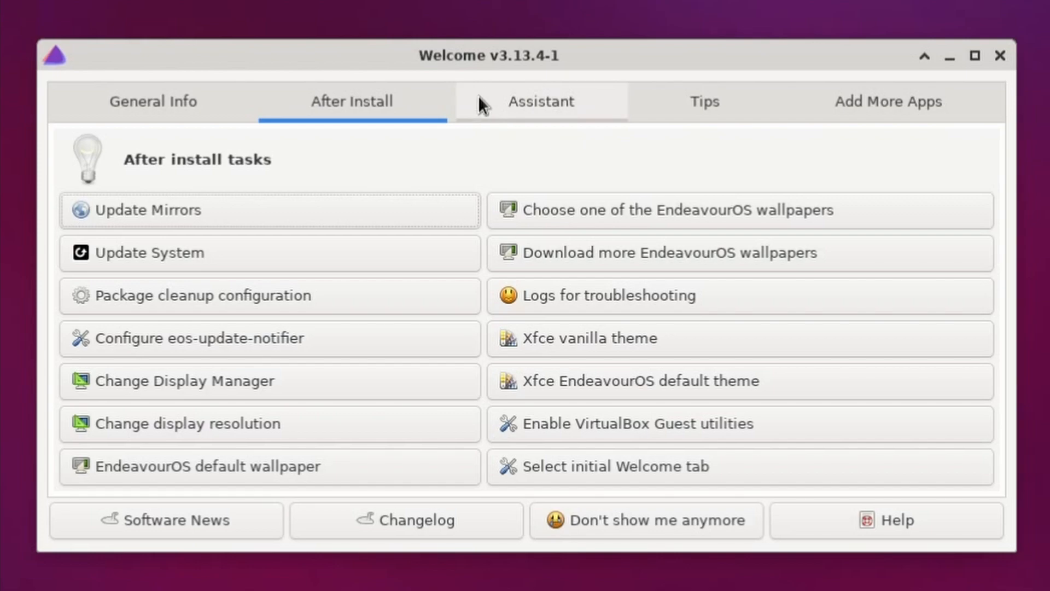
Step: View the Assistant daily-task tools, then the Useful tips page on packages, AUR, hardware and Bluetooth
left_click(541, 101)
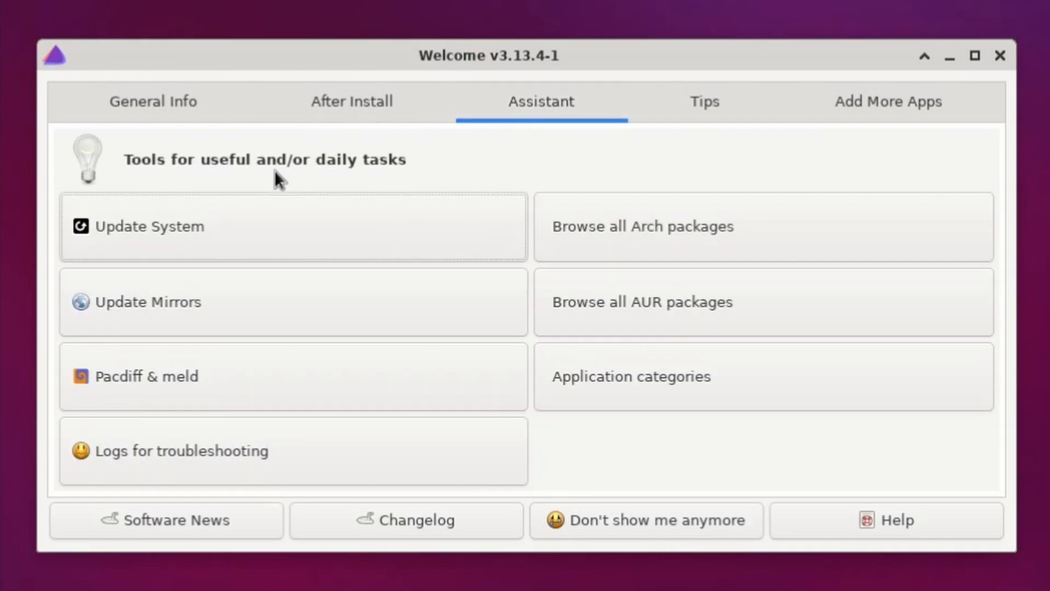
mouse_move(649, 271)
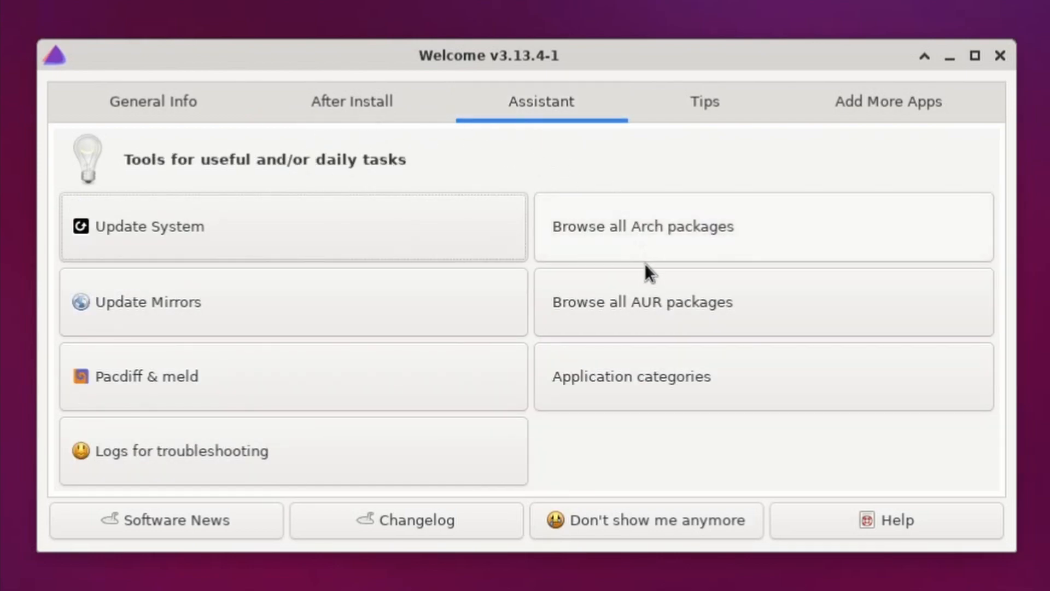
mouse_move(750, 308)
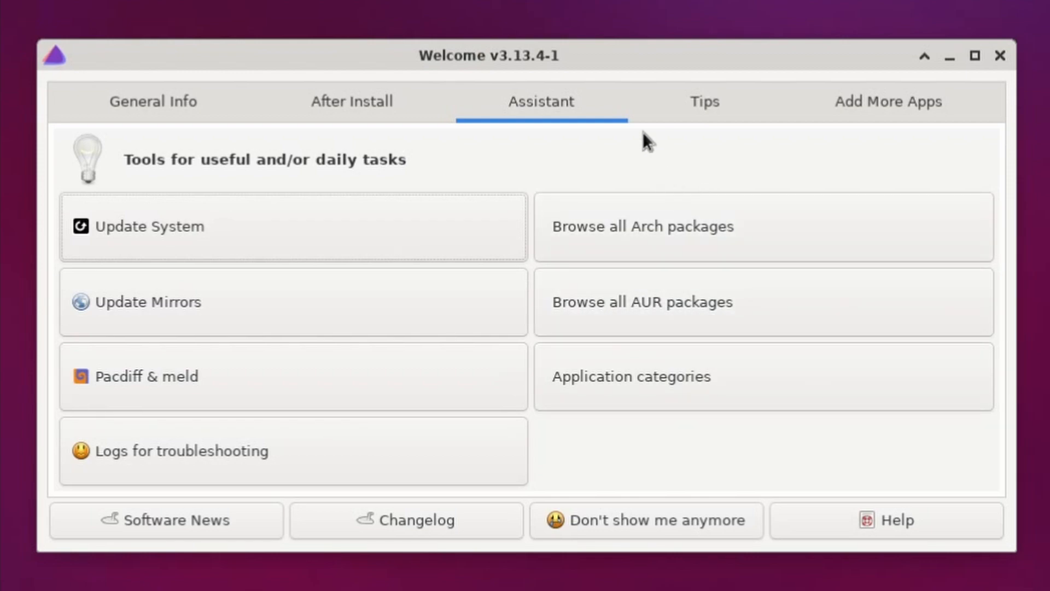
left_click(703, 101)
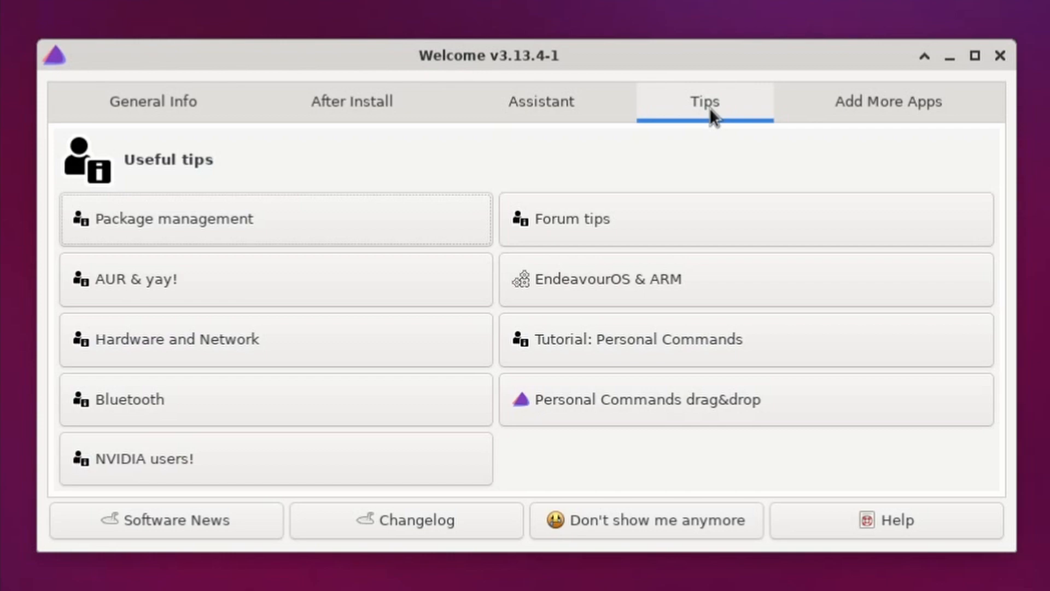
mouse_move(691, 134)
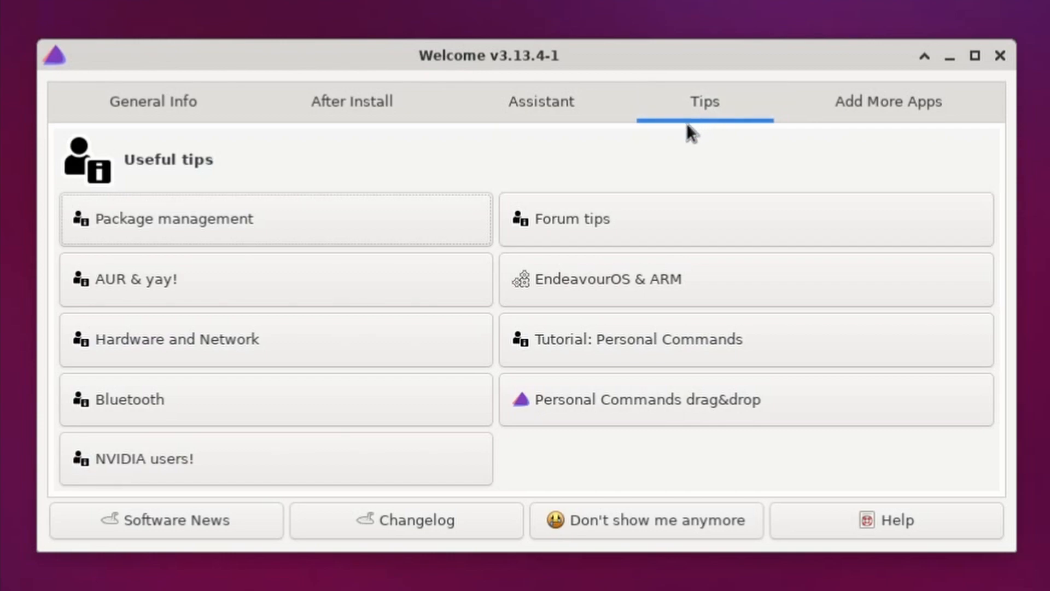
mouse_move(276, 287)
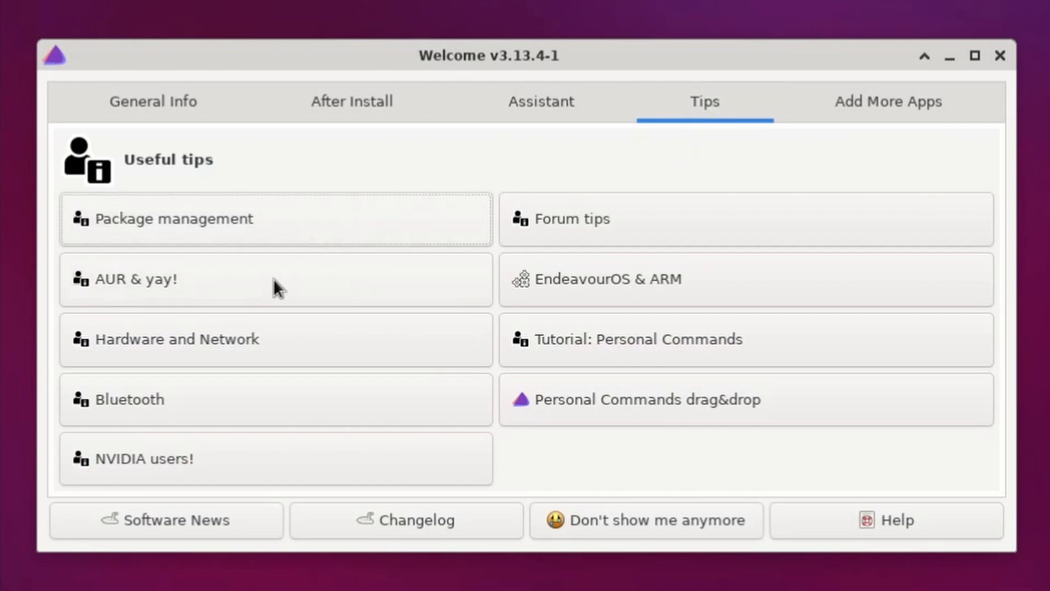
mouse_move(604, 470)
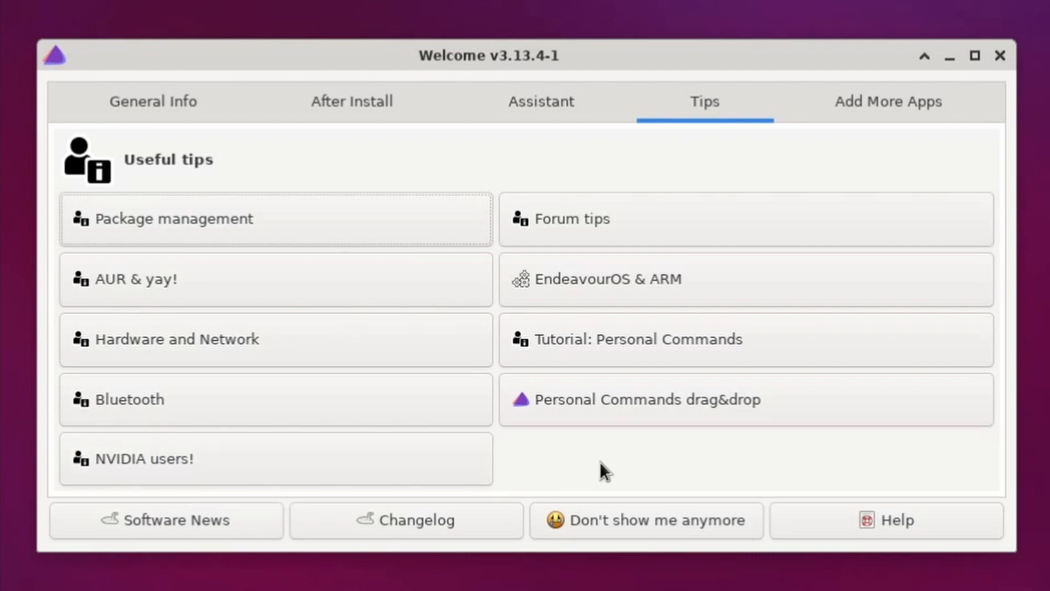
mouse_move(878, 182)
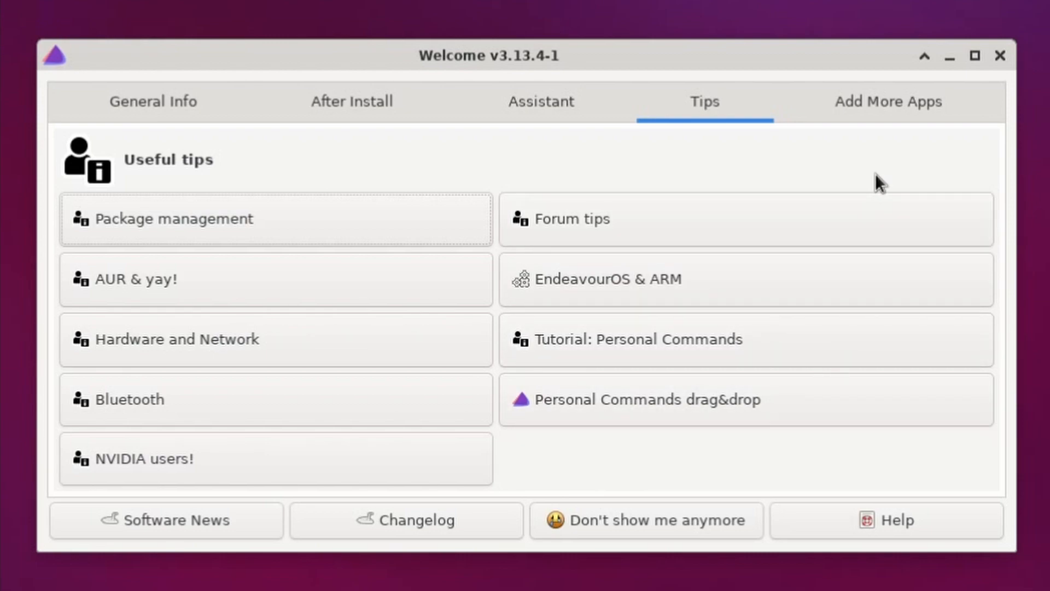
mouse_move(904, 159)
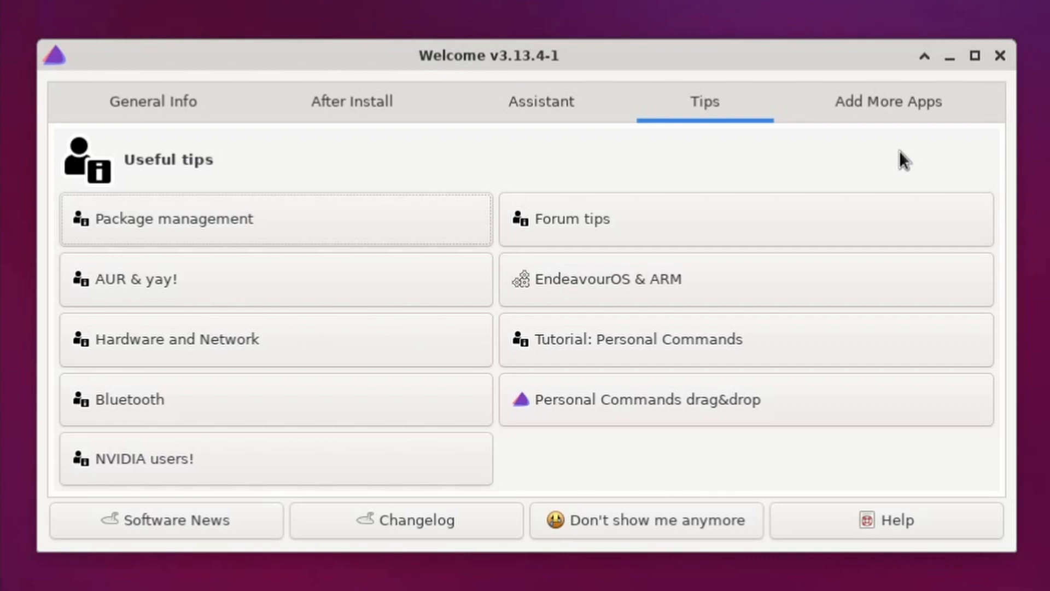
Step: View Add More Apps (LibreOffice, Chromium, Firewall), then switch back to Useful tips
left_click(887, 101)
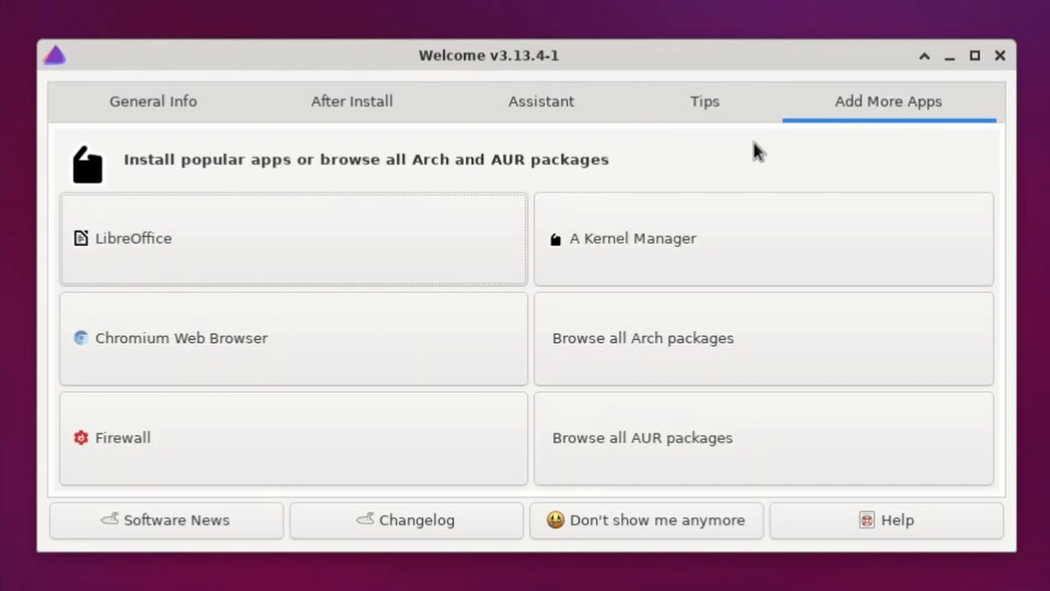
mouse_move(653, 158)
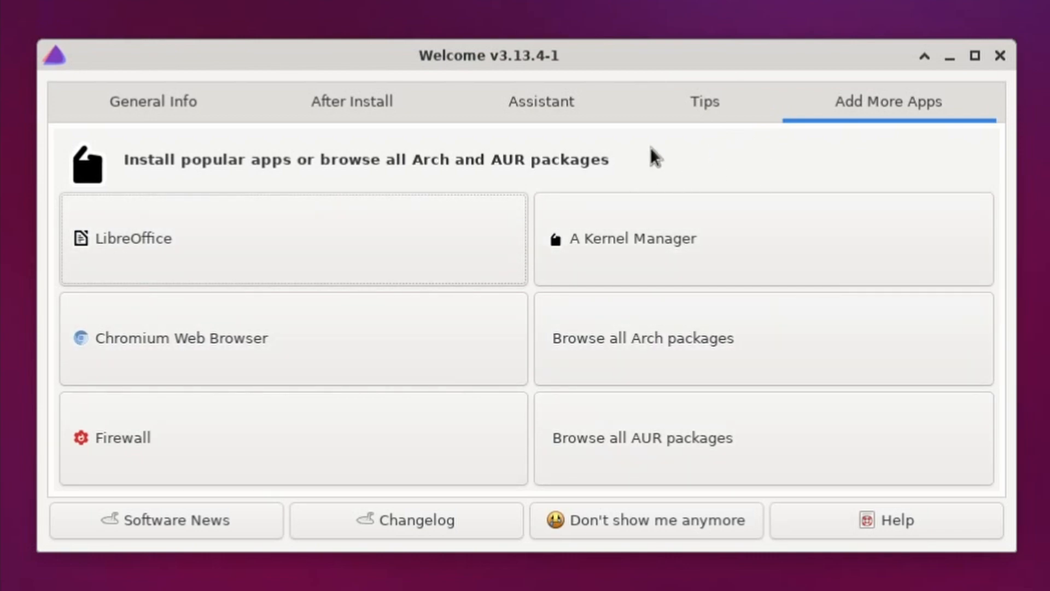
mouse_move(571, 146)
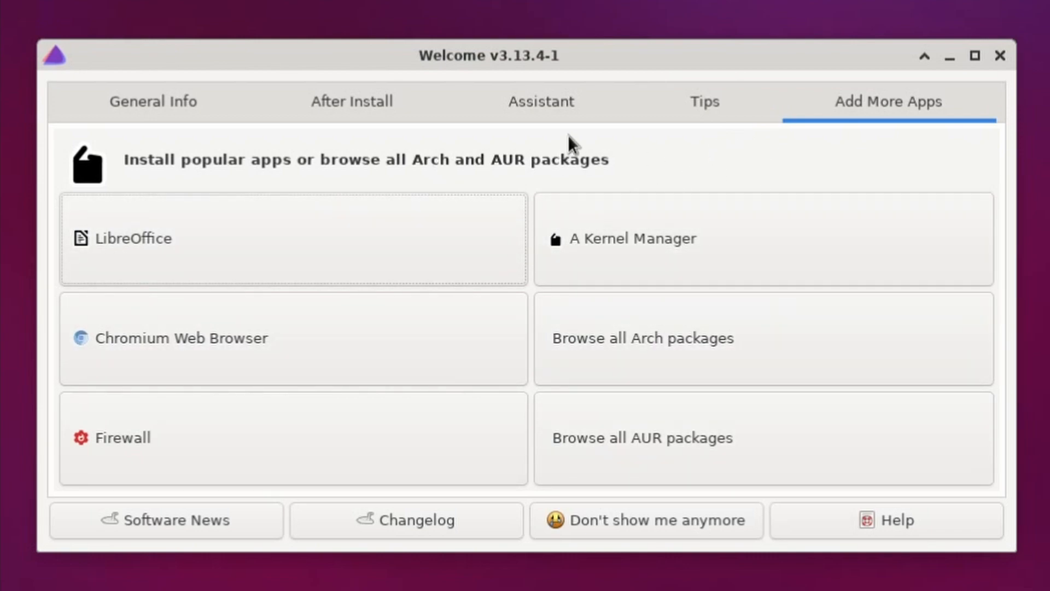
mouse_move(659, 175)
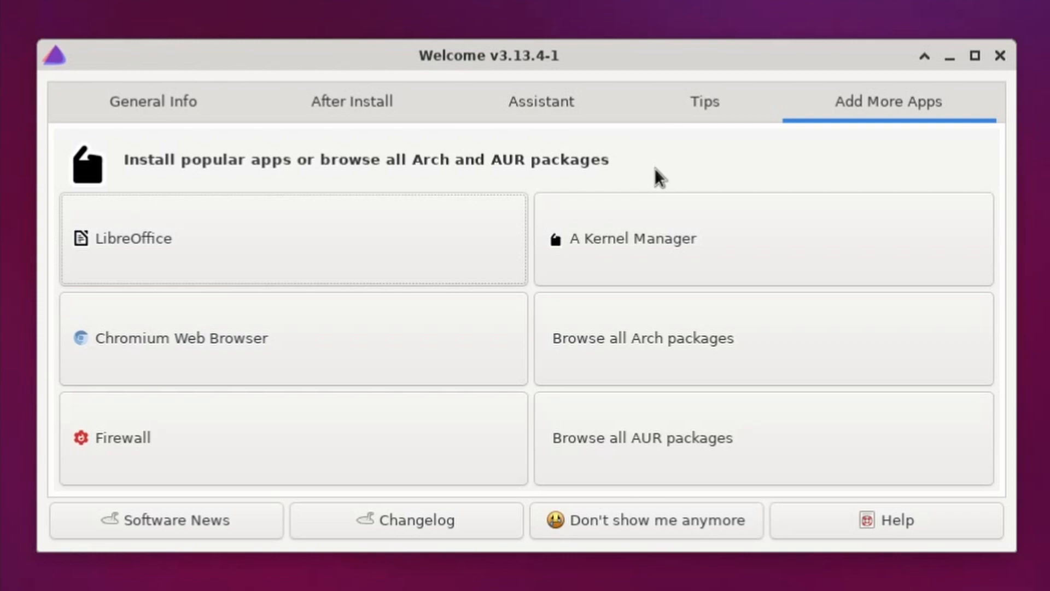
mouse_move(282, 274)
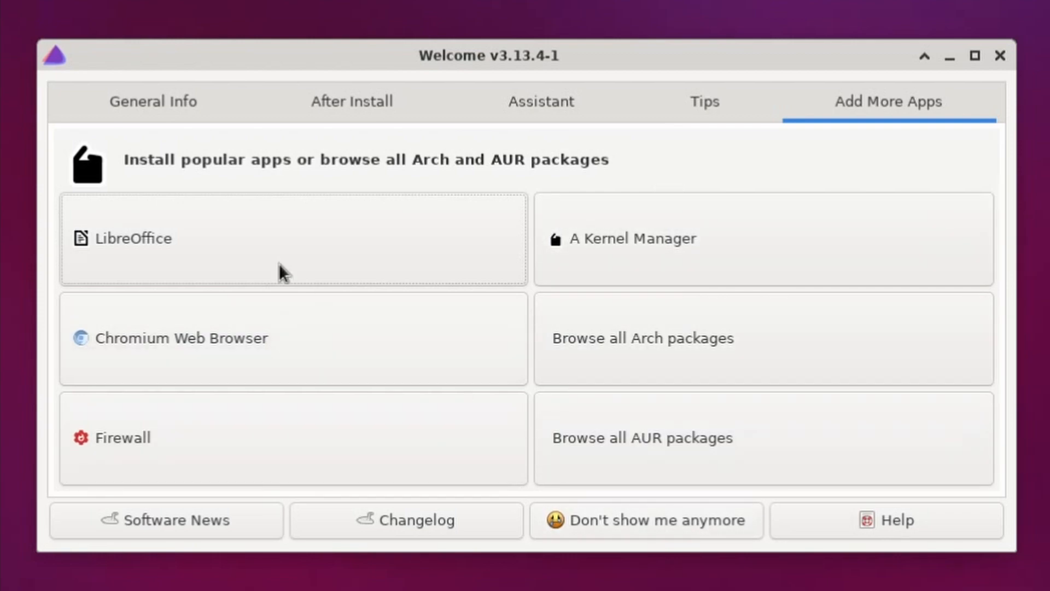
left_click(703, 101)
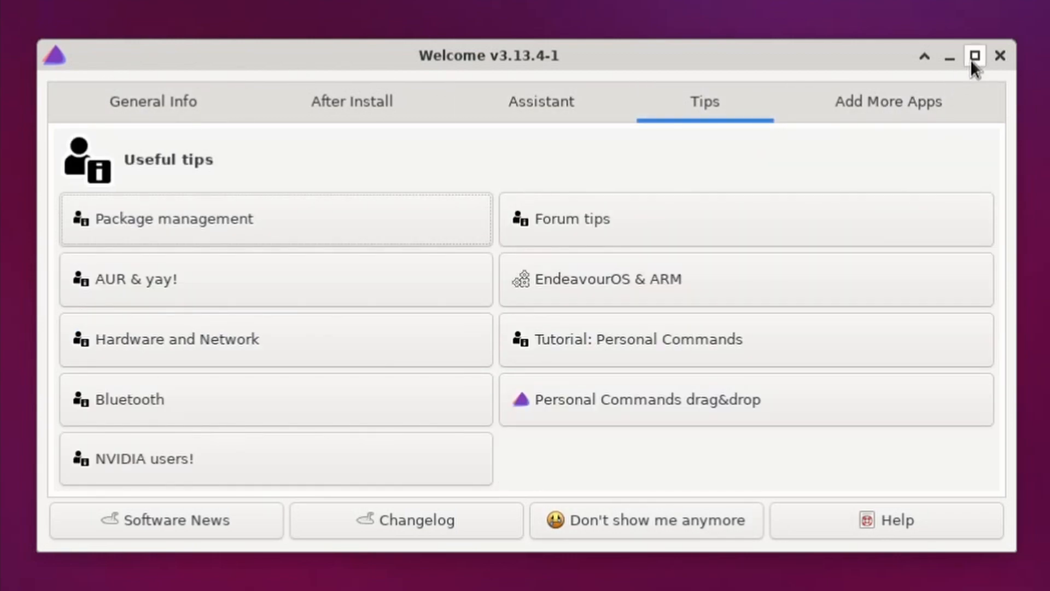
Step: Close the Welcome window, leaving the plain EndeavourOS desktop with its icons
left_click(1000, 56)
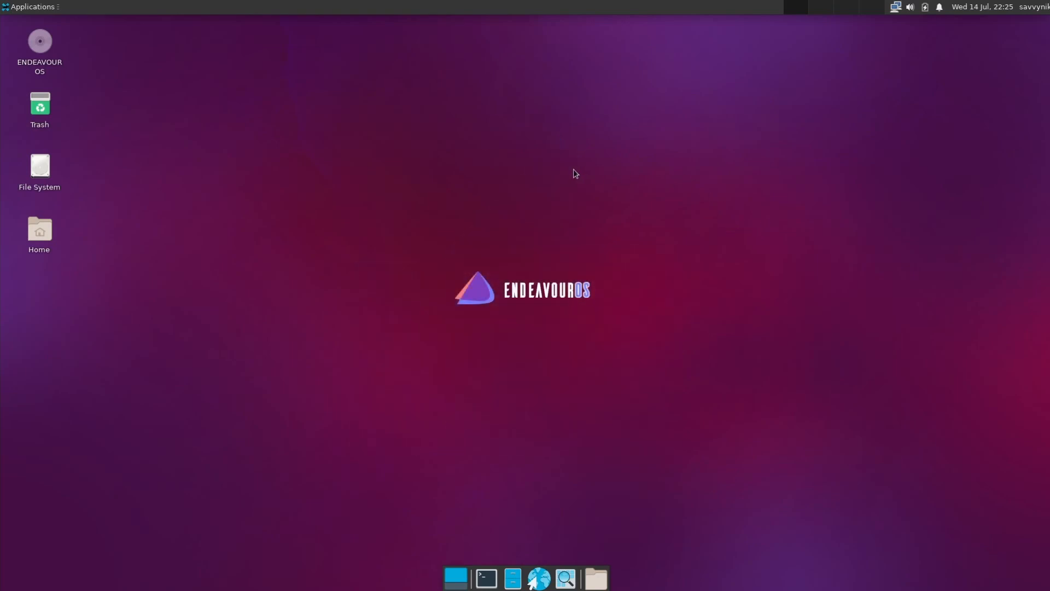
mouse_move(568, 192)
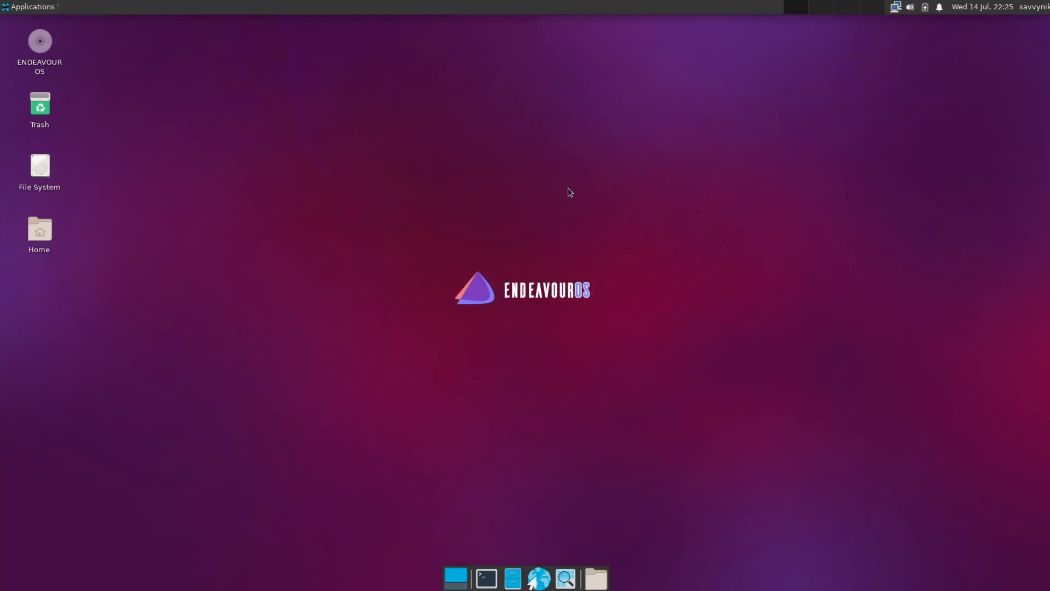
mouse_move(490, 150)
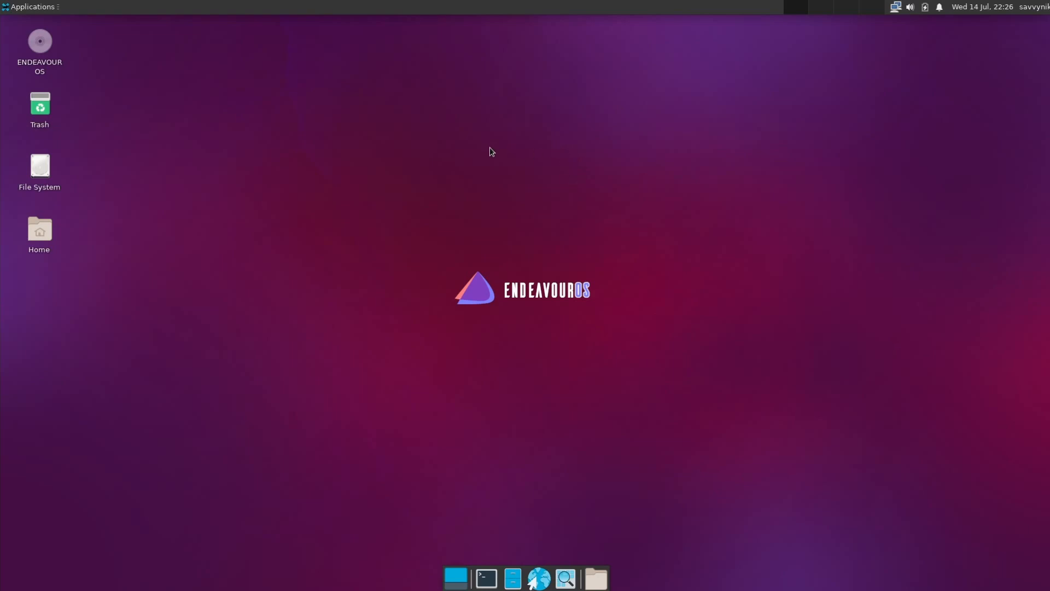
mouse_move(901, 195)
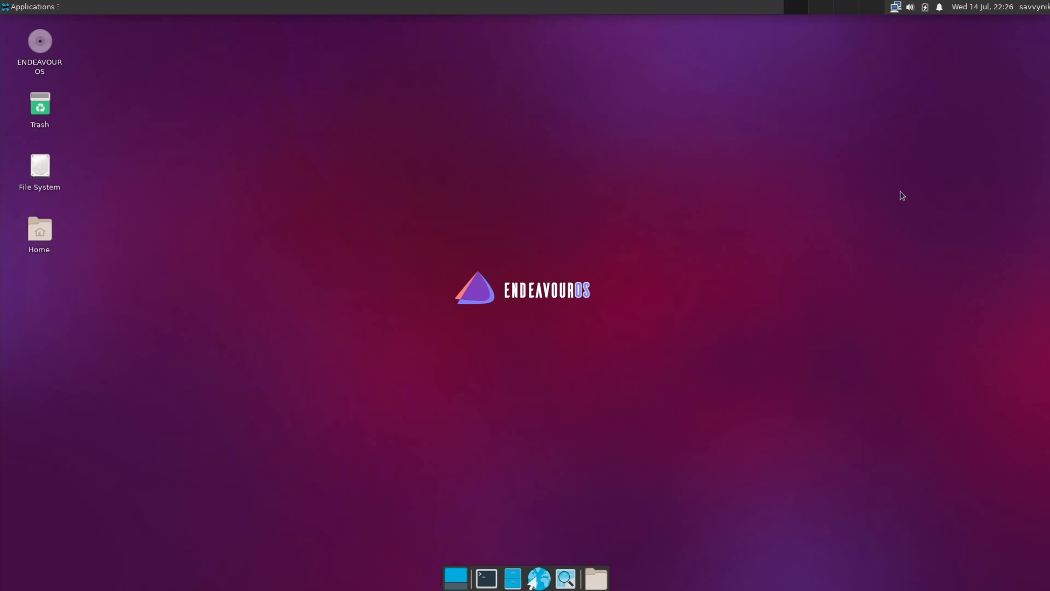
mouse_move(812, 205)
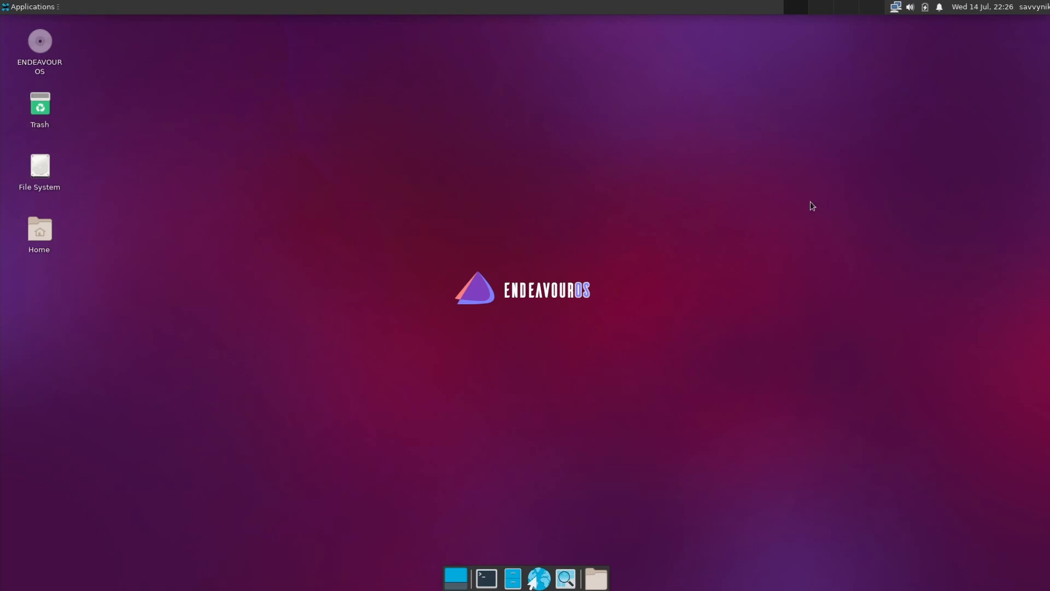
mouse_move(705, 188)
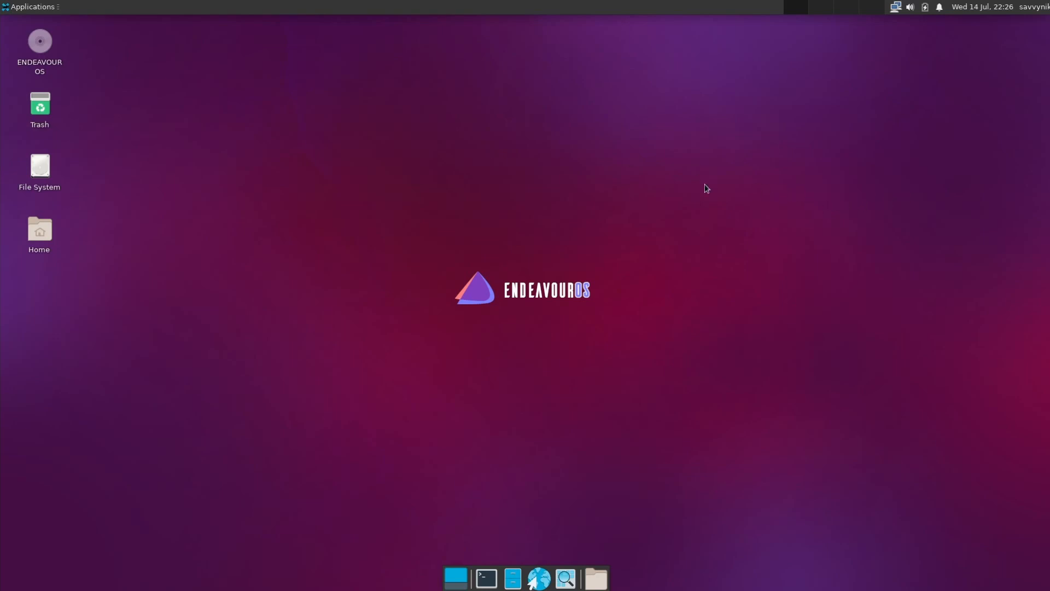
mouse_move(731, 195)
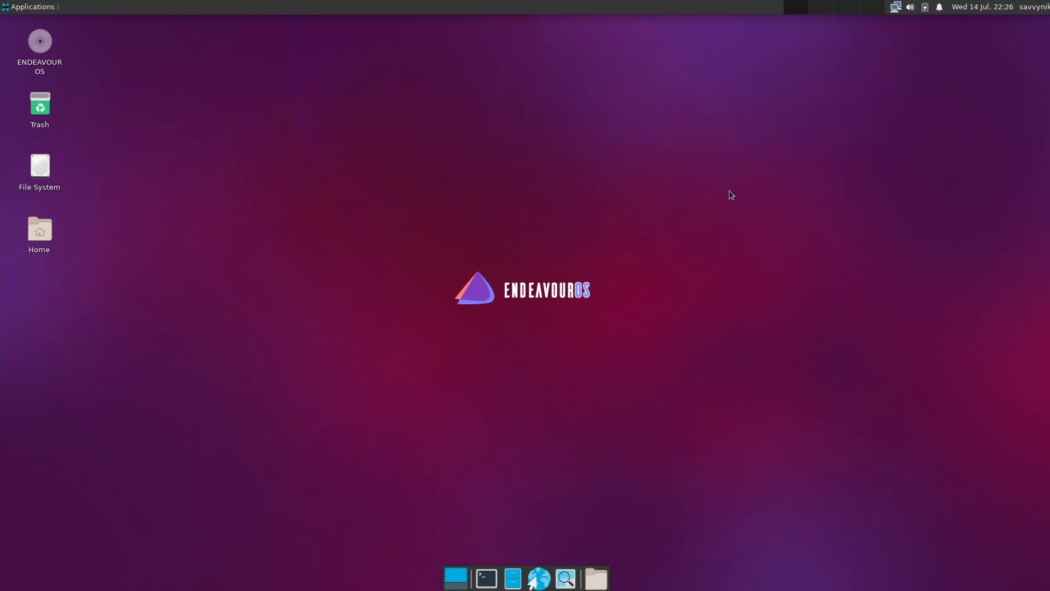
mouse_move(354, 198)
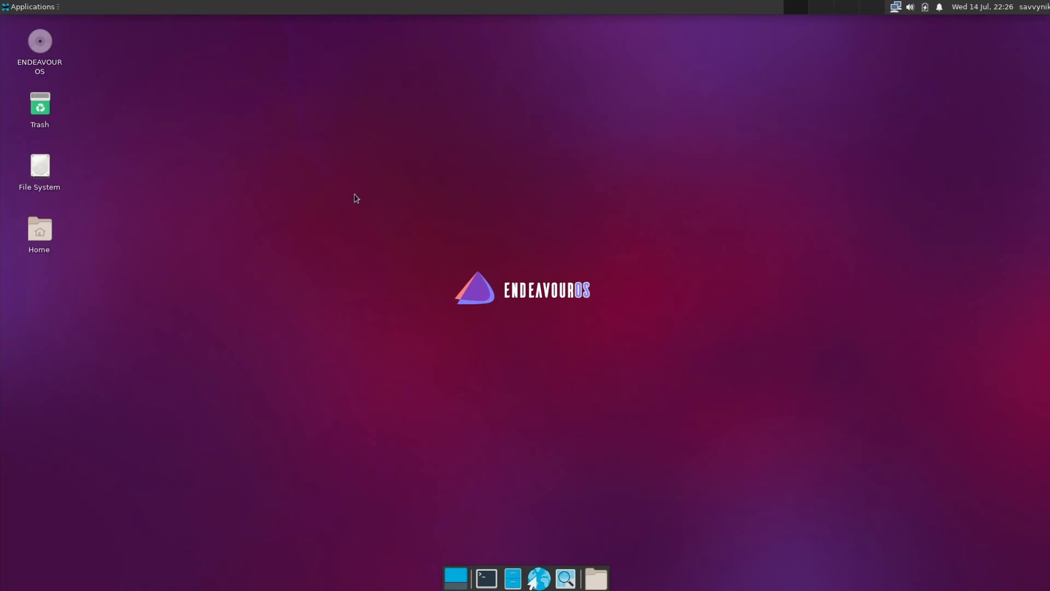
Step: Browse the website's Our flavours section from Xfce and Mate down to BSPWM and Sway
left_click(538, 578)
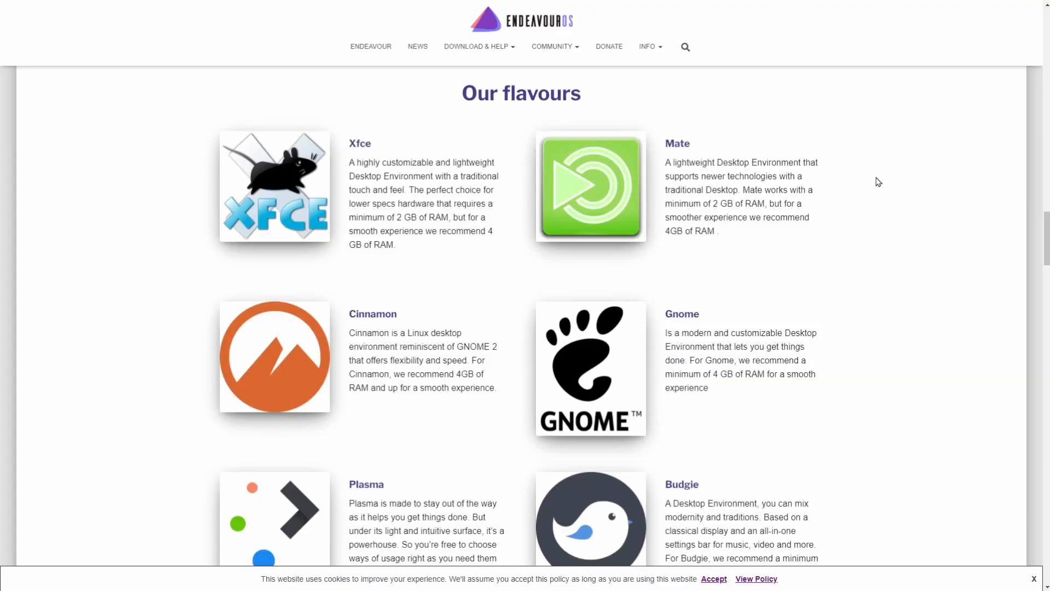
mouse_move(654, 109)
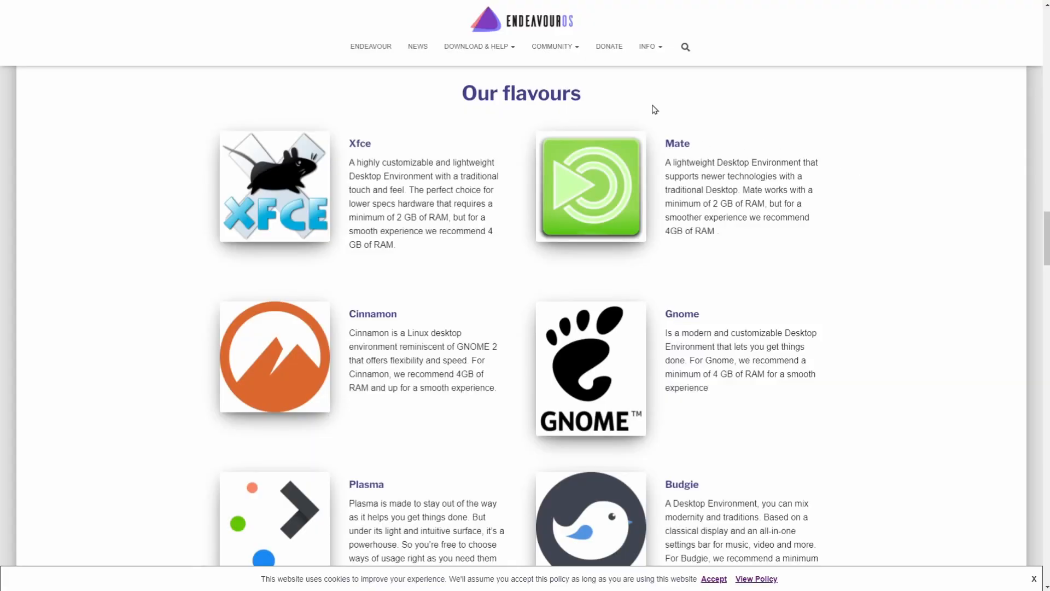
mouse_move(452, 162)
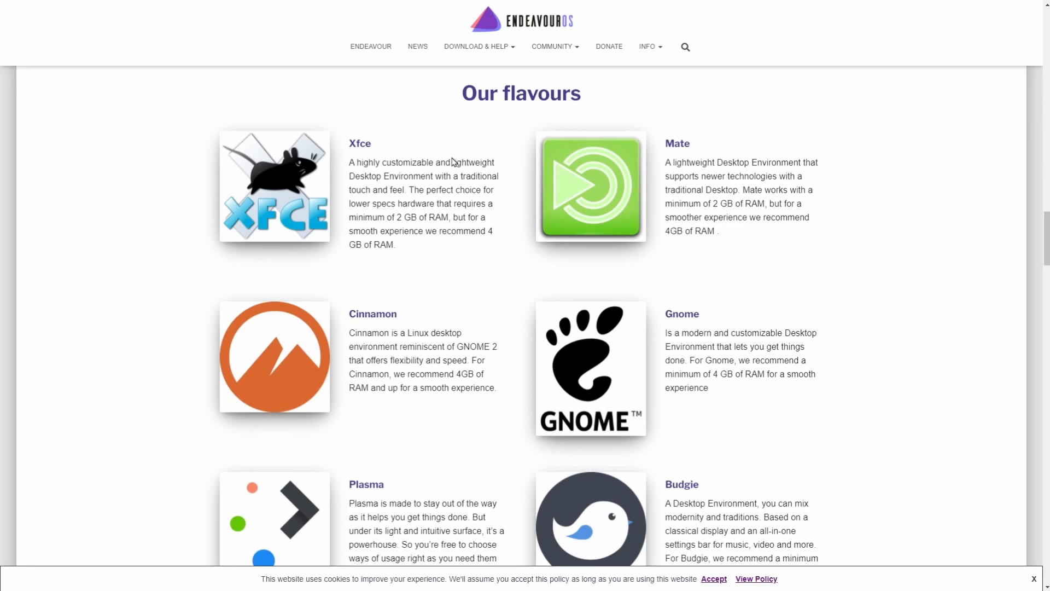
scroll("down", 3)
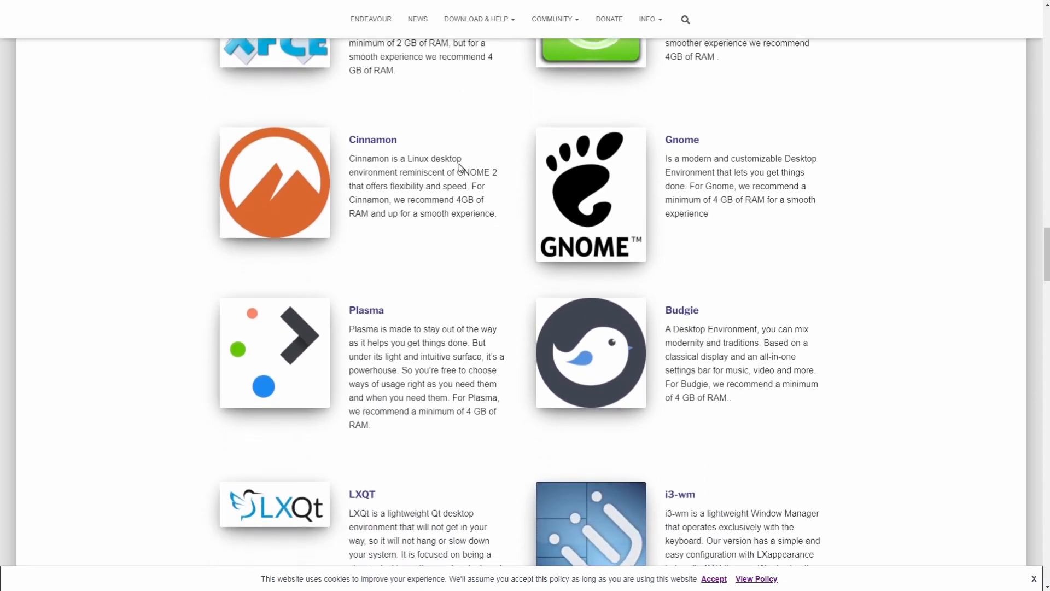
scroll("up", 3)
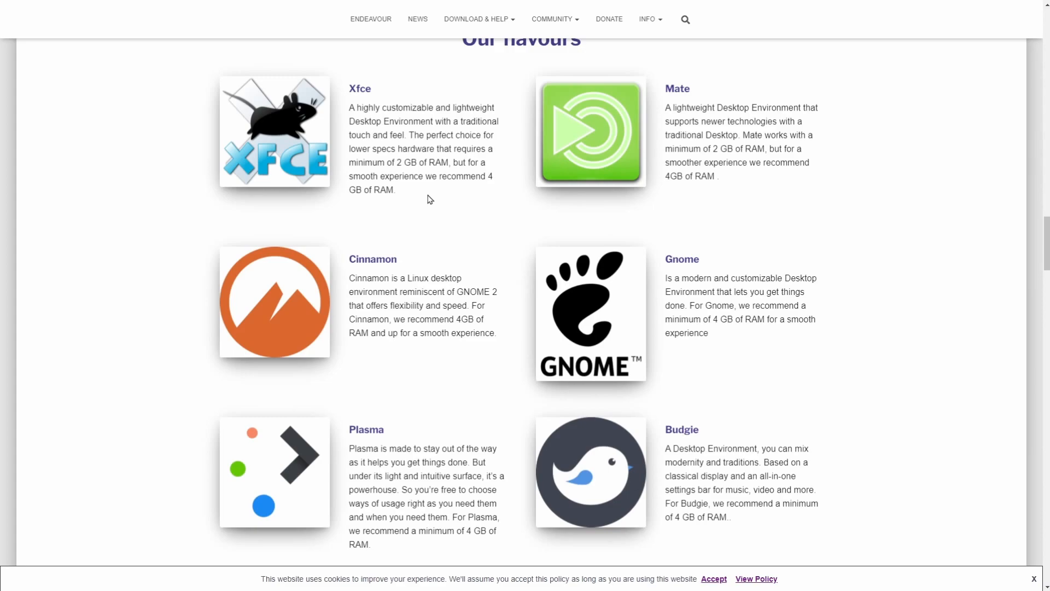
scroll("down", 3)
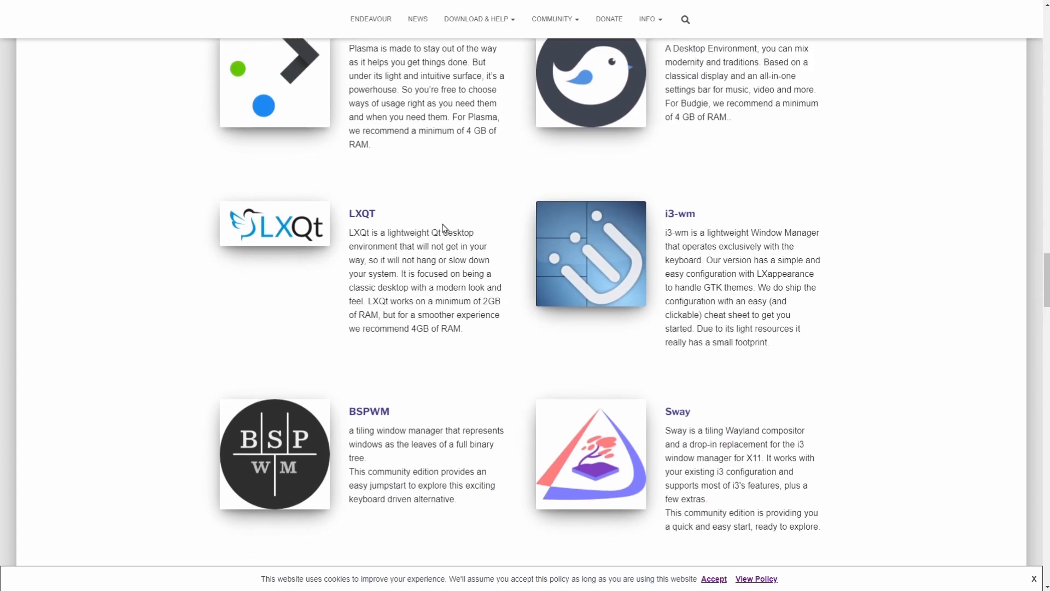
scroll("down", 3)
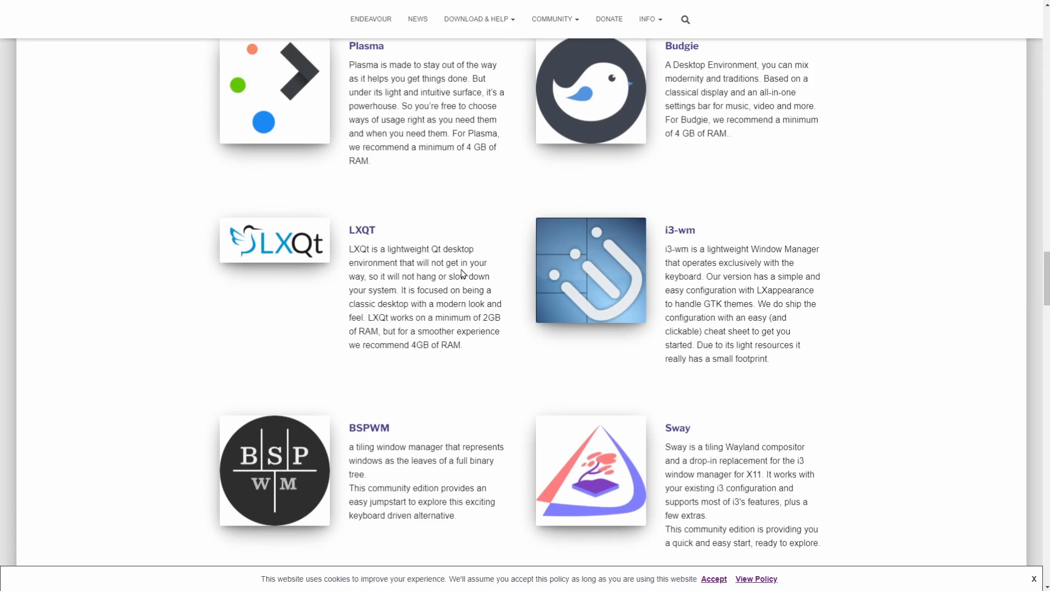
scroll("up", 3)
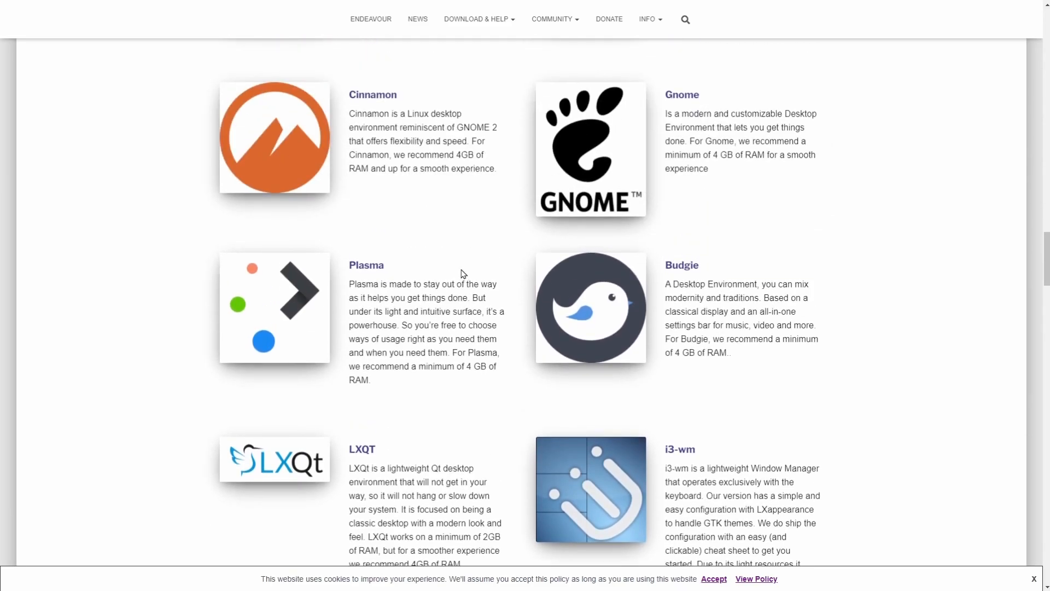
scroll("down", 3)
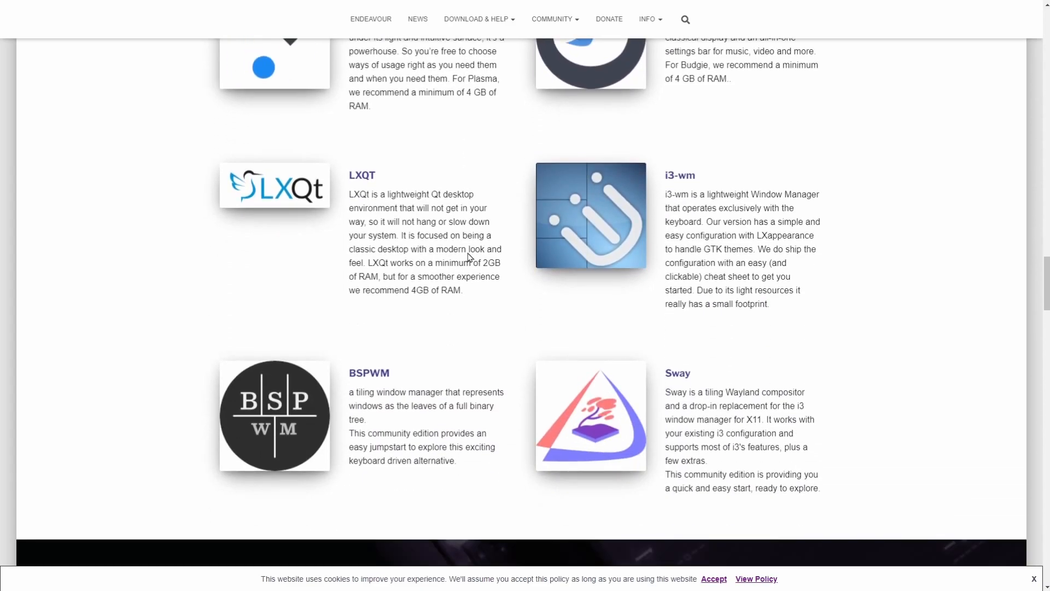
mouse_move(448, 345)
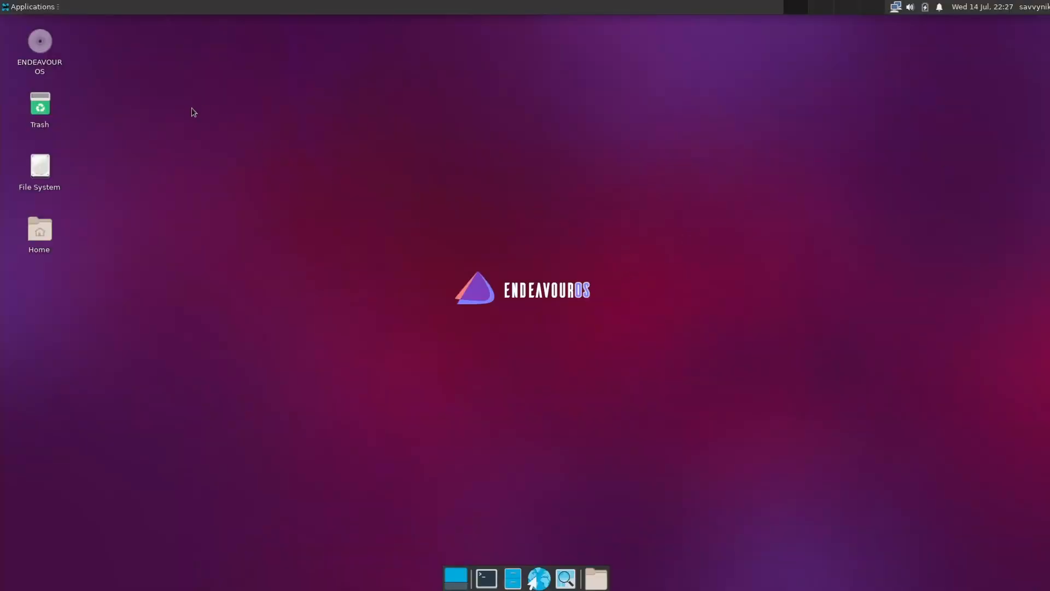
left_click(30, 7)
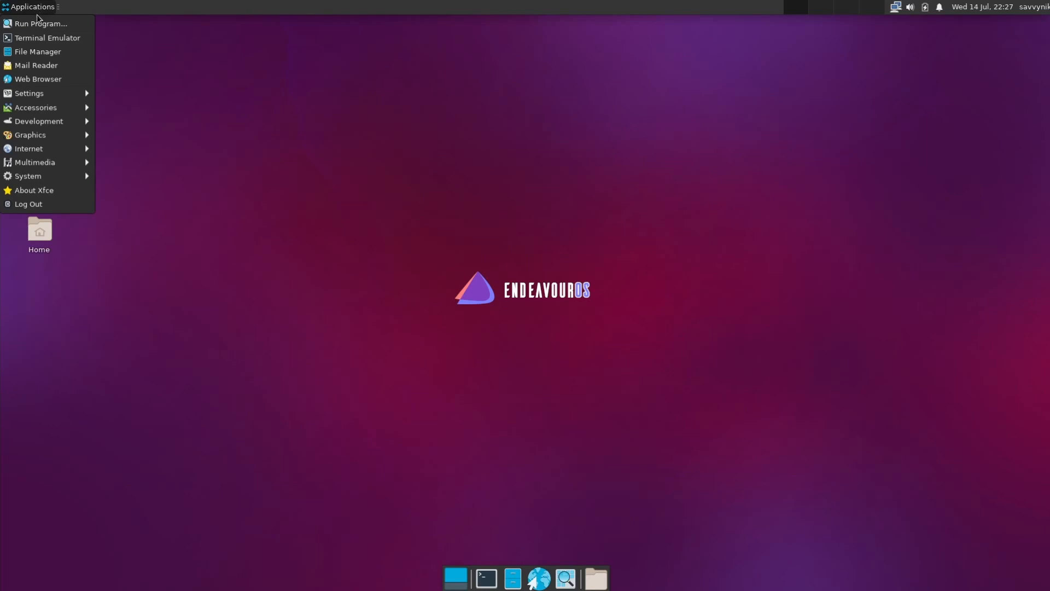
mouse_move(27, 175)
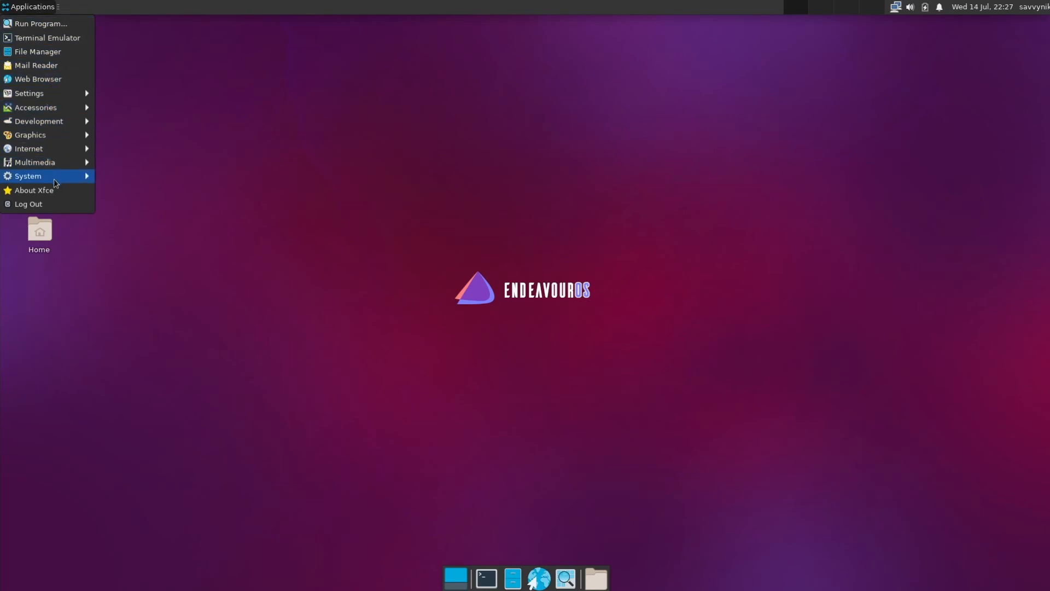
mouse_move(243, 120)
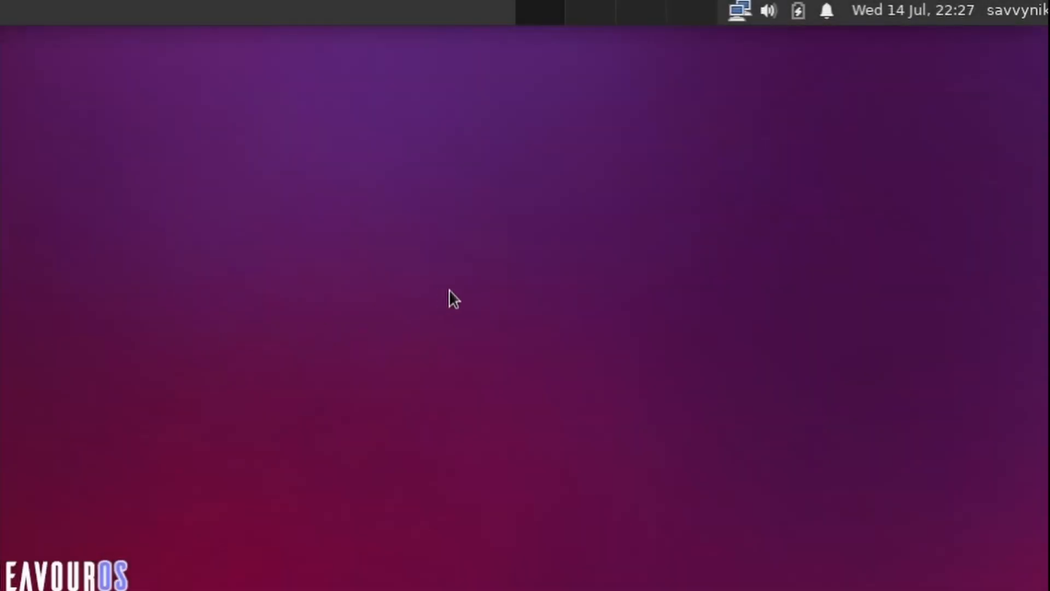
mouse_move(554, 43)
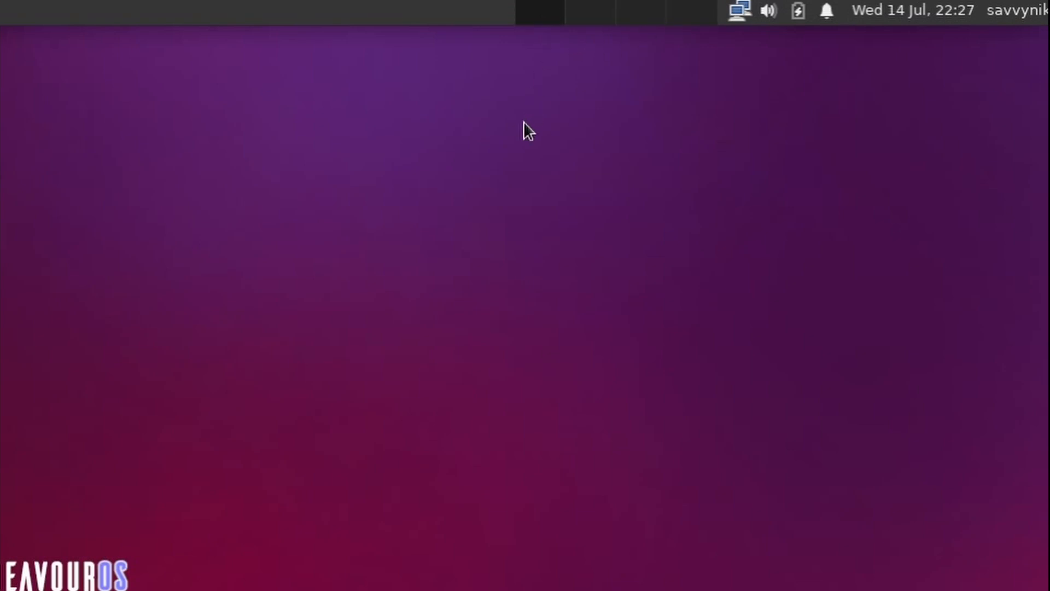
mouse_move(328, 287)
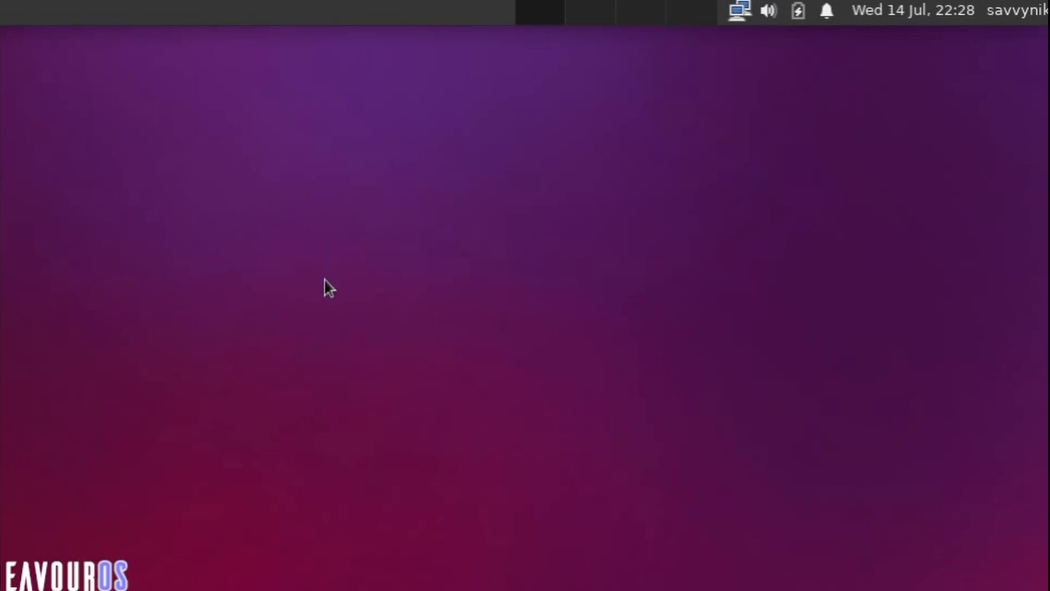
mouse_move(682, 26)
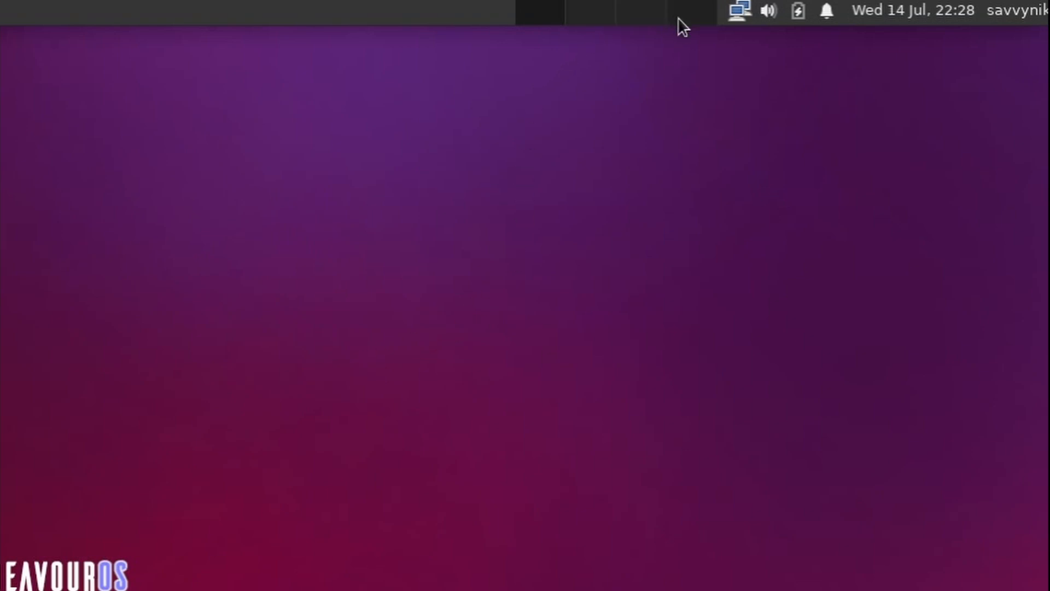
mouse_move(740, 14)
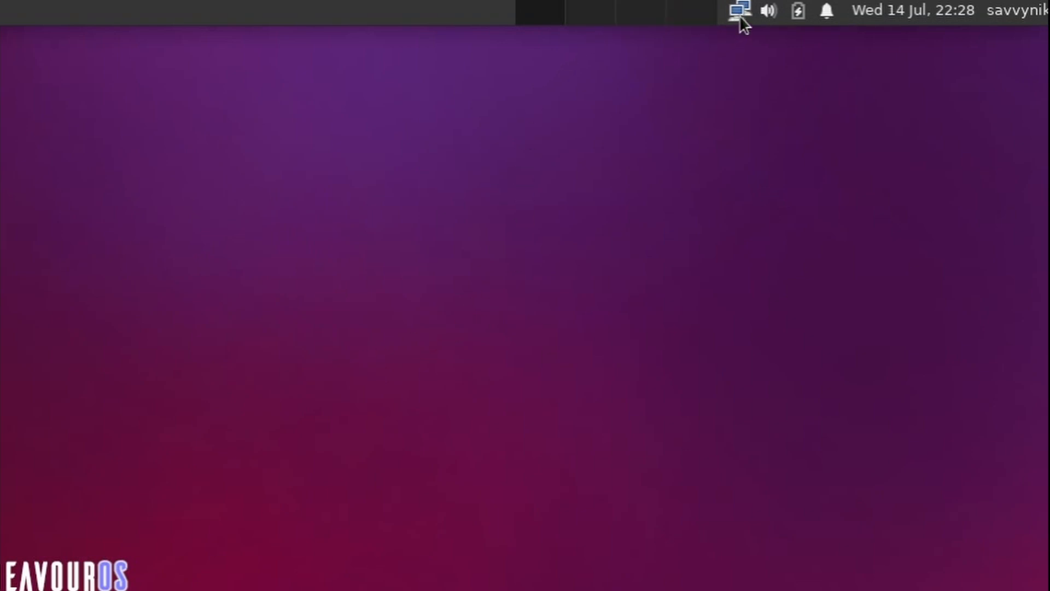
left_click(739, 11)
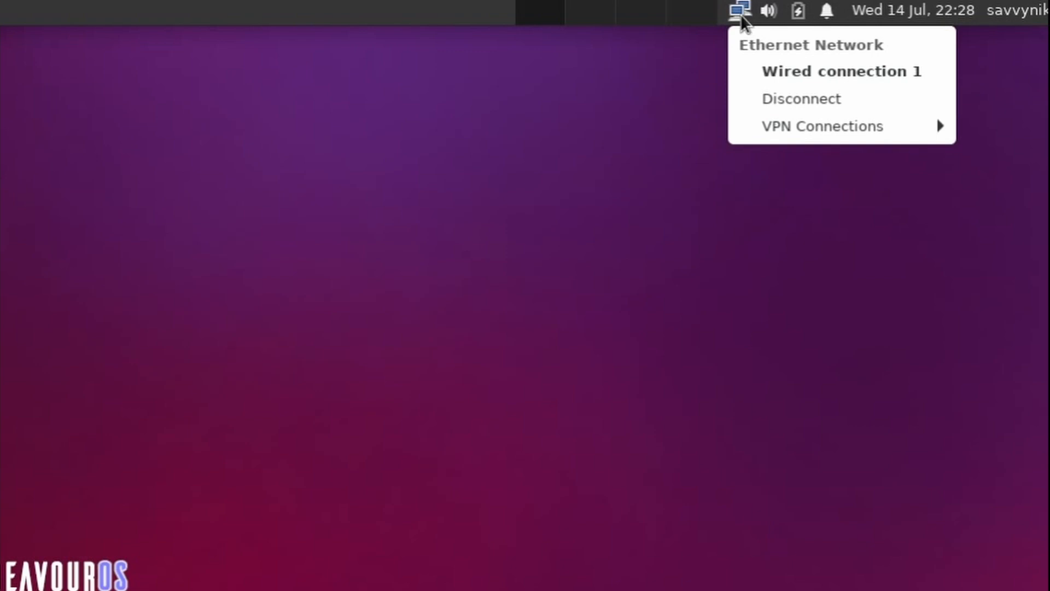
left_click(768, 10)
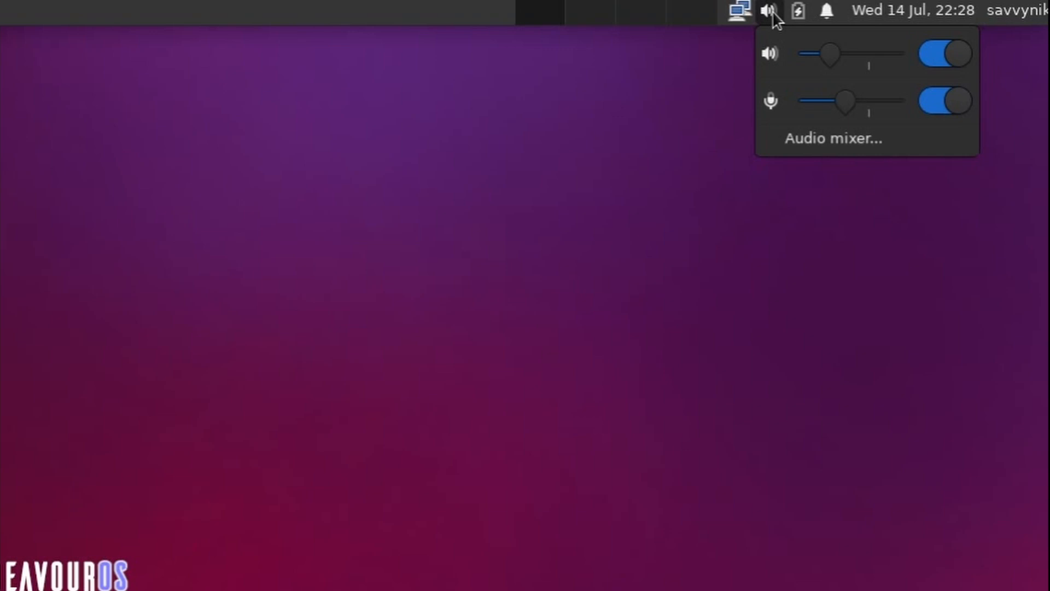
left_click(768, 11)
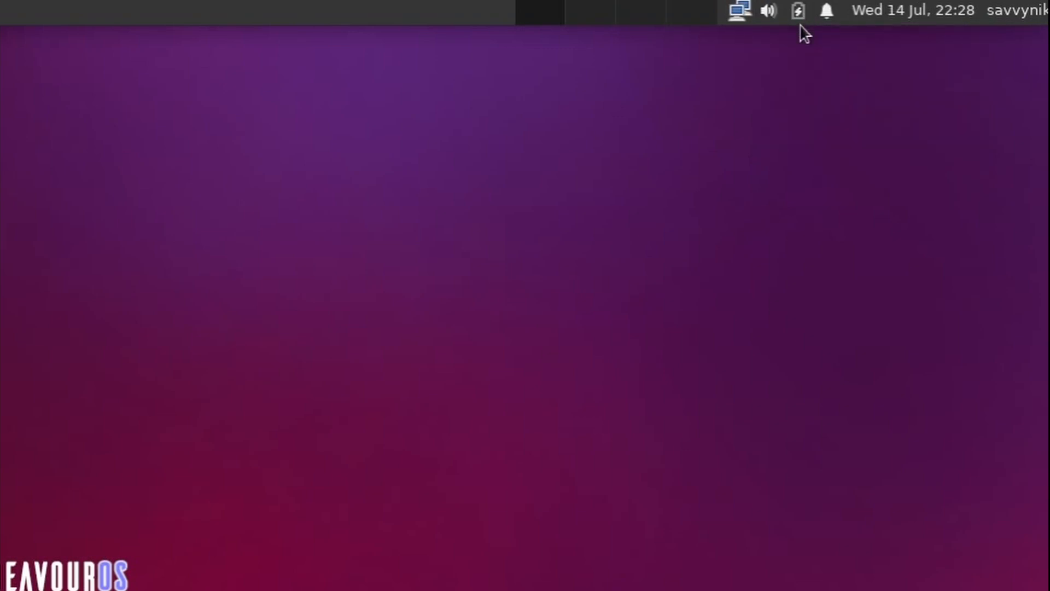
left_click(826, 10)
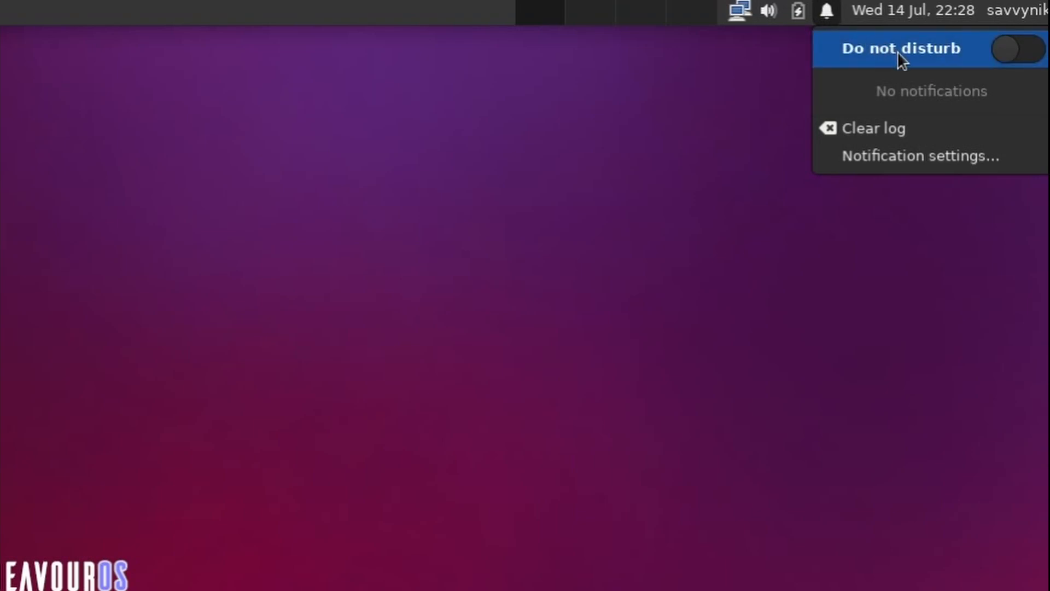
left_click(911, 11)
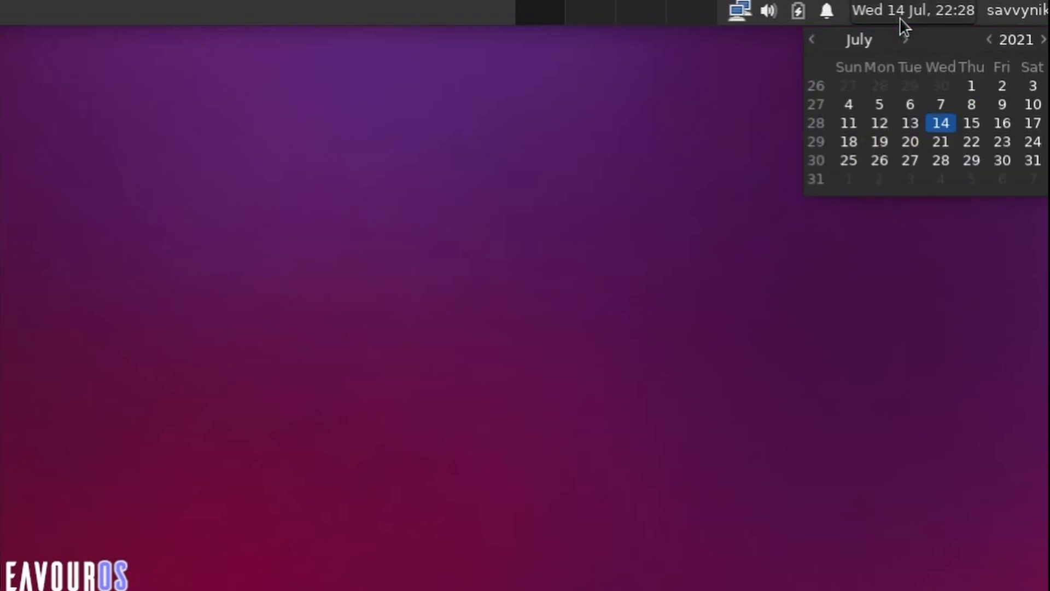
mouse_move(978, 111)
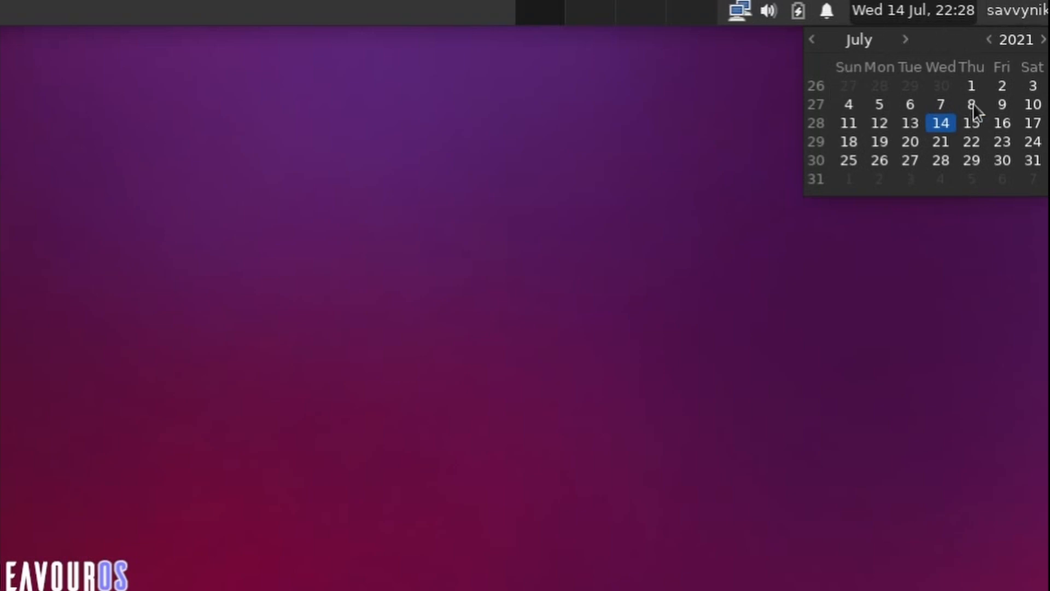
mouse_move(959, 129)
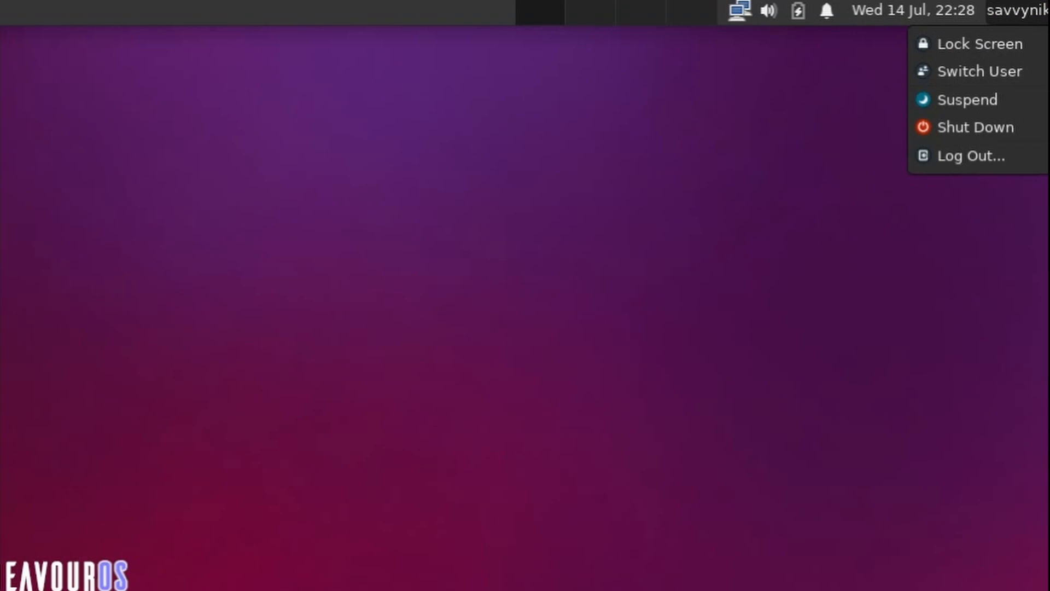
mouse_move(1001, 44)
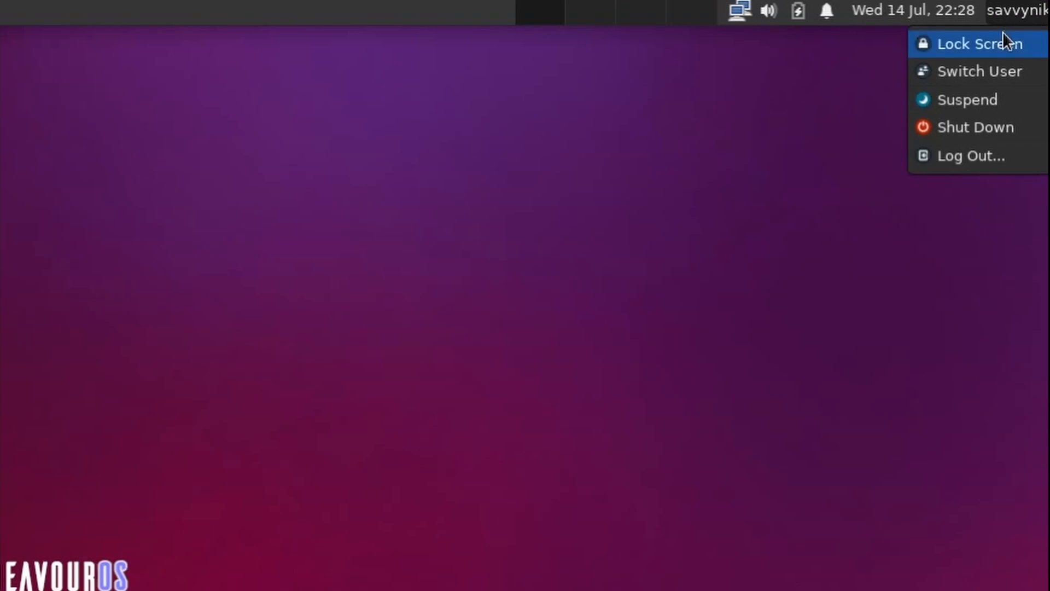
mouse_move(979, 71)
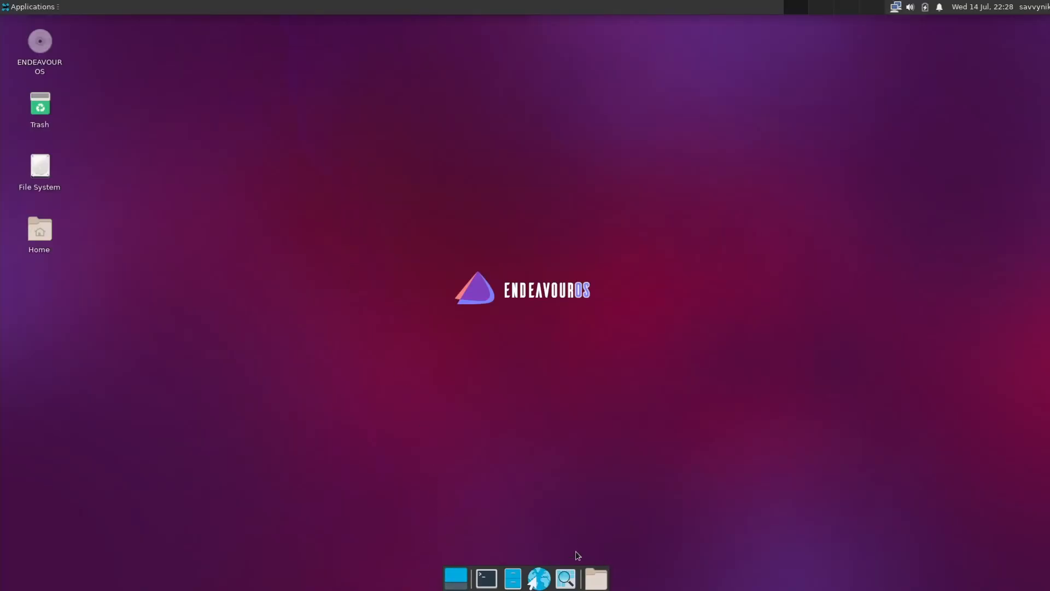
mouse_move(456, 578)
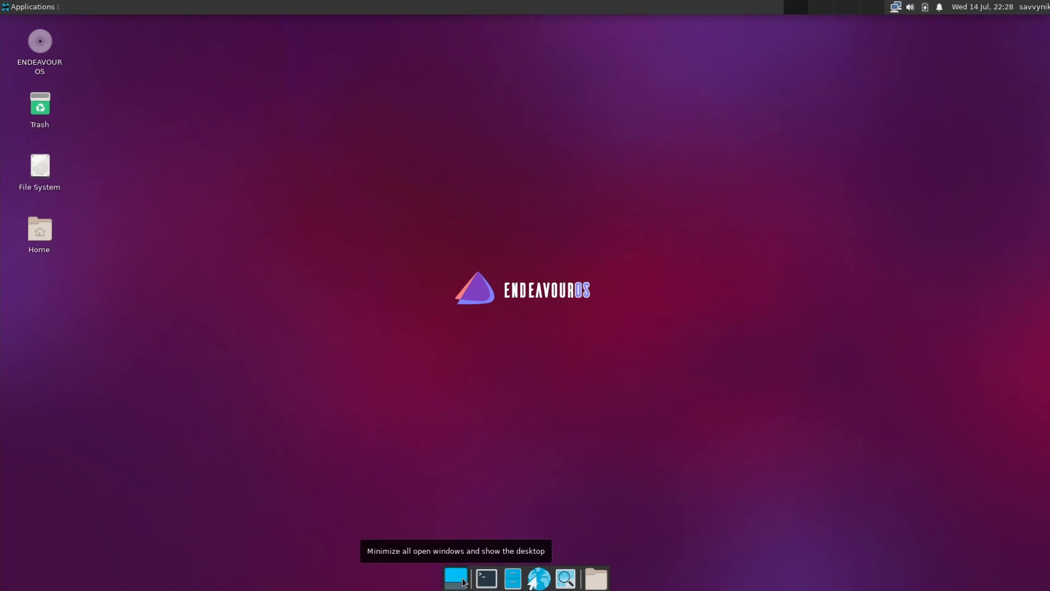
left_click(455, 577)
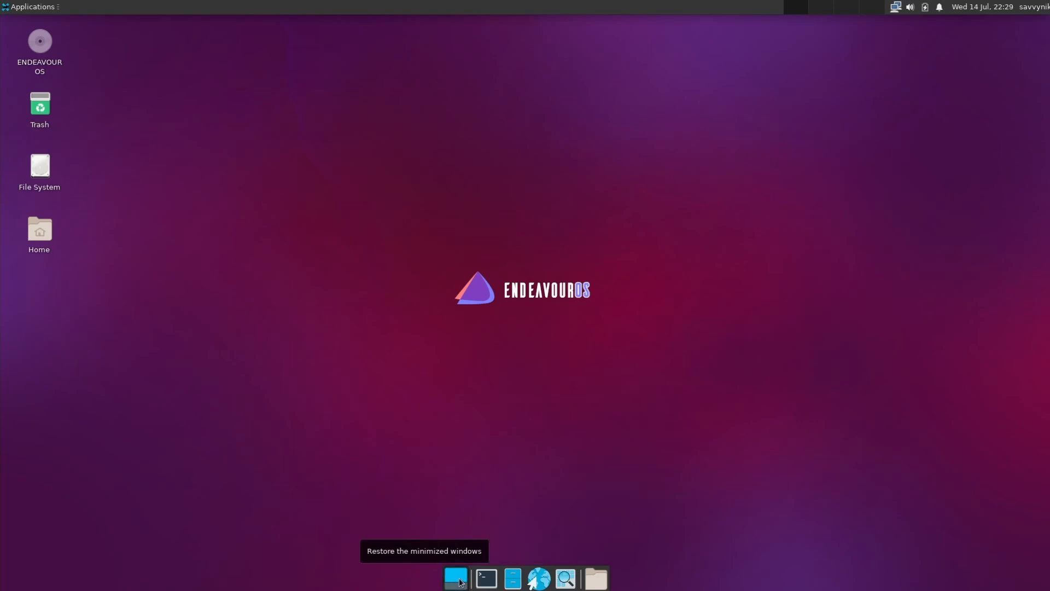
mouse_move(486, 579)
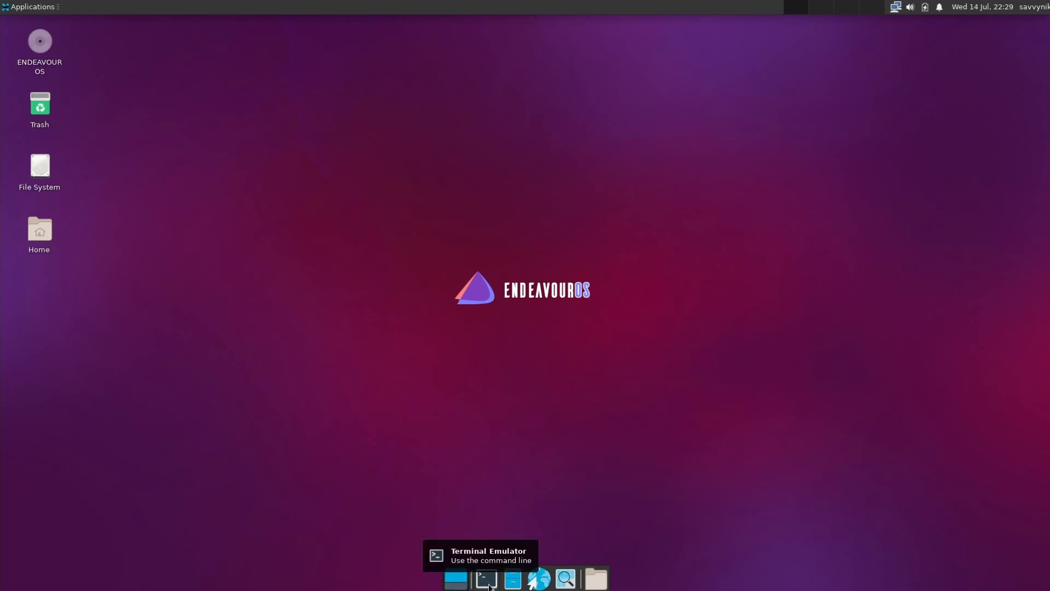
mouse_move(538, 578)
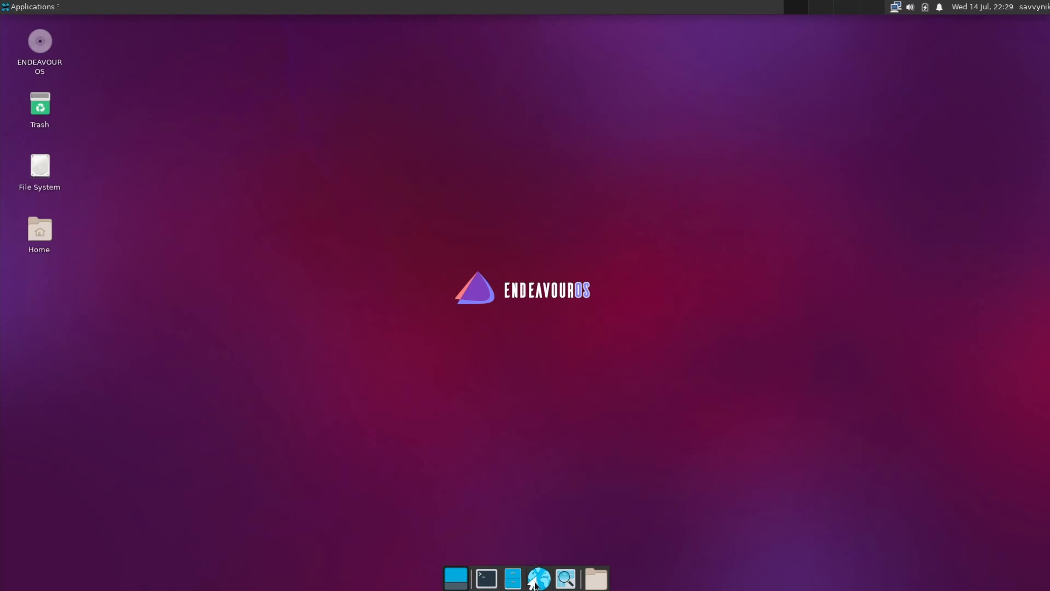
left_click(539, 577)
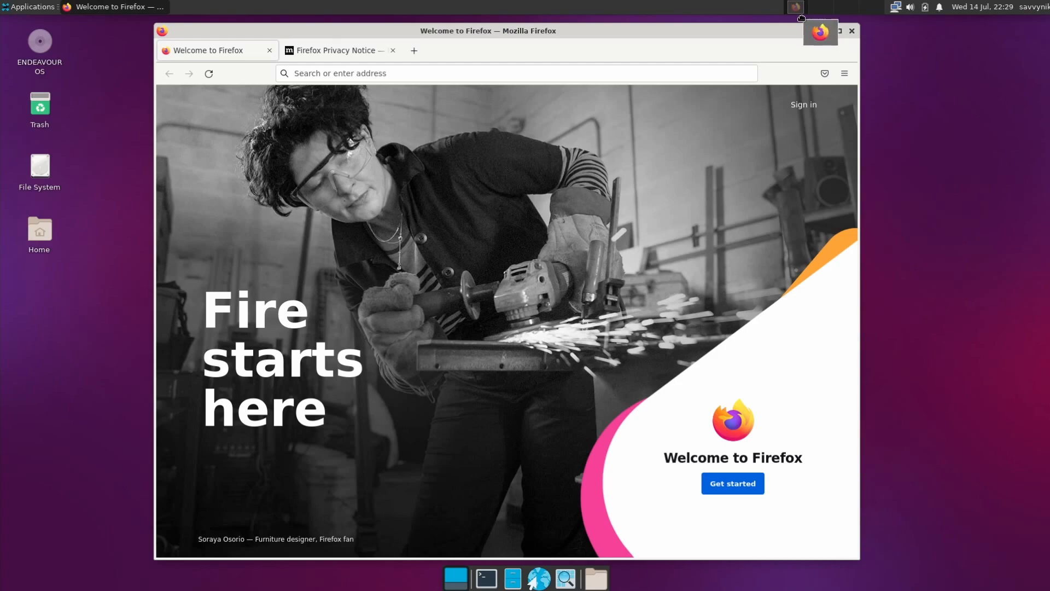
left_click(839, 30)
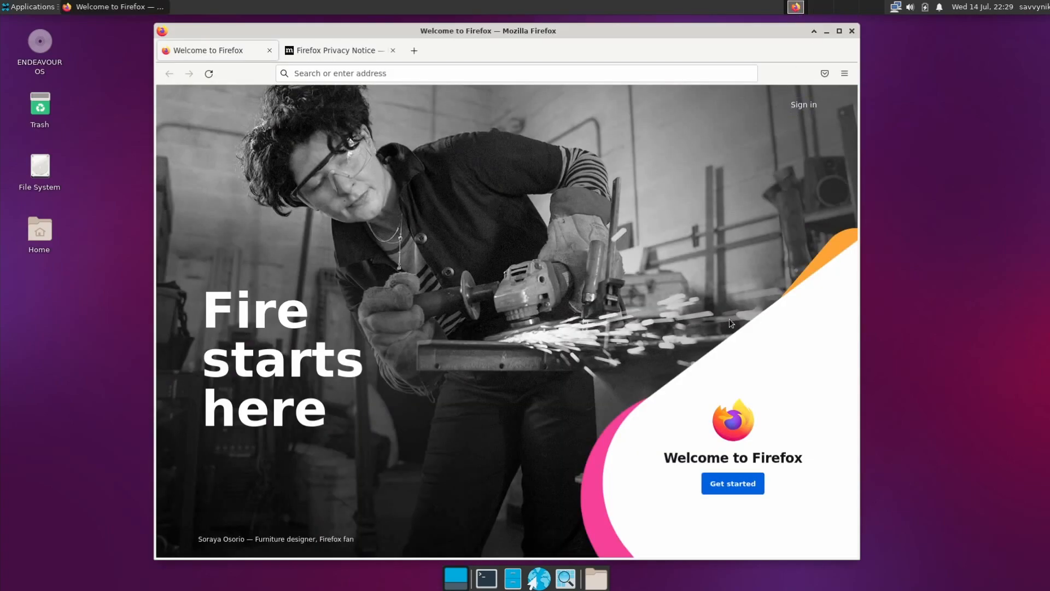
mouse_move(808, 6)
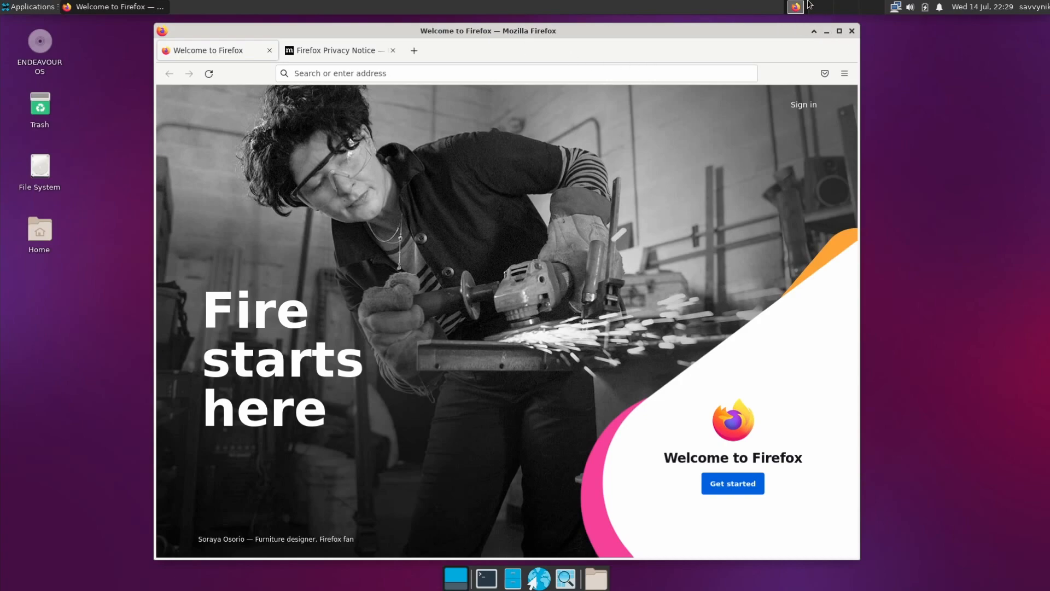
left_click(825, 31)
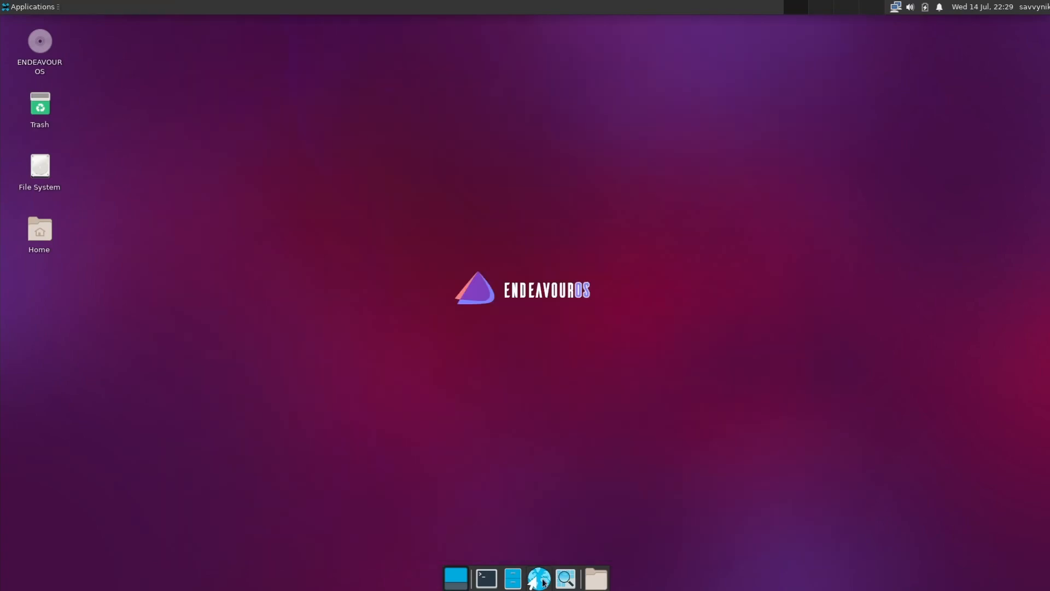
left_click(564, 577)
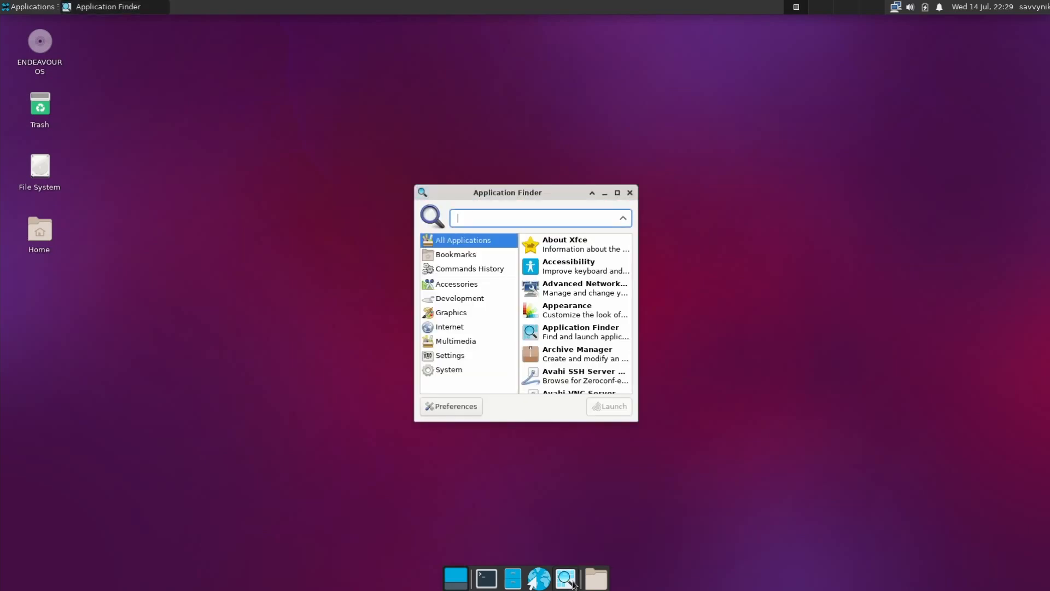
mouse_move(532, 375)
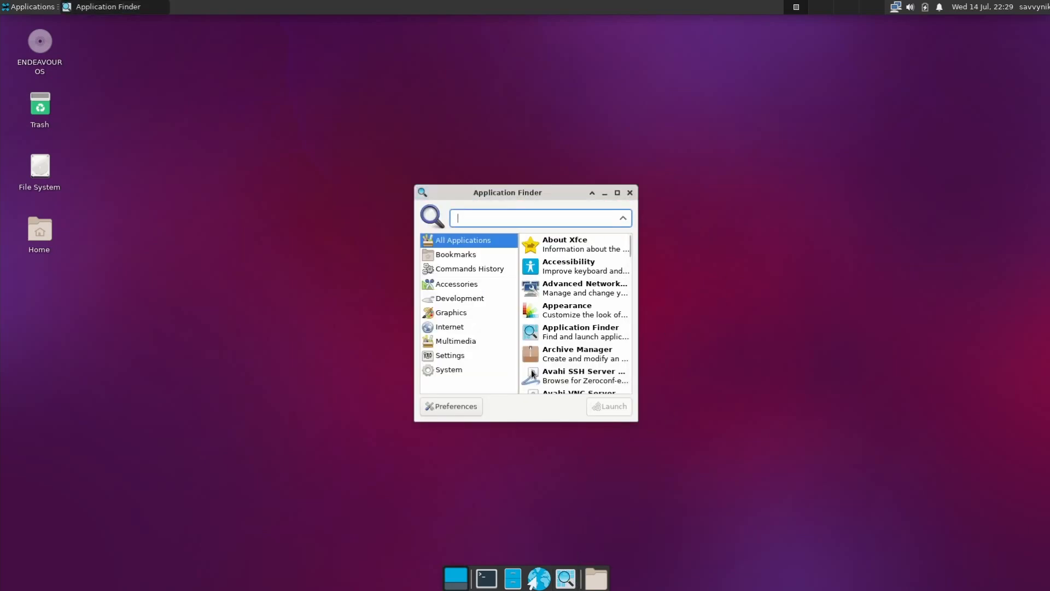
mouse_move(675, 336)
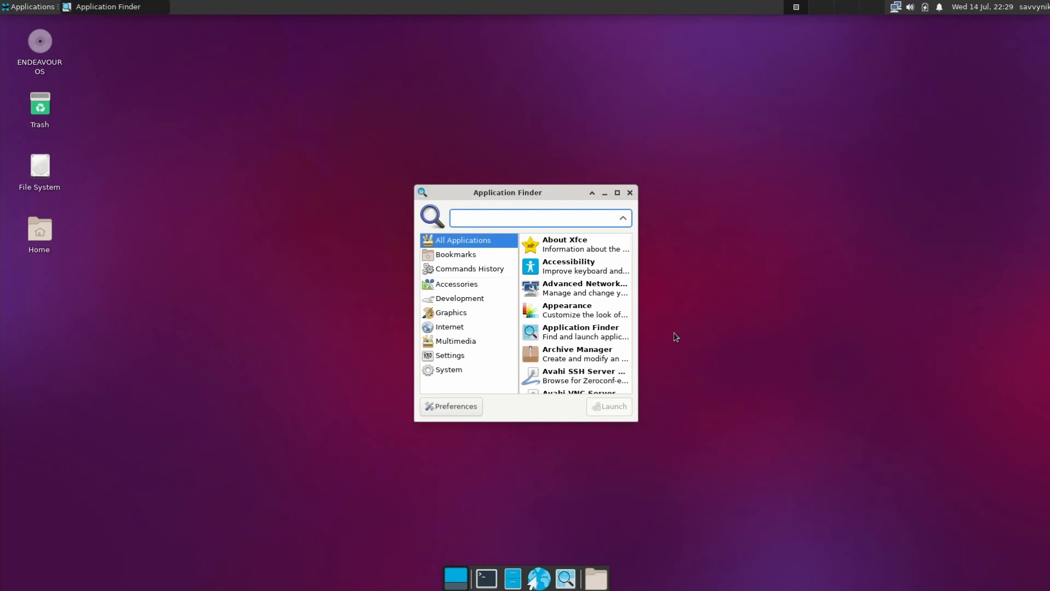
left_click(628, 192)
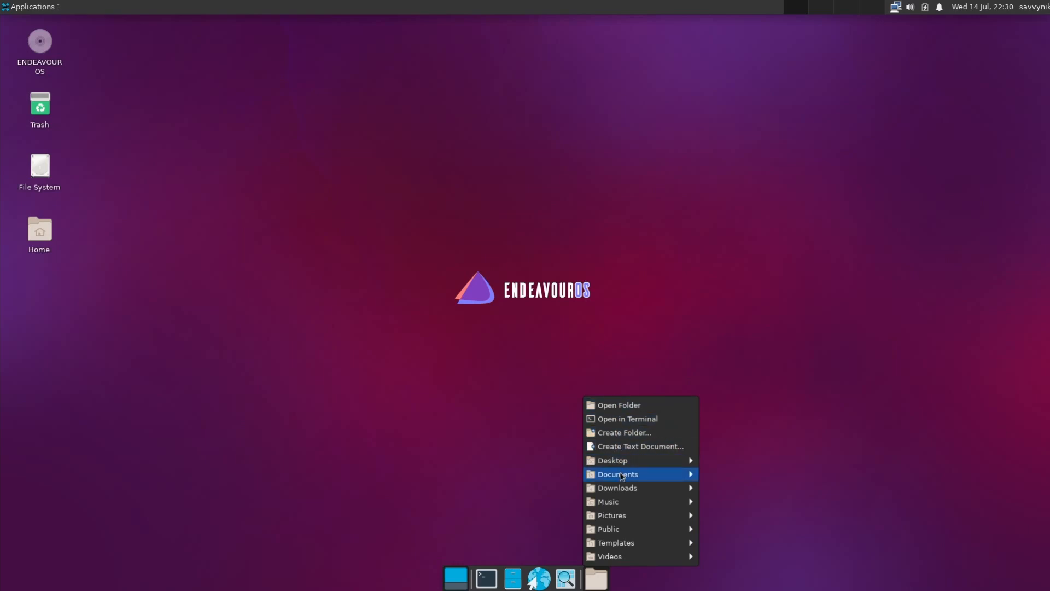
mouse_move(611, 461)
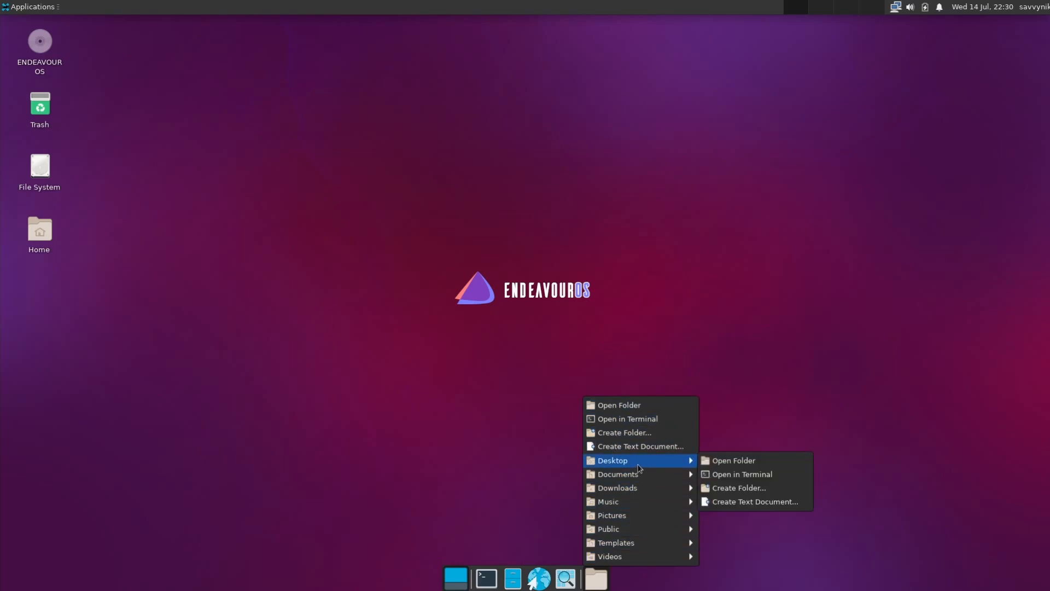
mouse_move(617, 488)
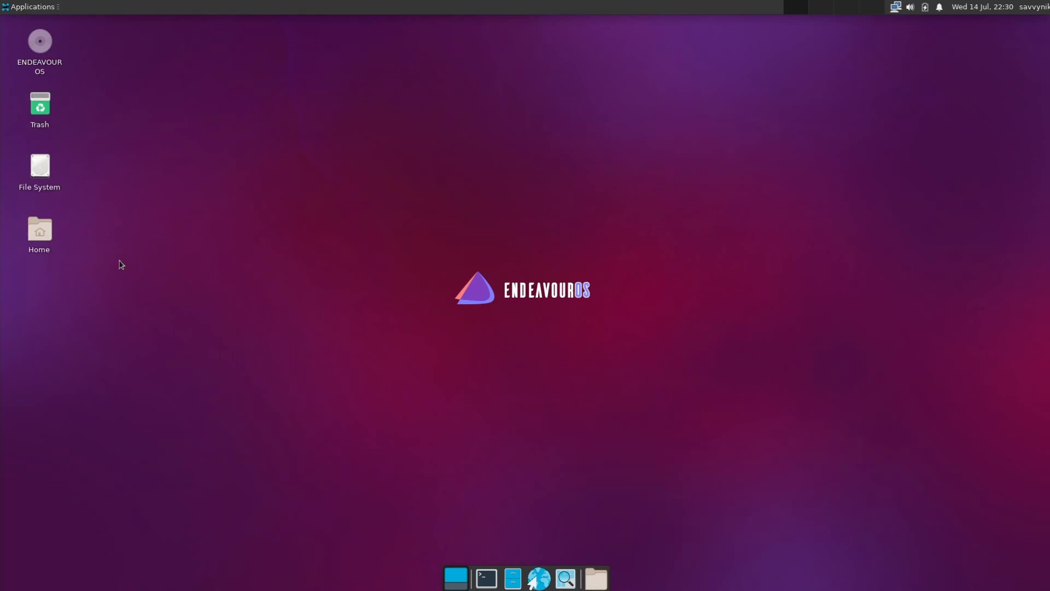
mouse_move(329, 237)
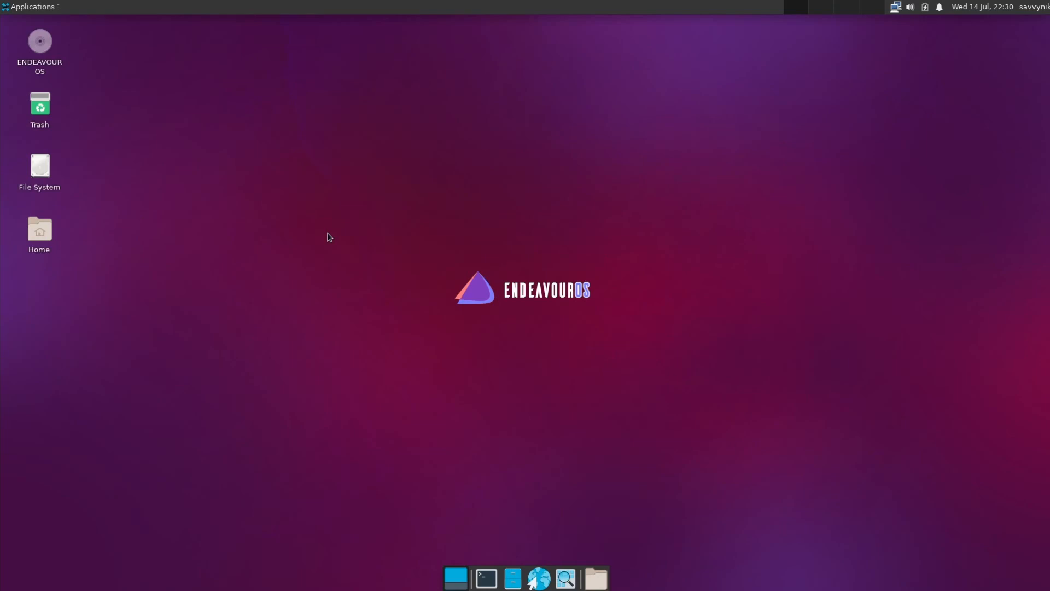
mouse_move(160, 166)
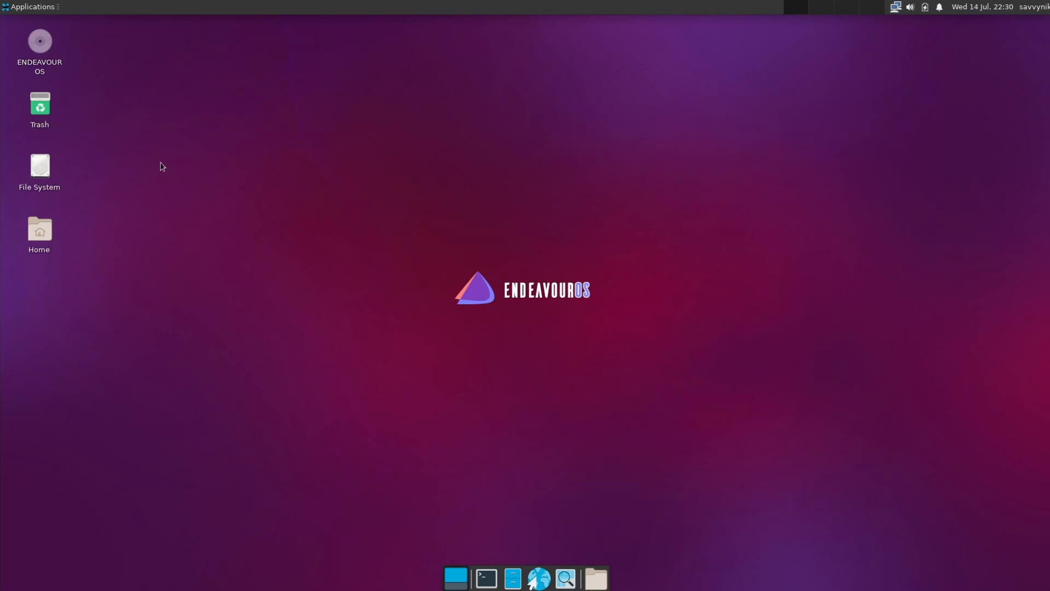
mouse_move(252, 173)
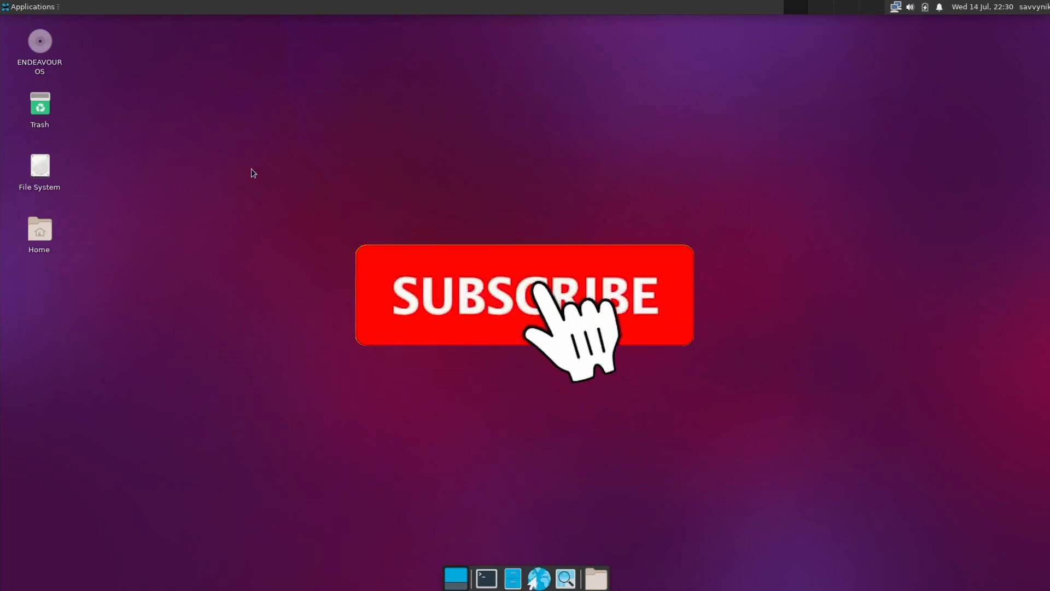
left_click(524, 295)
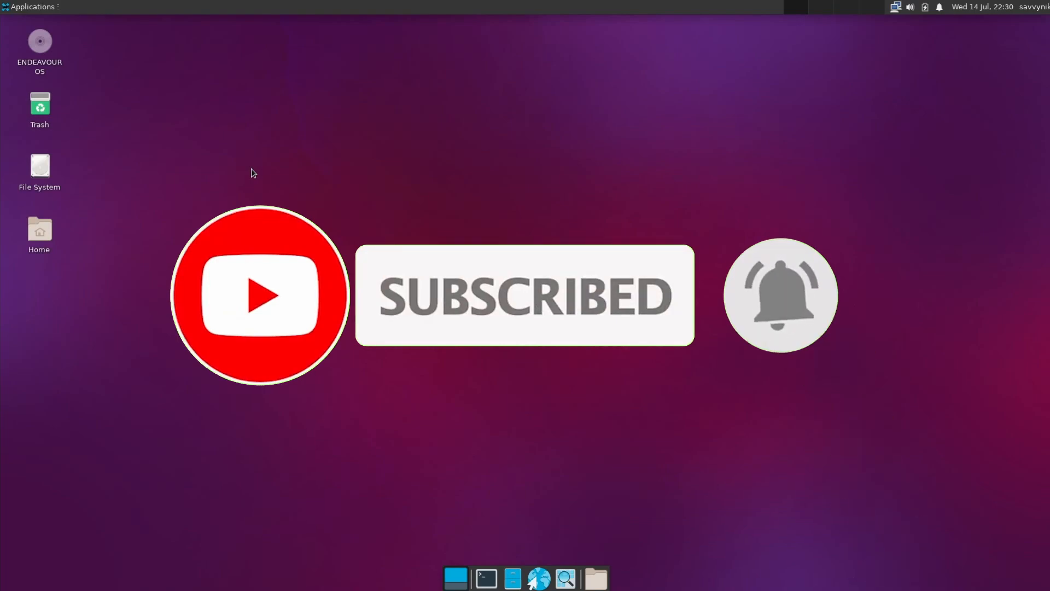
left_click(30, 7)
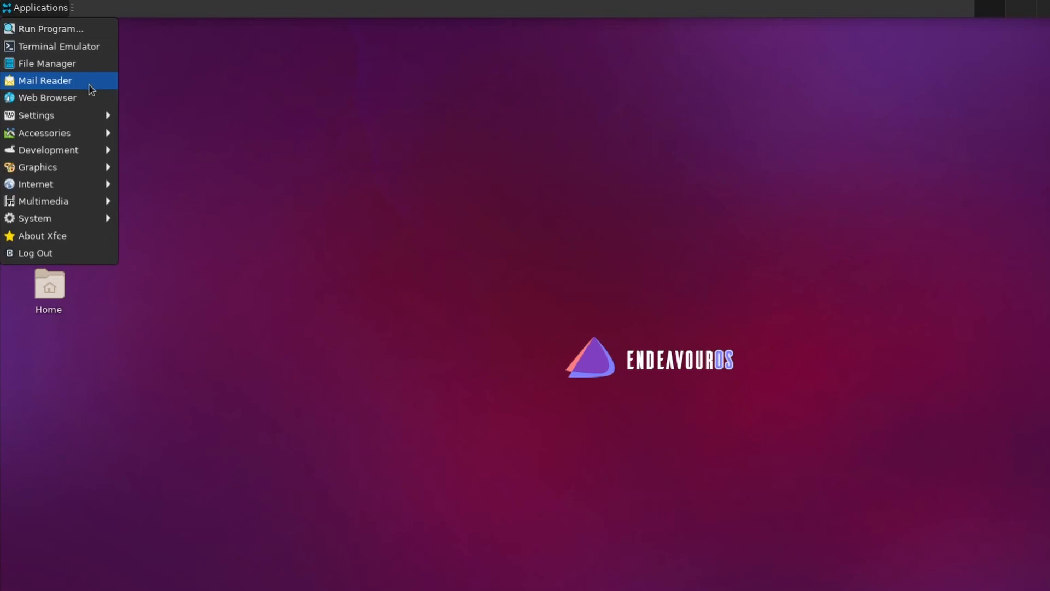
mouse_move(100, 115)
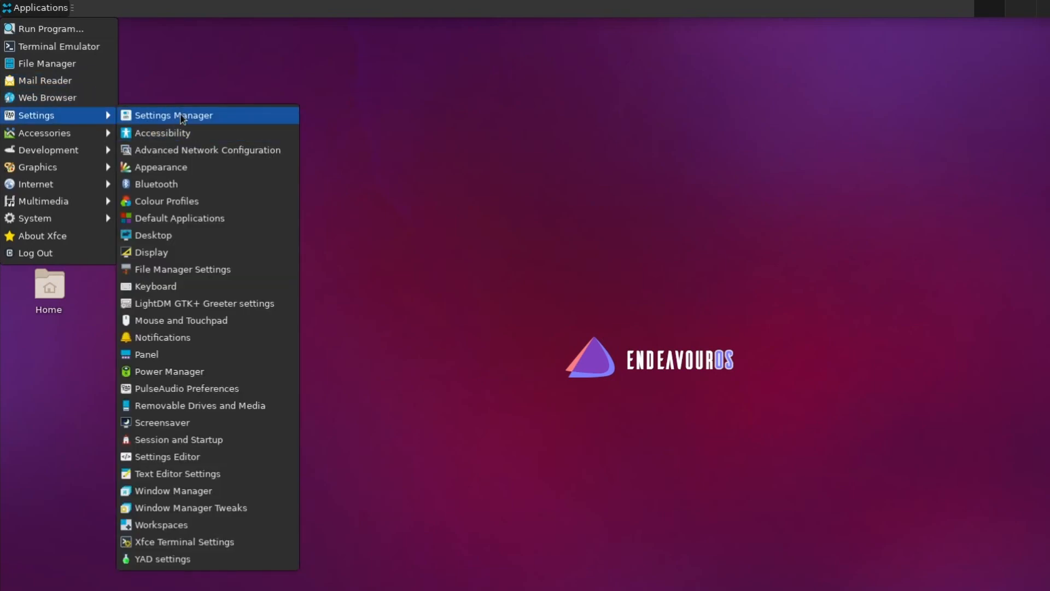
mouse_move(180, 218)
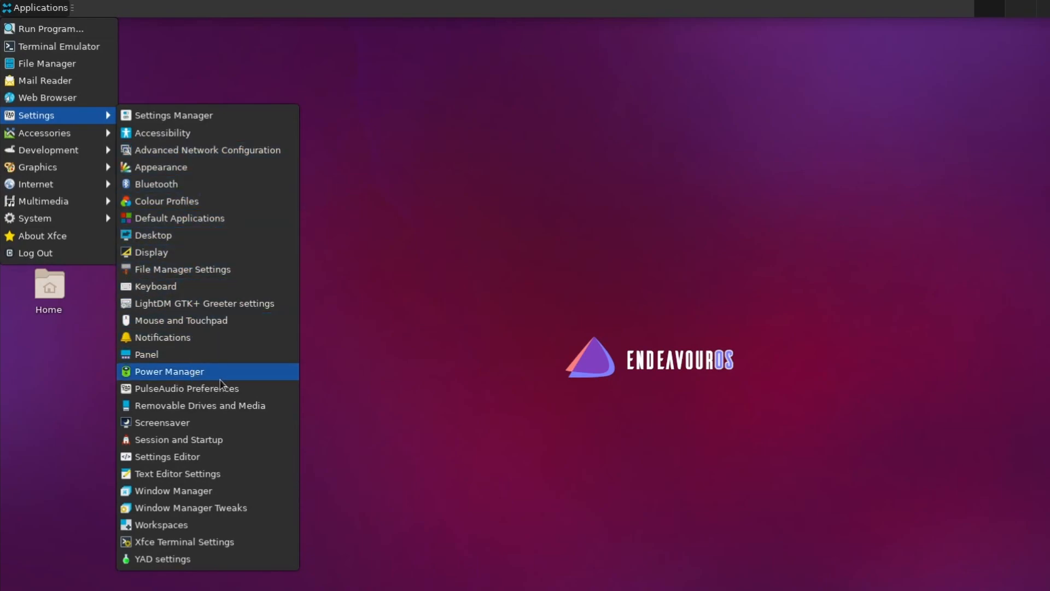
mouse_move(195, 321)
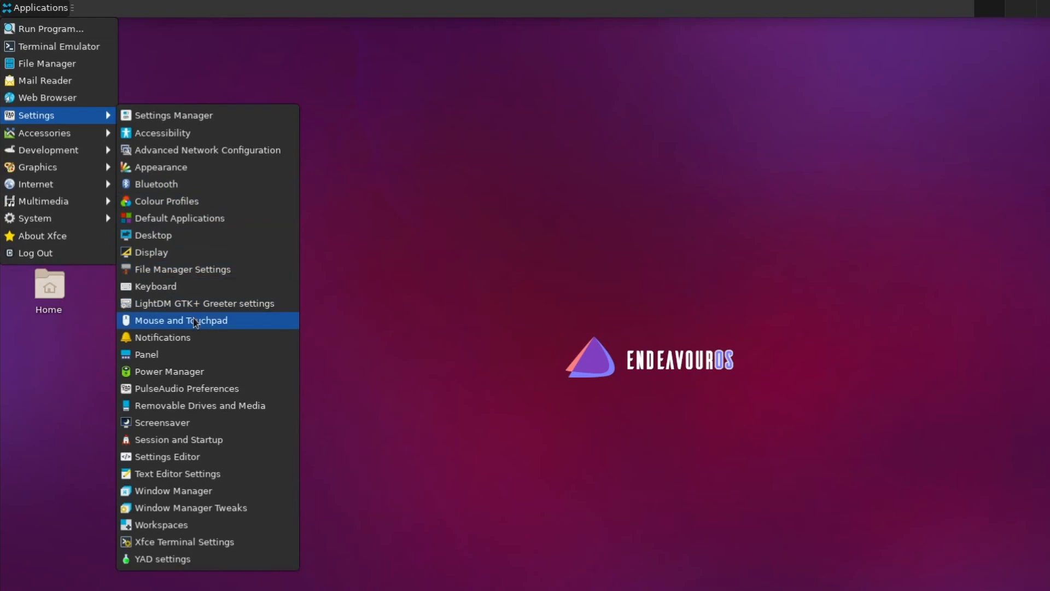
mouse_move(196, 150)
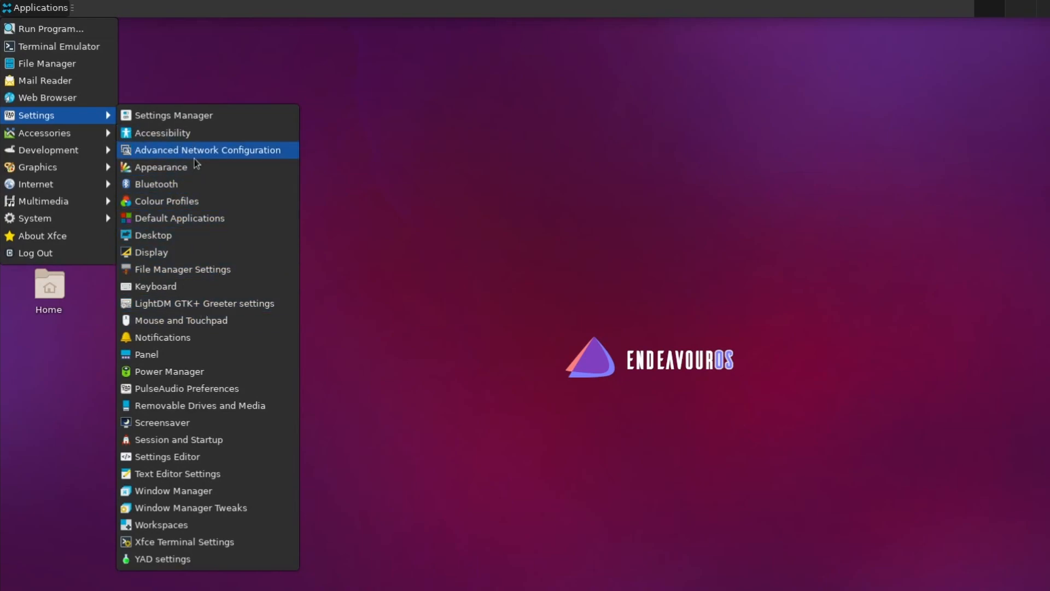
mouse_move(195, 154)
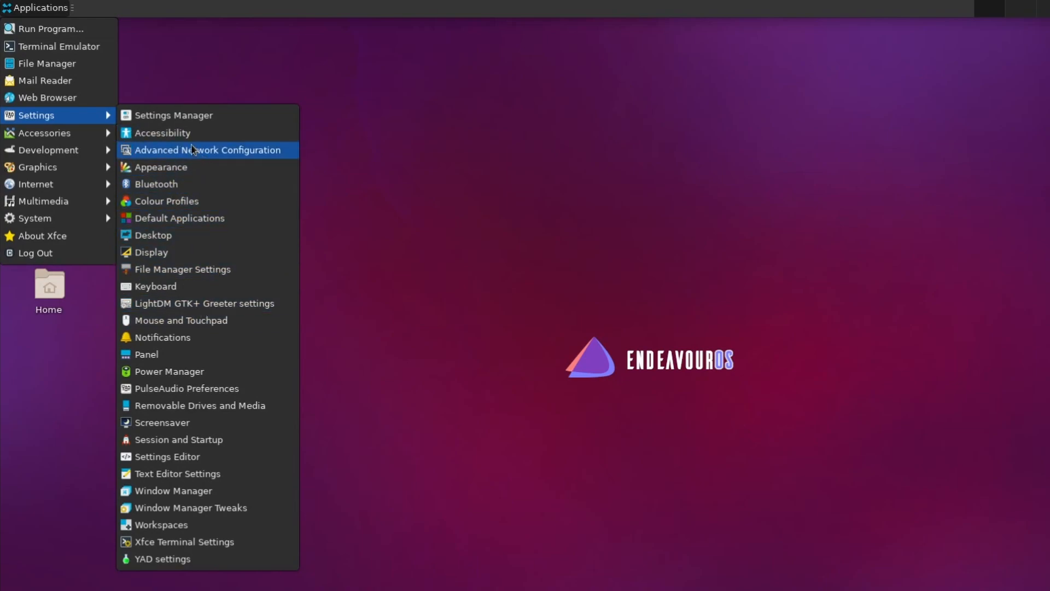
mouse_move(160, 115)
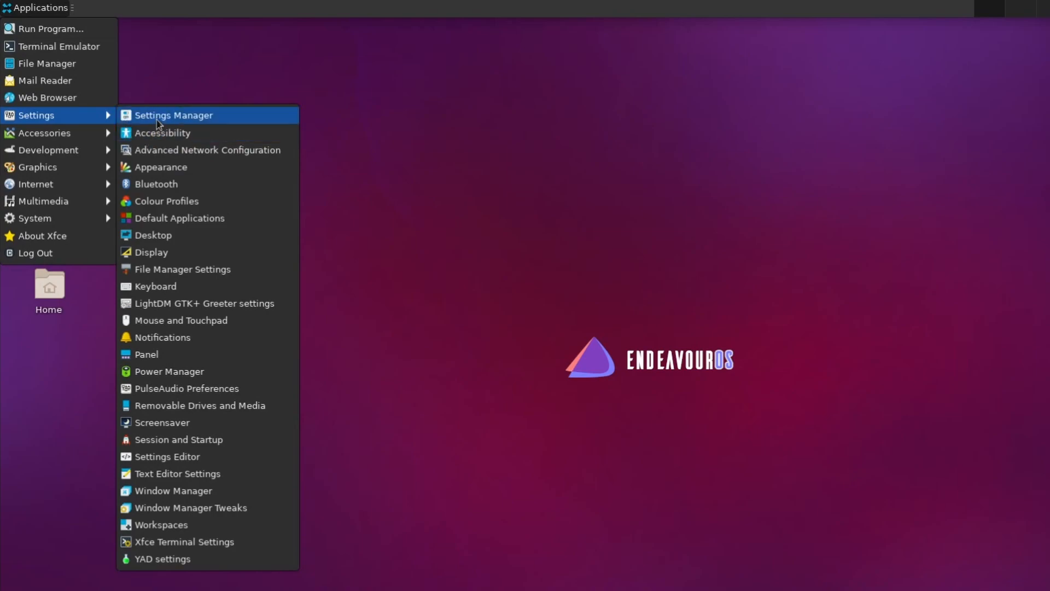
mouse_move(215, 120)
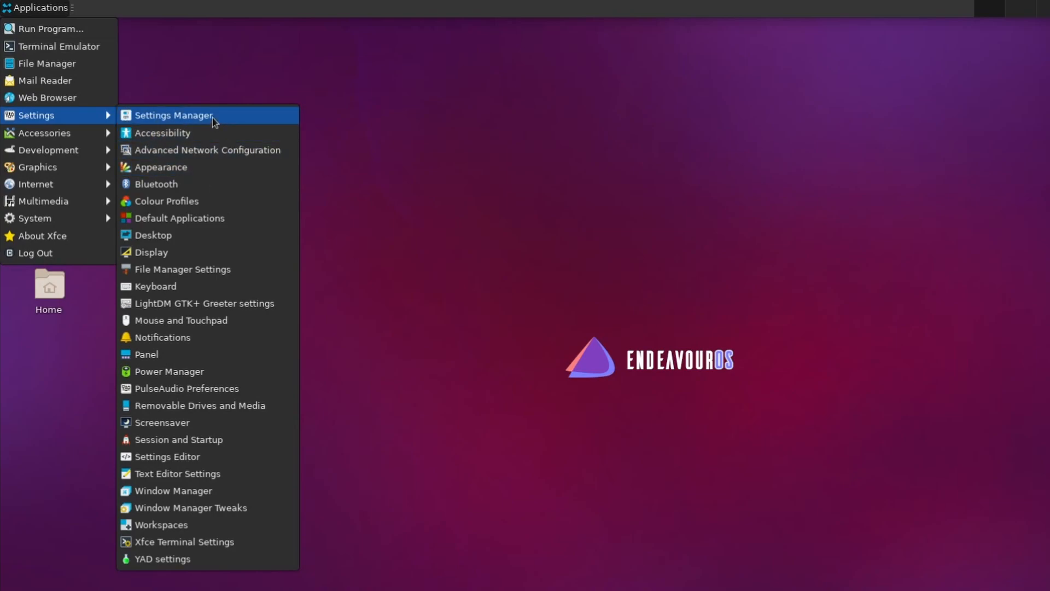
mouse_move(45, 132)
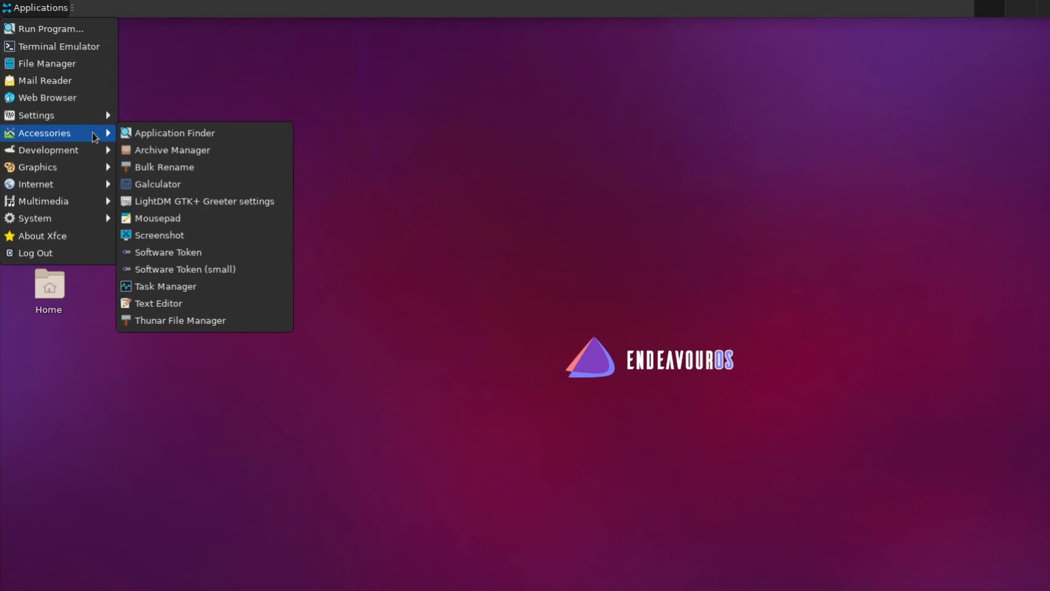
mouse_move(226, 132)
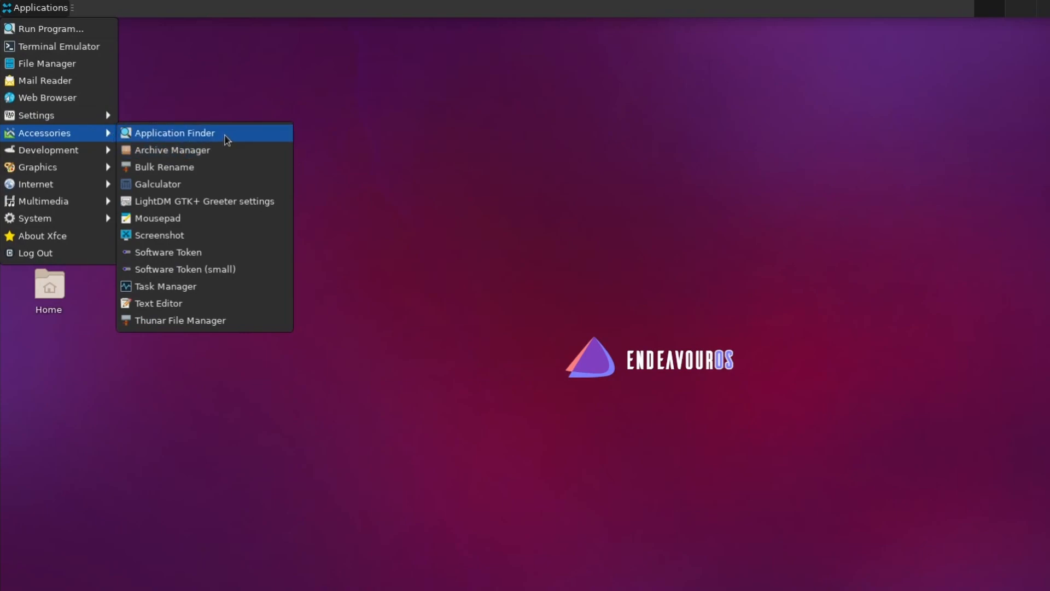
mouse_move(252, 236)
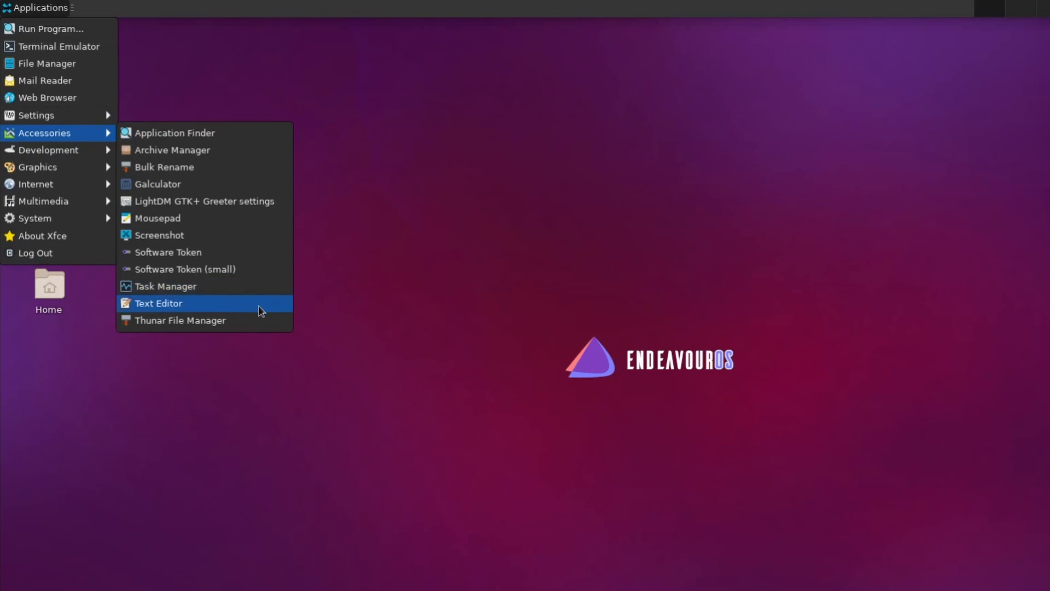
mouse_move(204, 201)
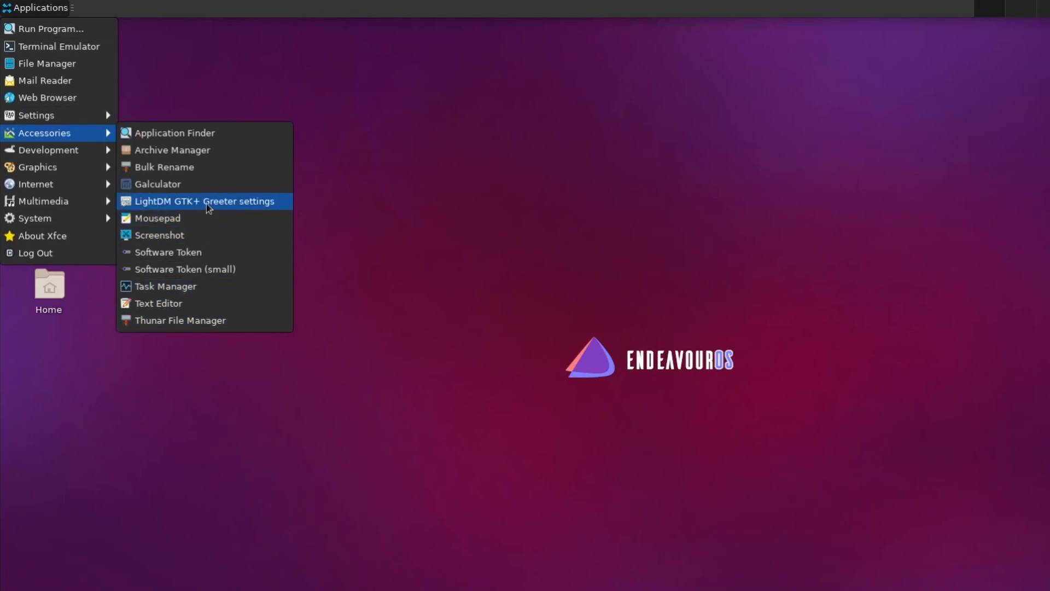
mouse_move(198, 150)
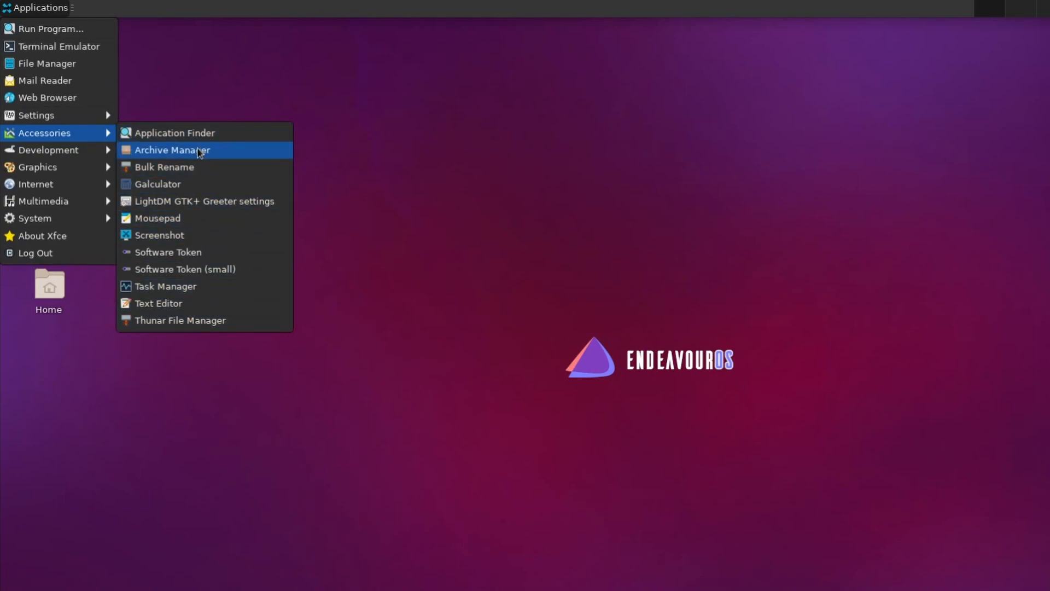
mouse_move(48, 150)
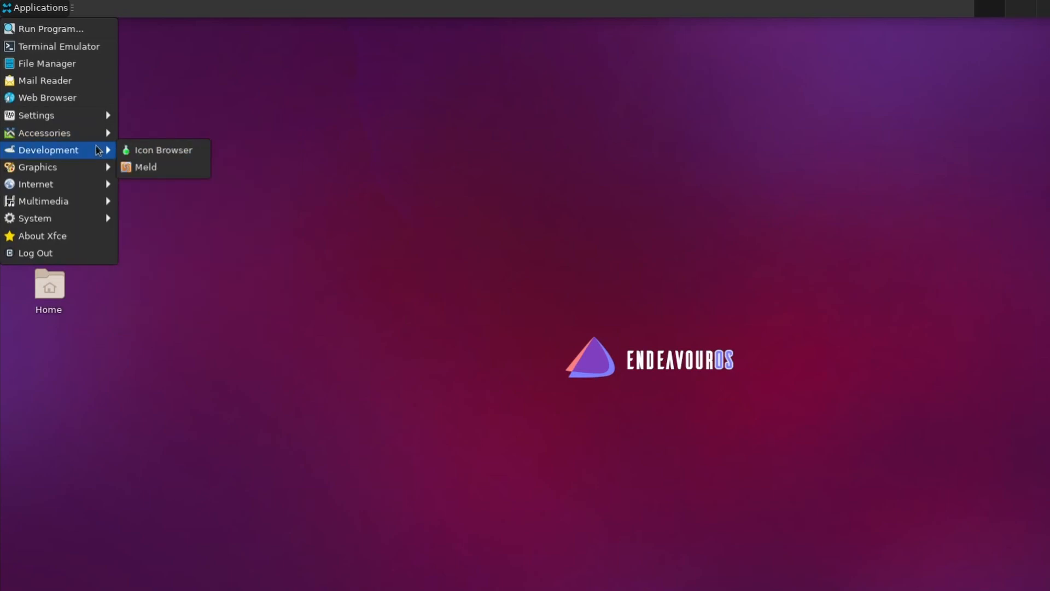
mouse_move(163, 150)
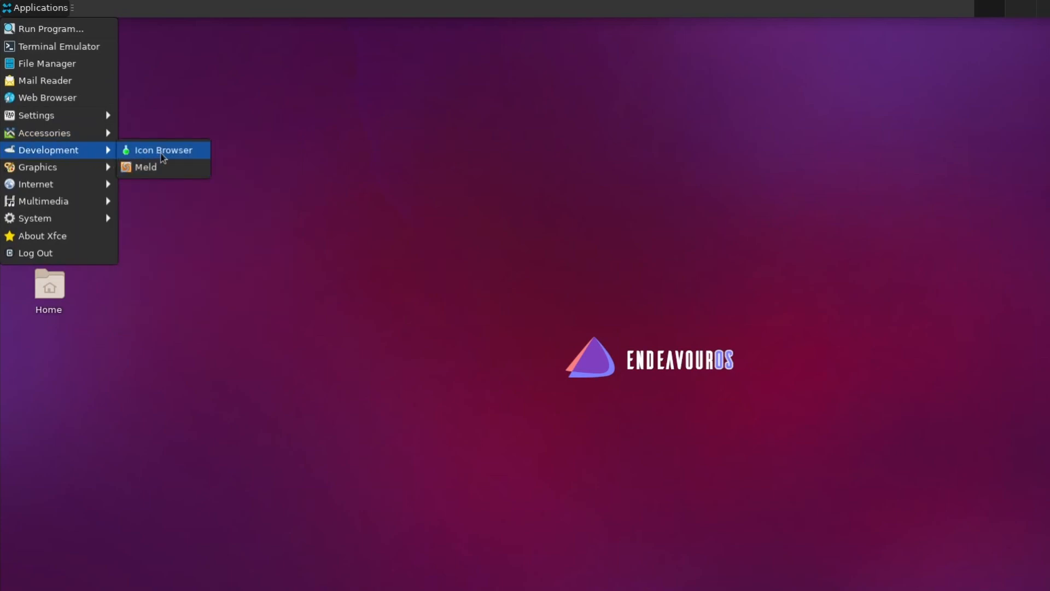
mouse_move(169, 169)
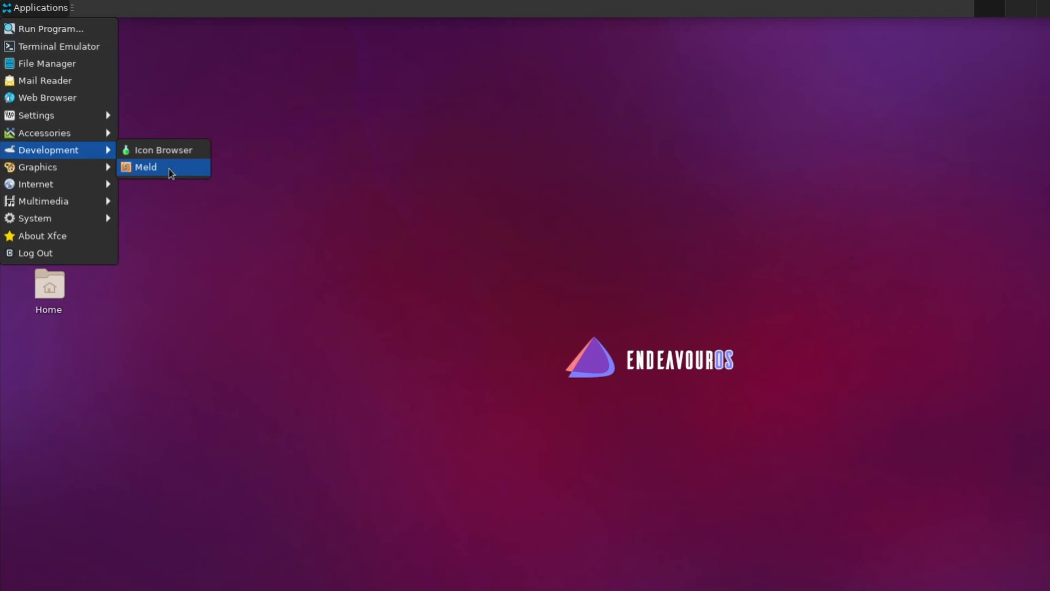
mouse_move(37, 167)
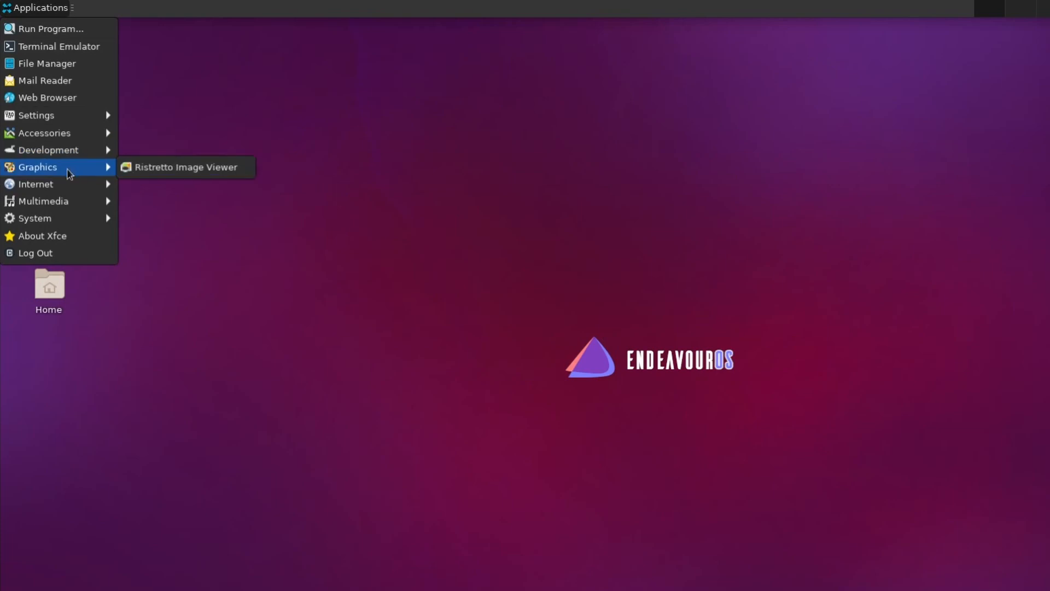
mouse_move(177, 173)
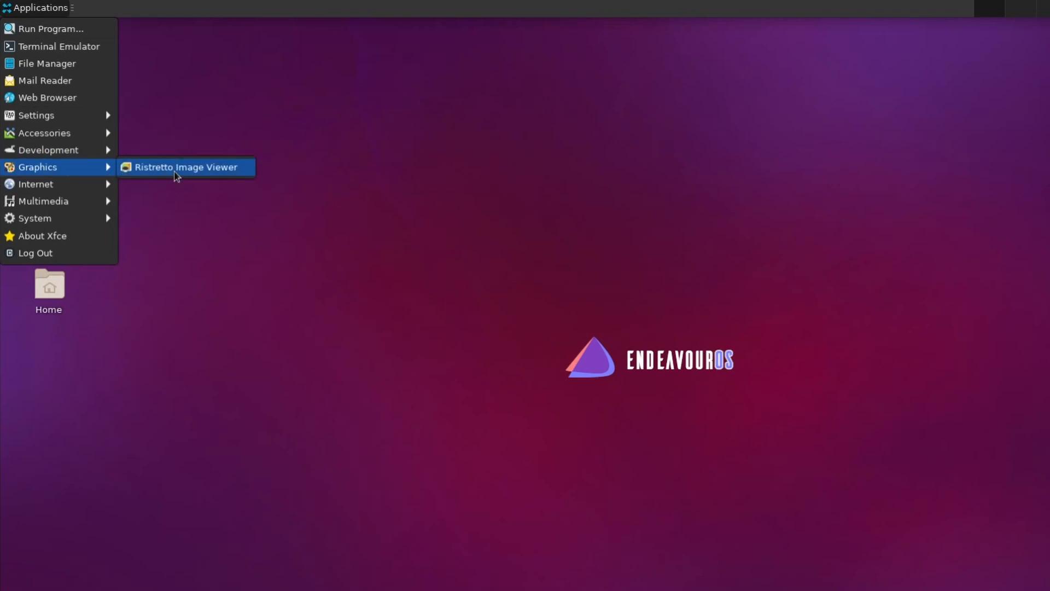
mouse_move(35, 184)
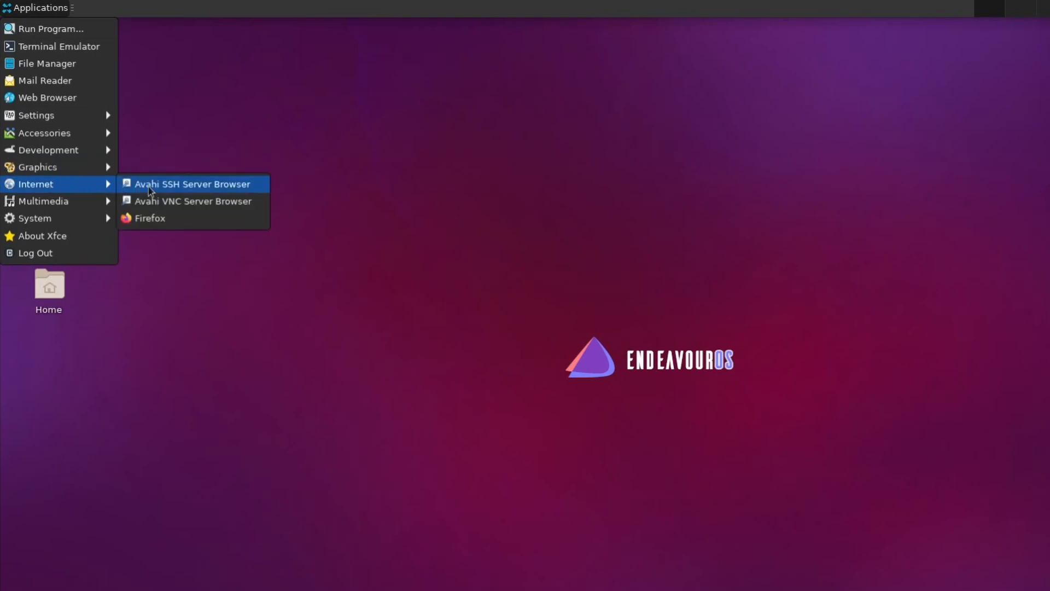
mouse_move(193, 201)
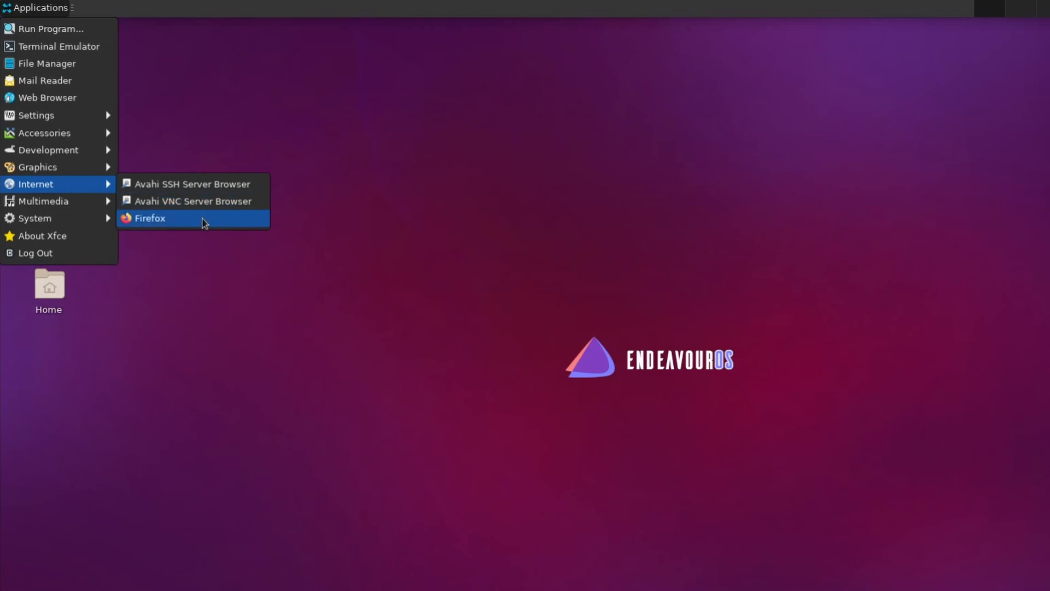
mouse_move(150, 222)
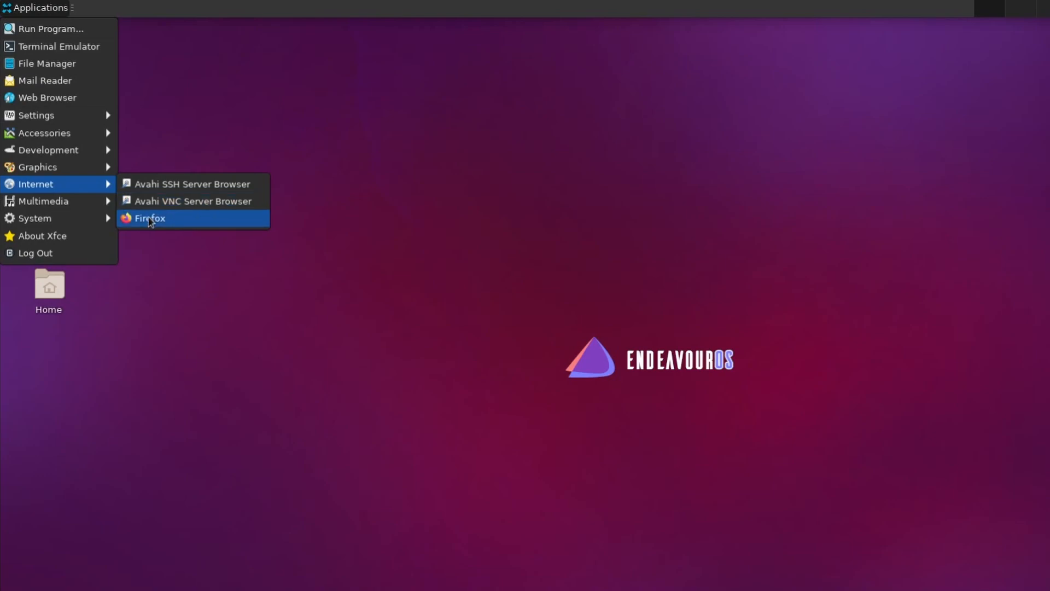
mouse_move(43, 201)
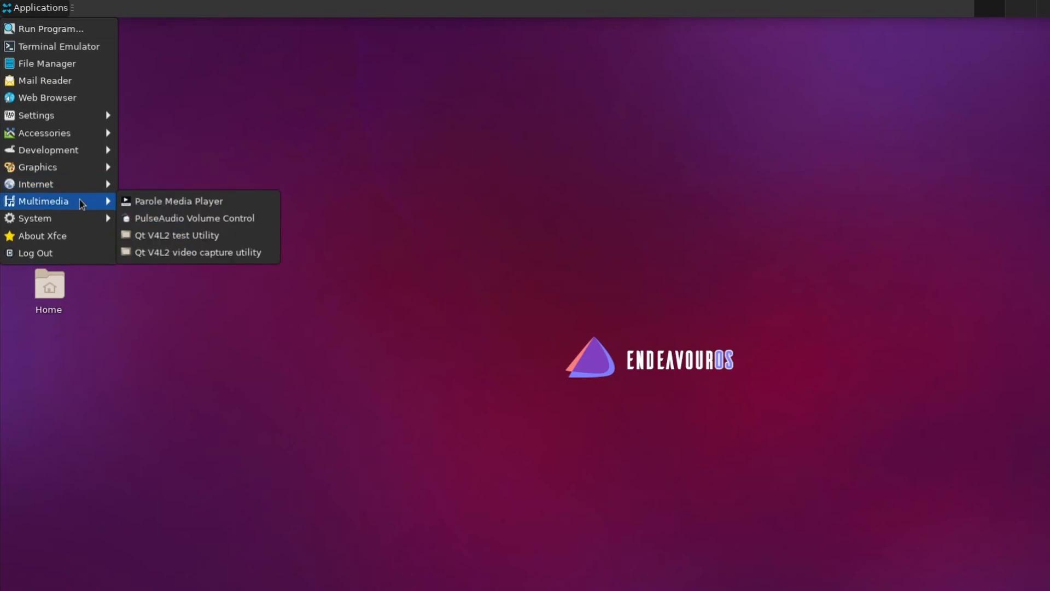
mouse_move(178, 201)
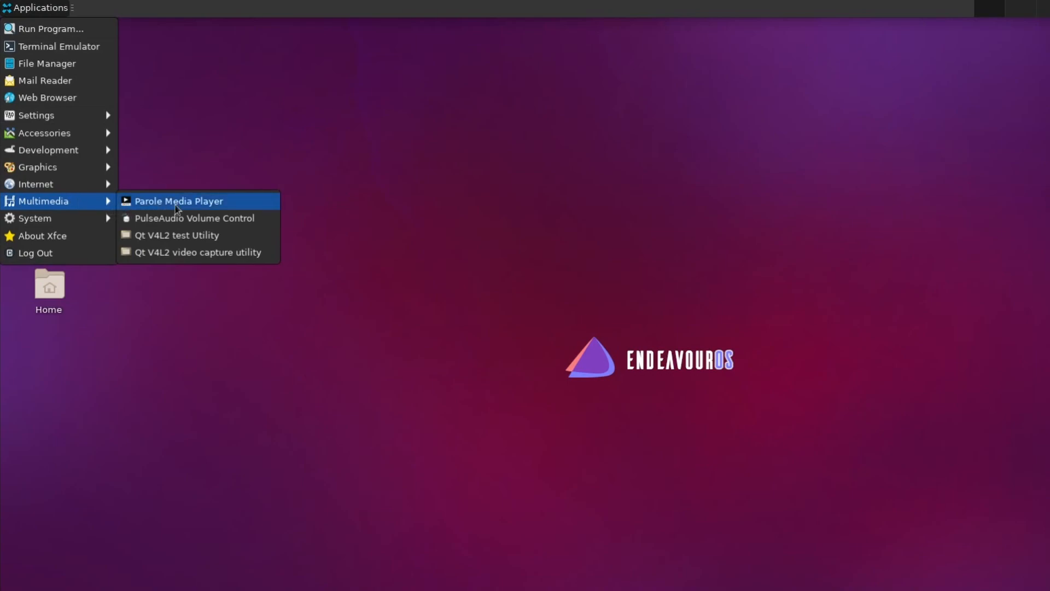
mouse_move(177, 222)
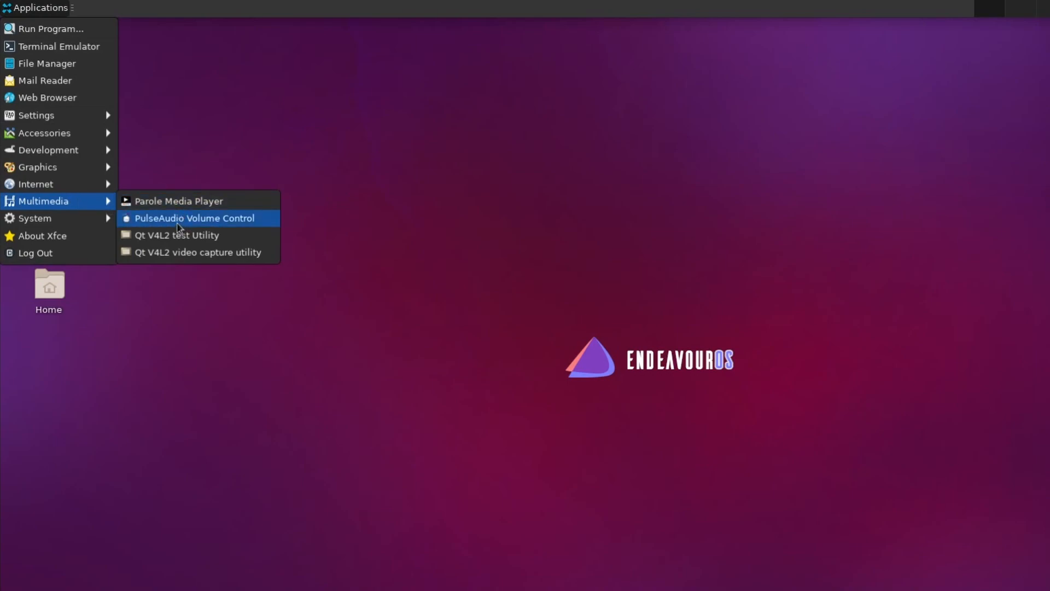
mouse_move(35, 218)
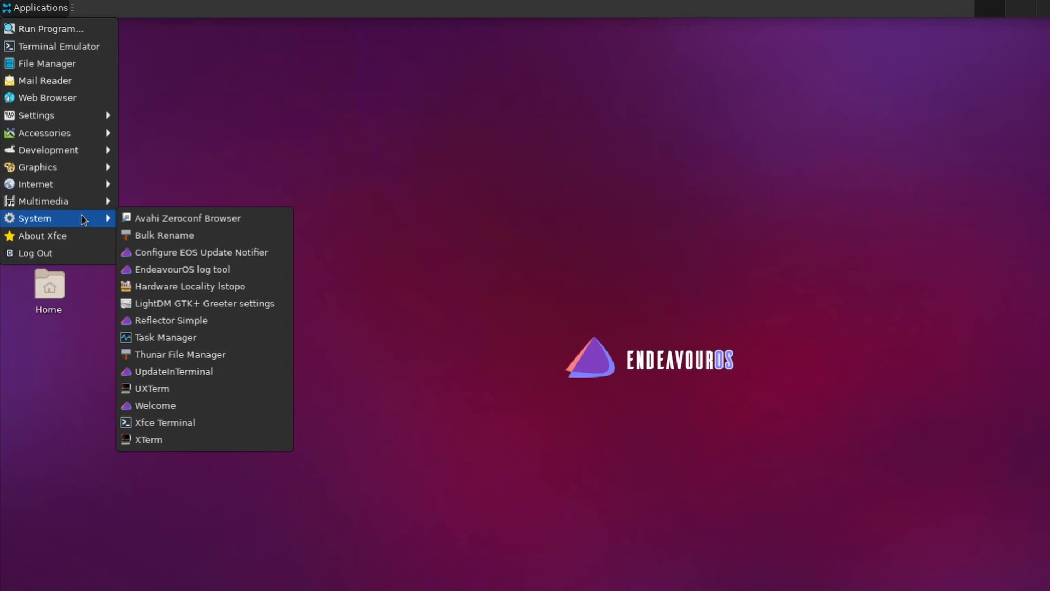
mouse_move(208, 404)
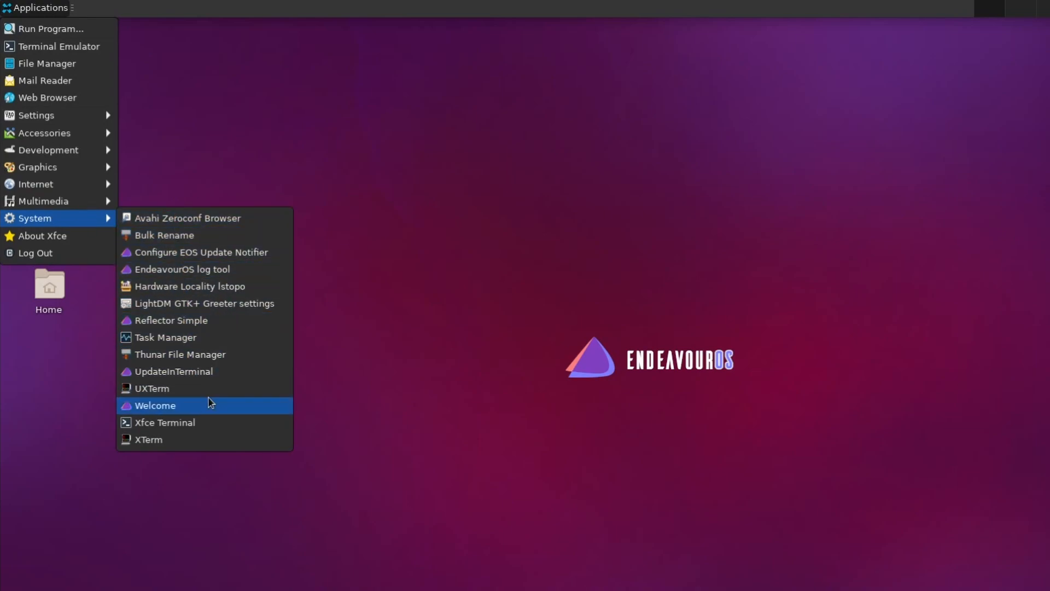
mouse_move(204, 392)
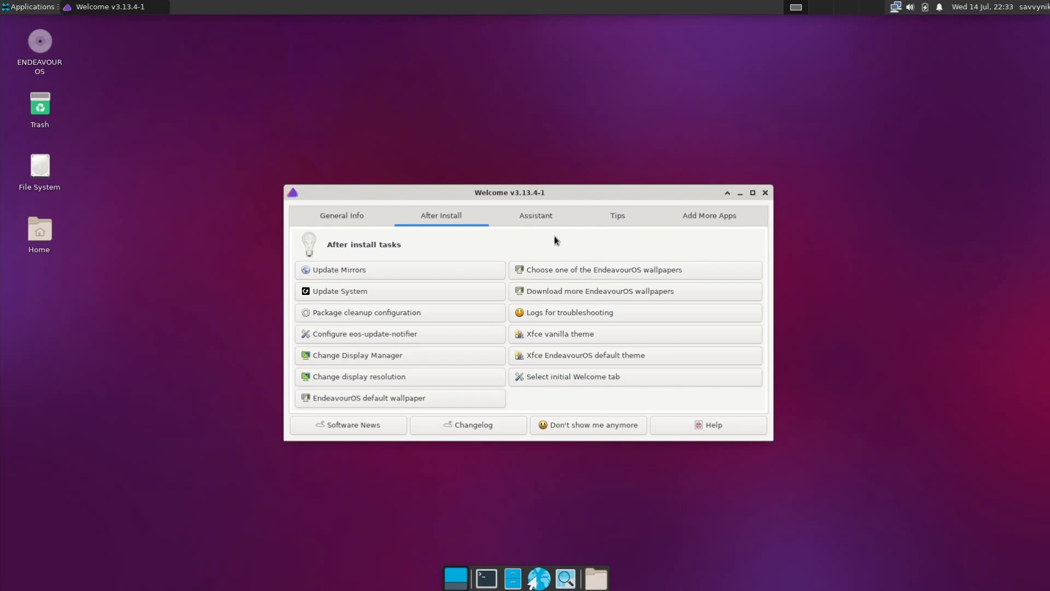
mouse_move(681, 250)
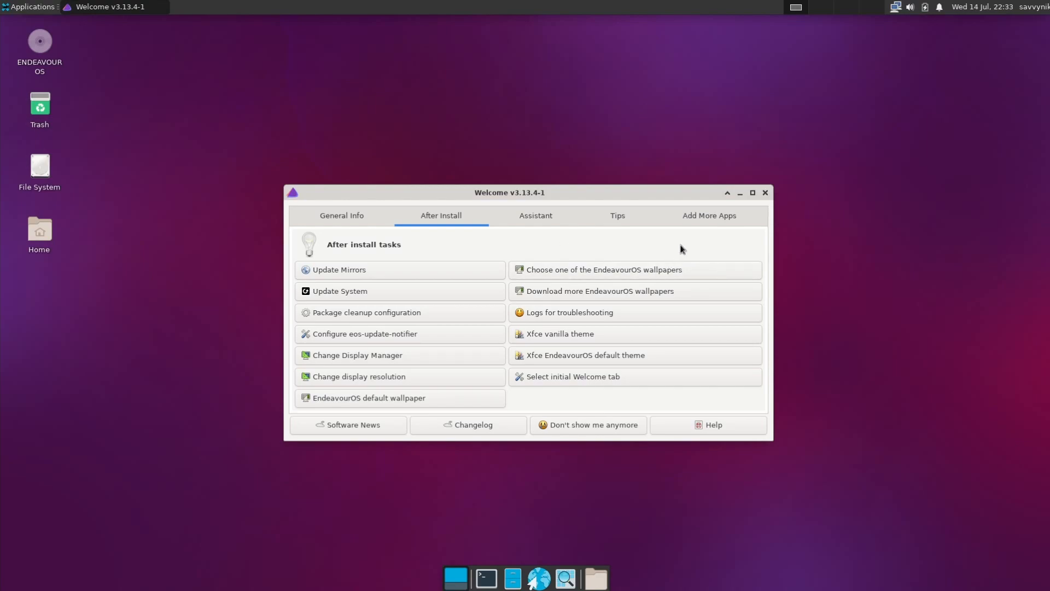
mouse_move(765, 192)
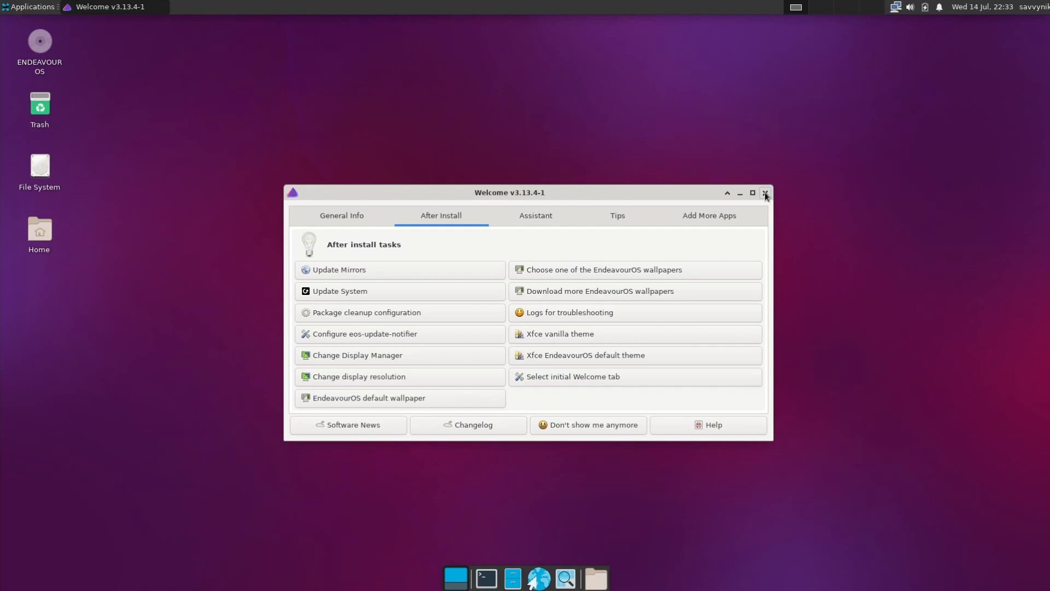
Step: Close the Welcome window, leaving the desktop with the Applications menu
left_click(30, 7)
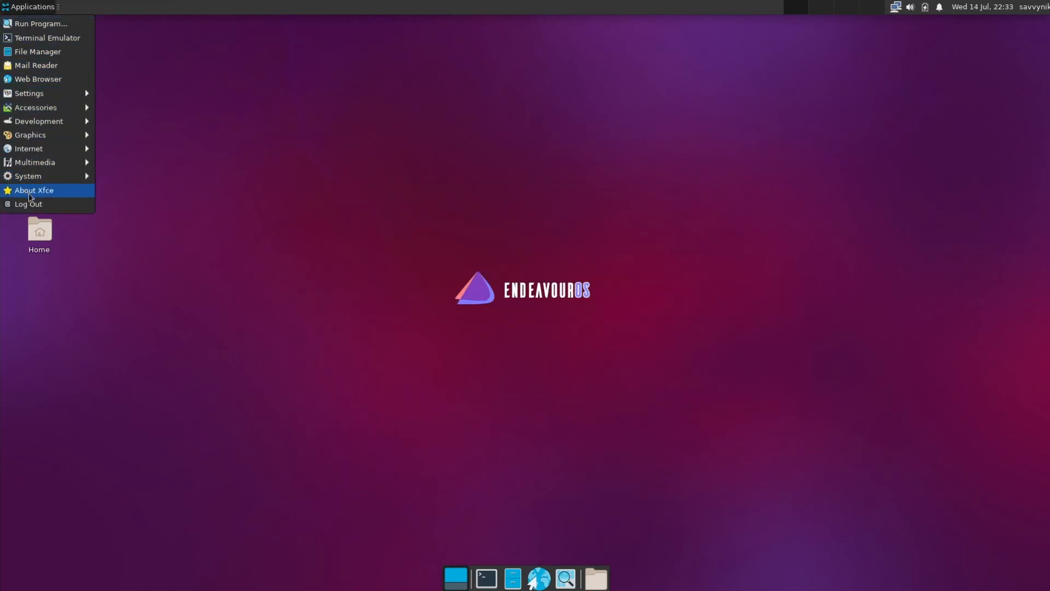
mouse_move(65, 197)
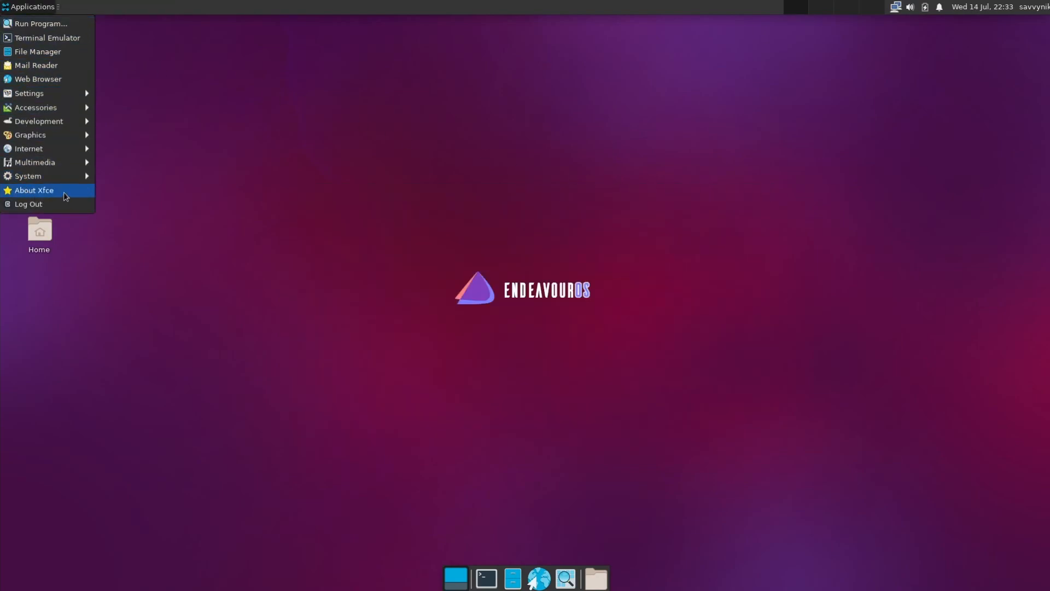
Step: View About Xfce system details and the core components list, then close the dialog
left_click(34, 189)
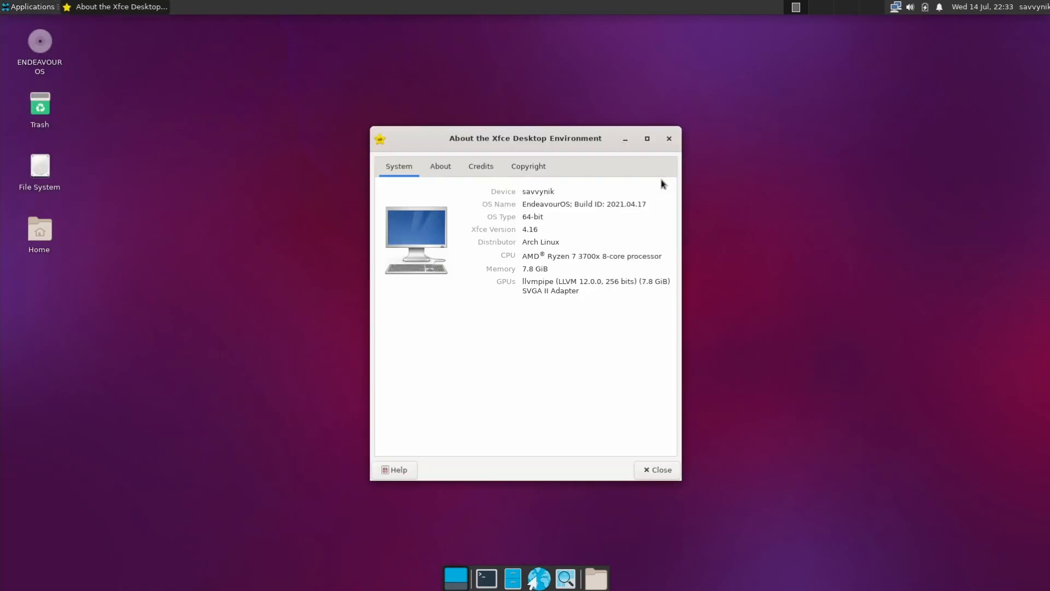
mouse_move(542, 327)
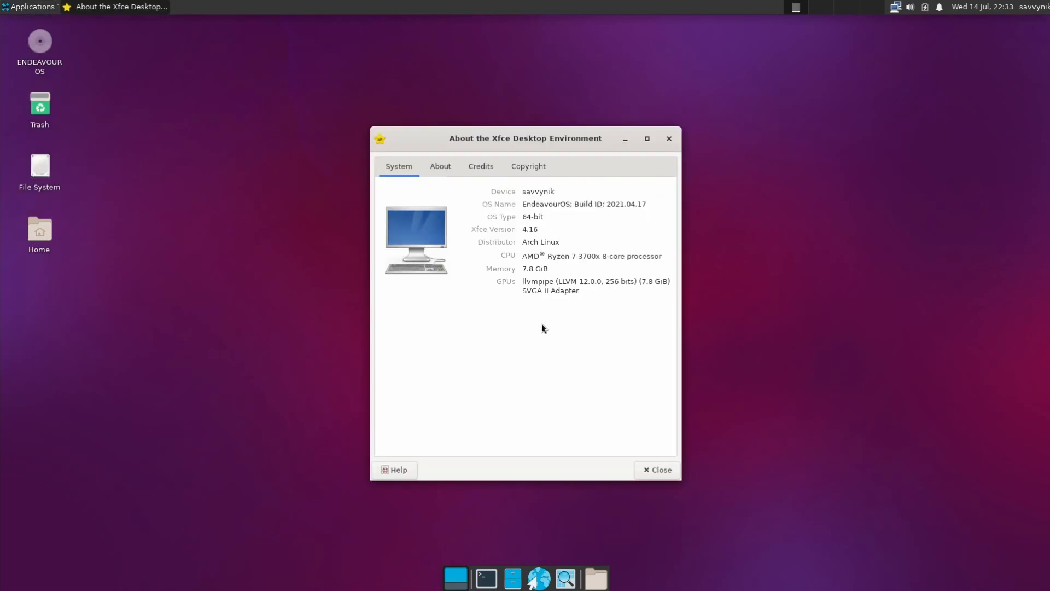
left_click(440, 166)
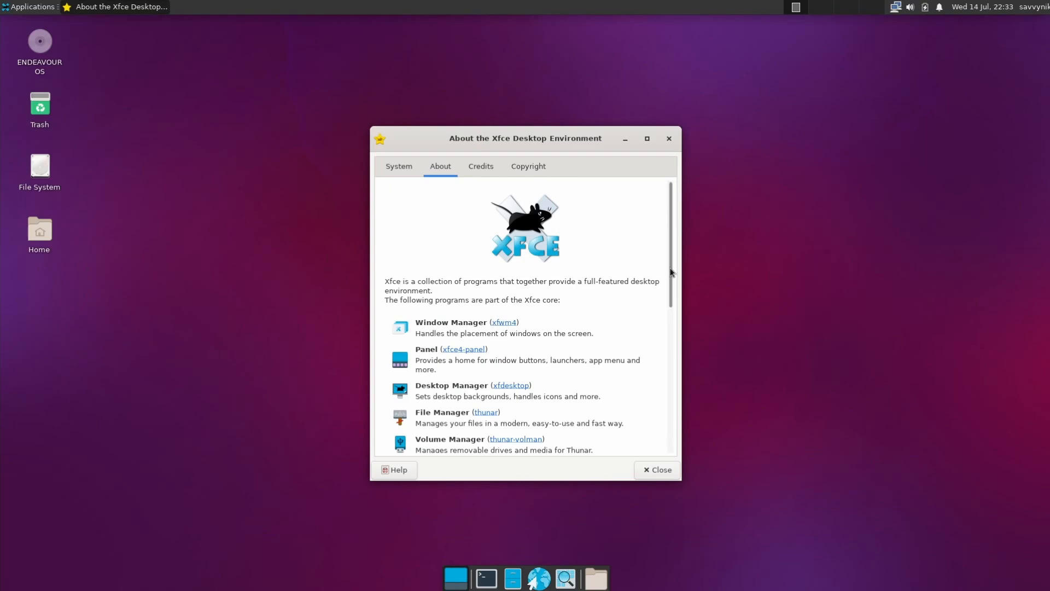
scroll("down", 3)
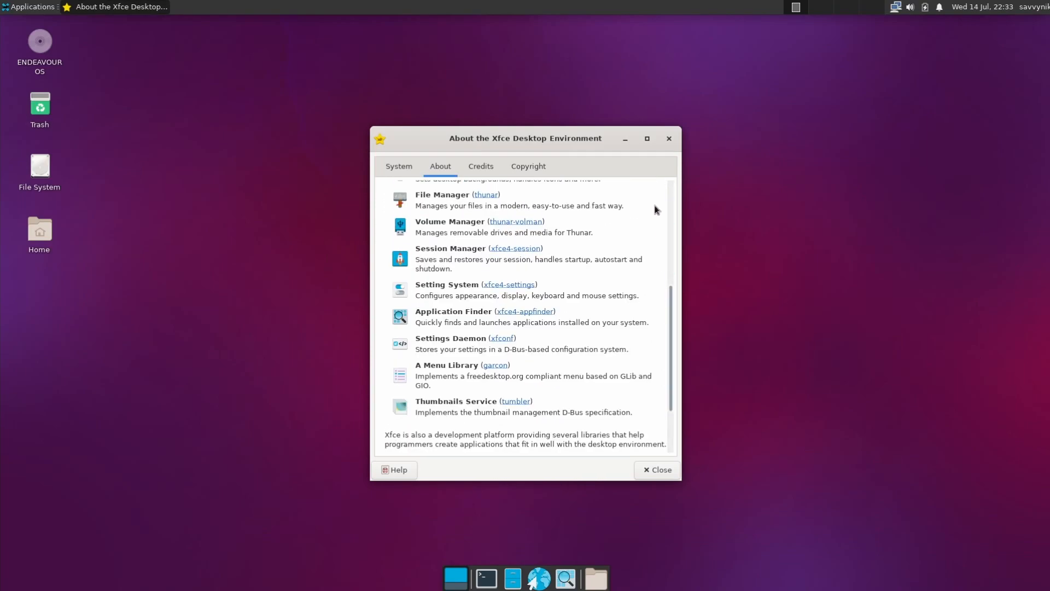
left_click(30, 7)
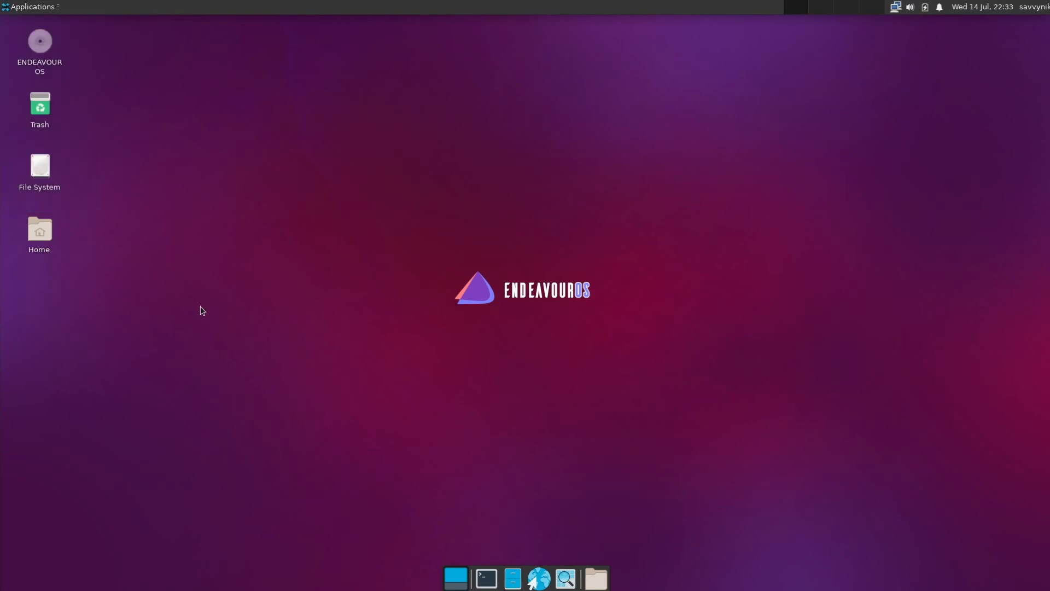
mouse_move(611, 283)
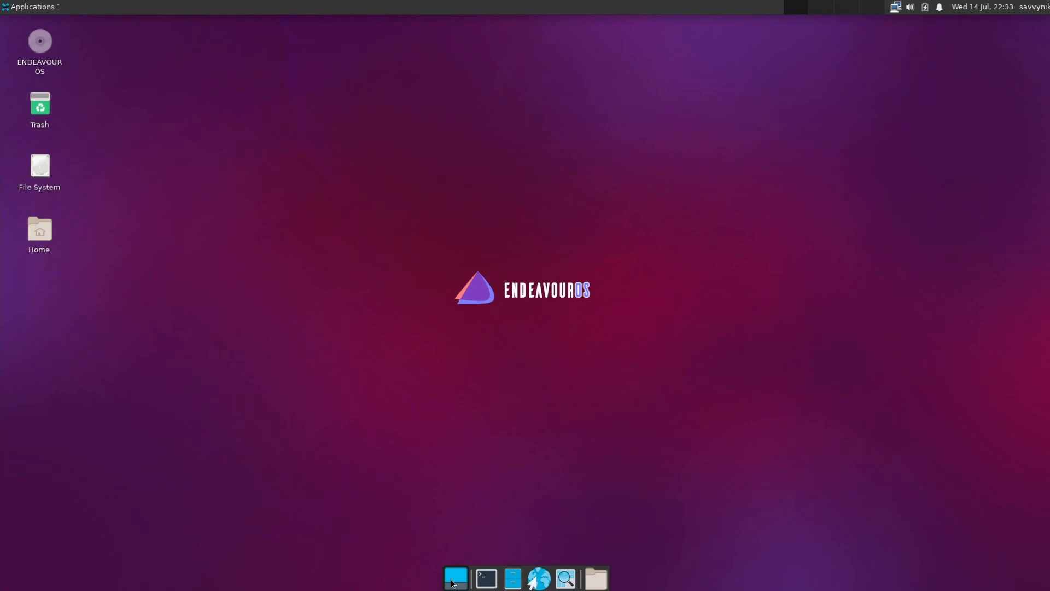
Step: Open Thunar on the home folder and dismiss its About dialog showing version 4.16.8
left_click(594, 577)
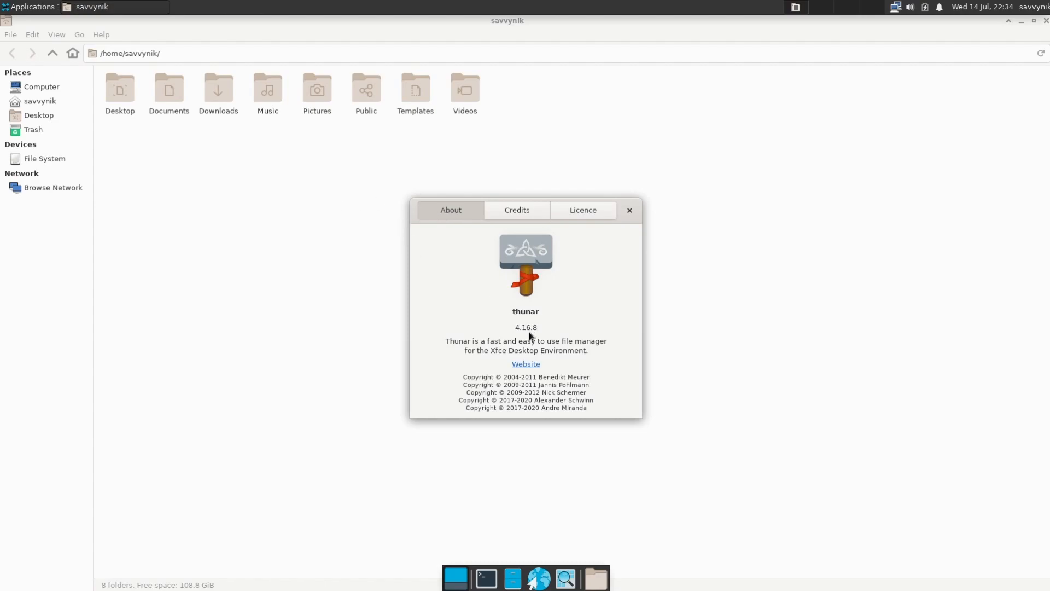
left_click(629, 210)
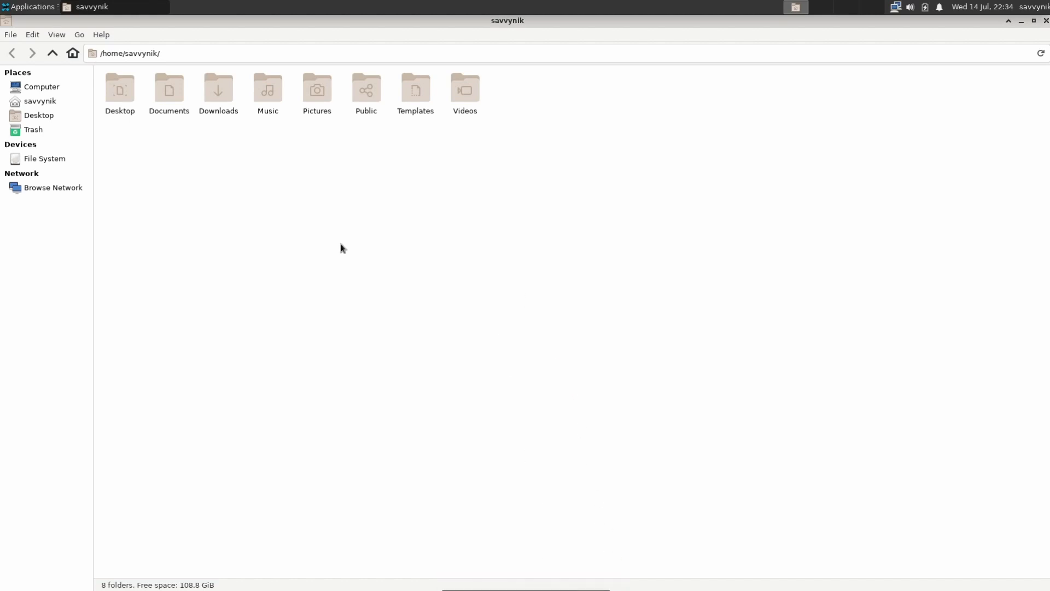
mouse_move(870, 87)
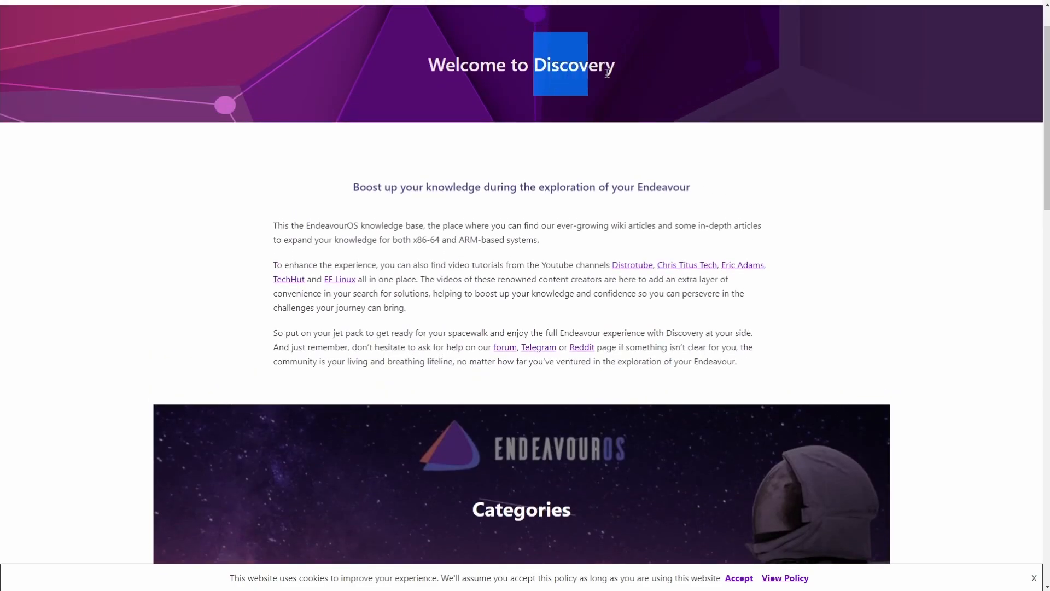
Step: Browse the Discovery knowledge-base Categories grid from ACPI kernel parameters to Window managers and back
scroll("down", 3)
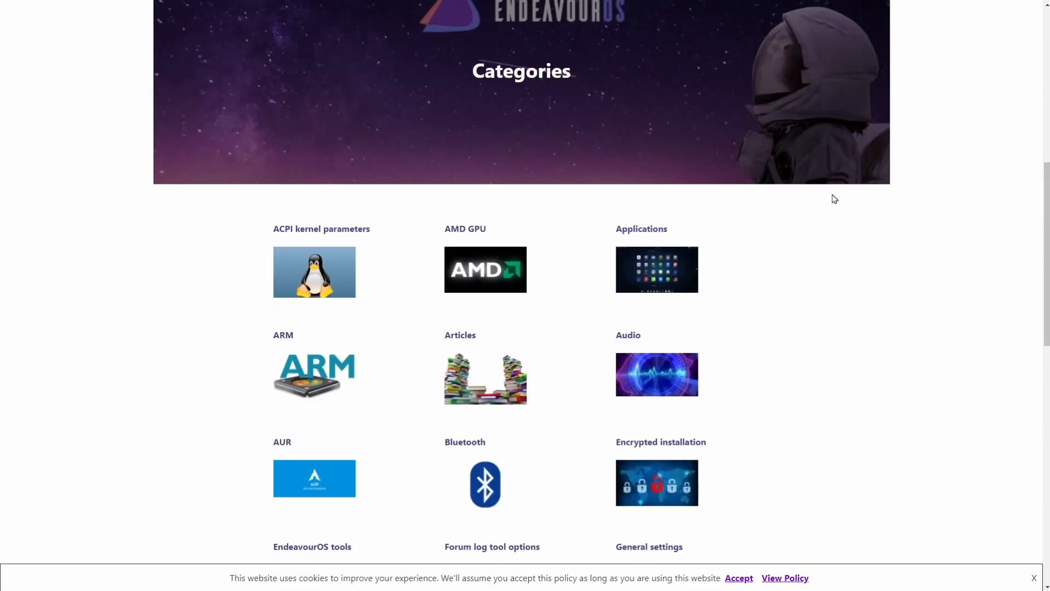
scroll("down", 3)
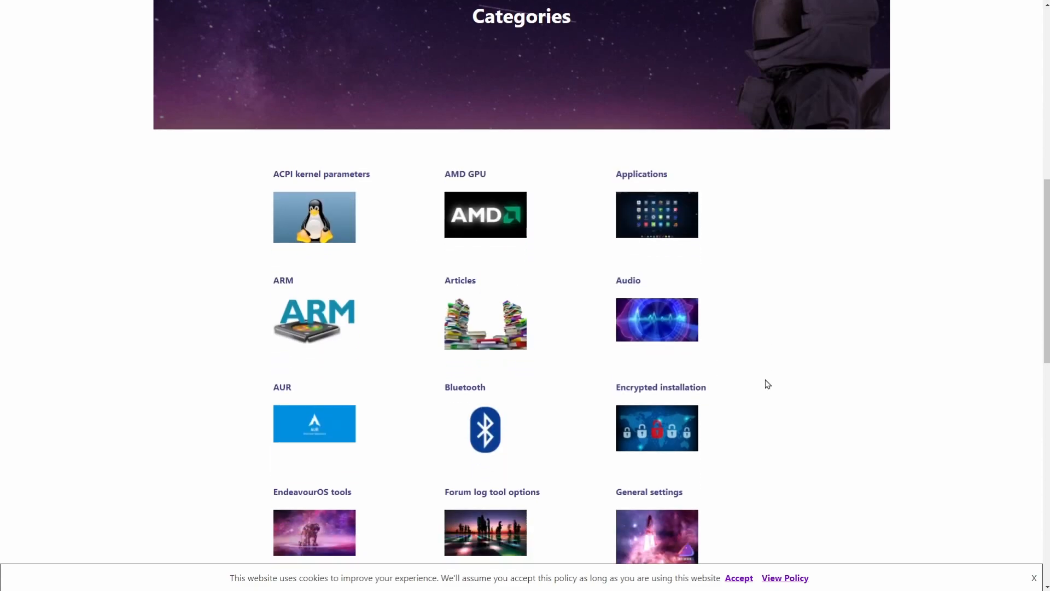
scroll("down", 3)
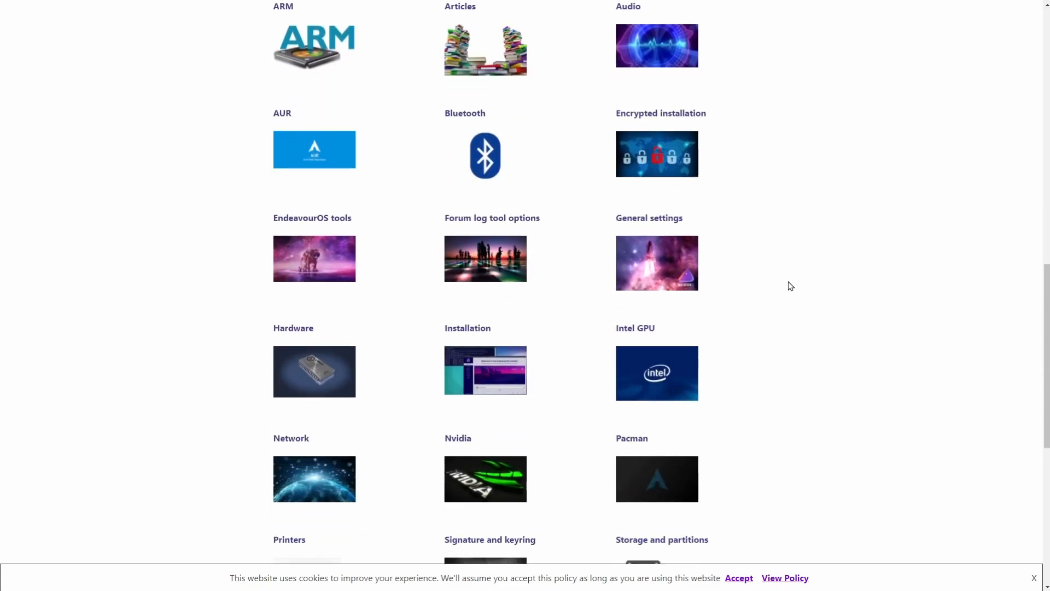
scroll("down", 3)
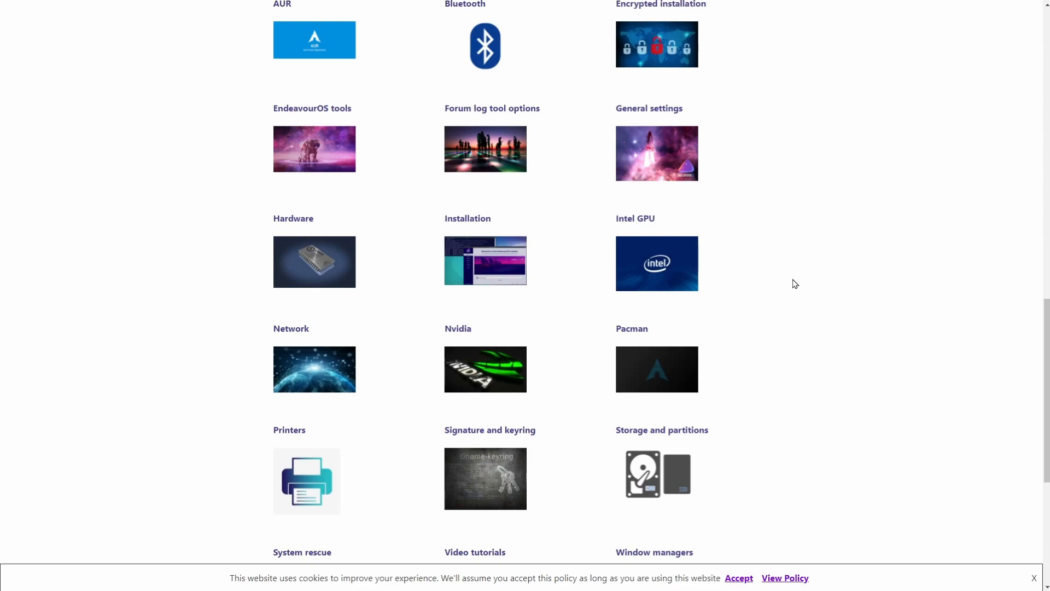
scroll("down", 3)
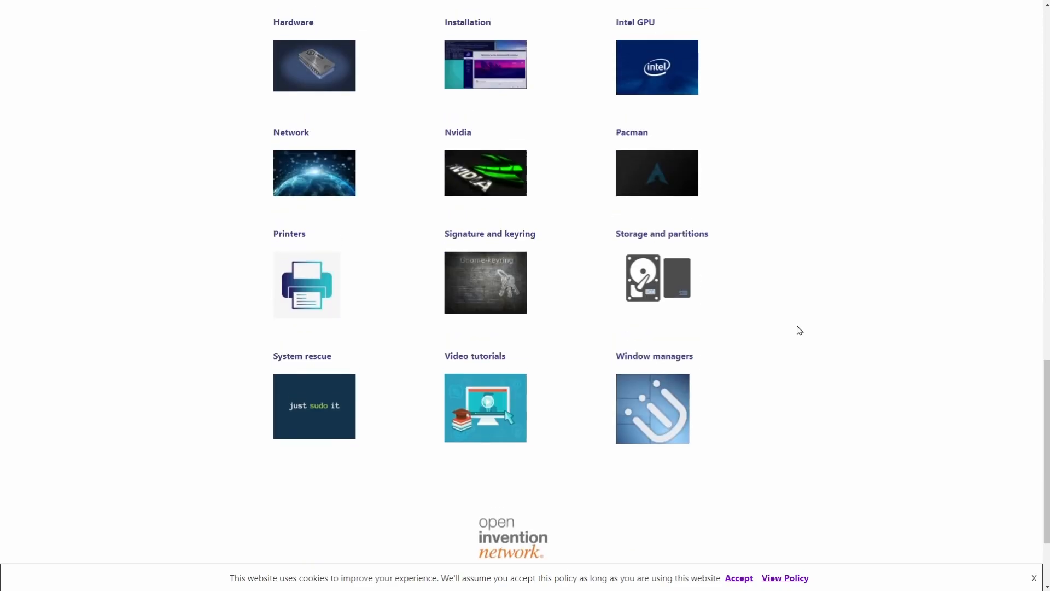
scroll("up", 3)
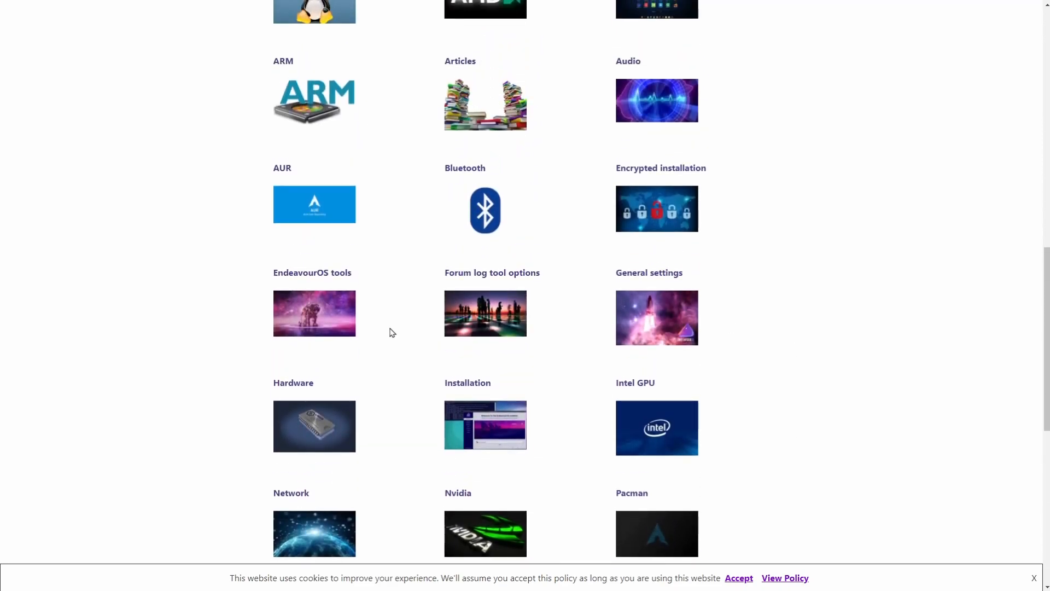
scroll("up", 3)
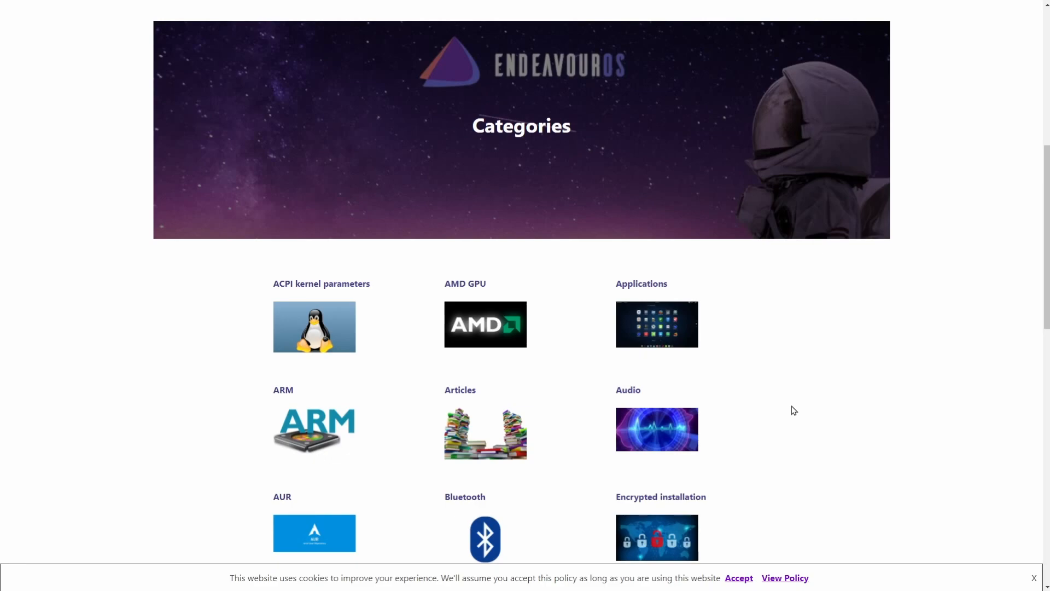
mouse_move(992, 44)
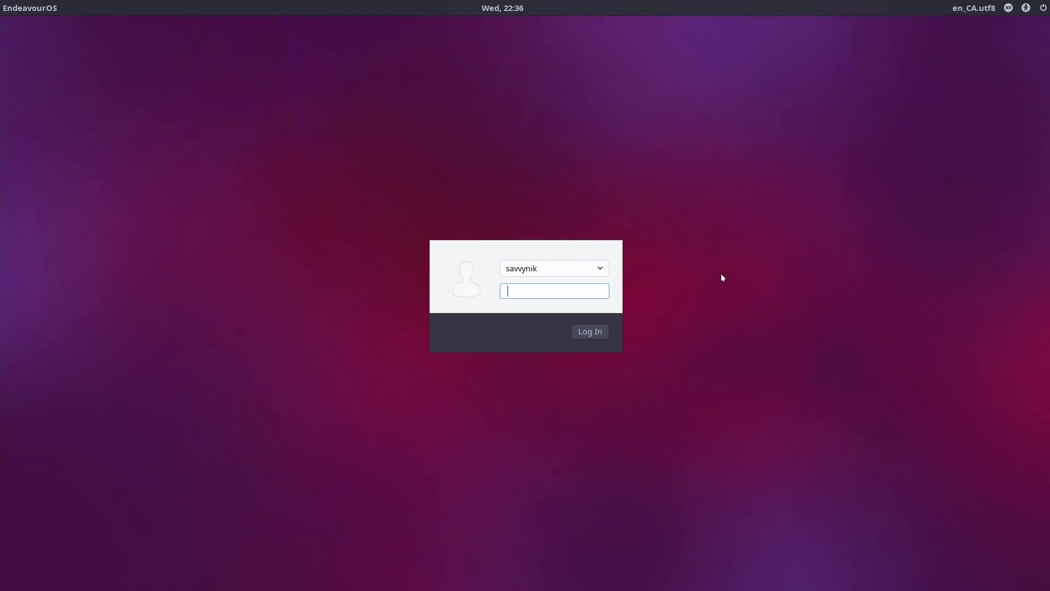
mouse_move(654, 417)
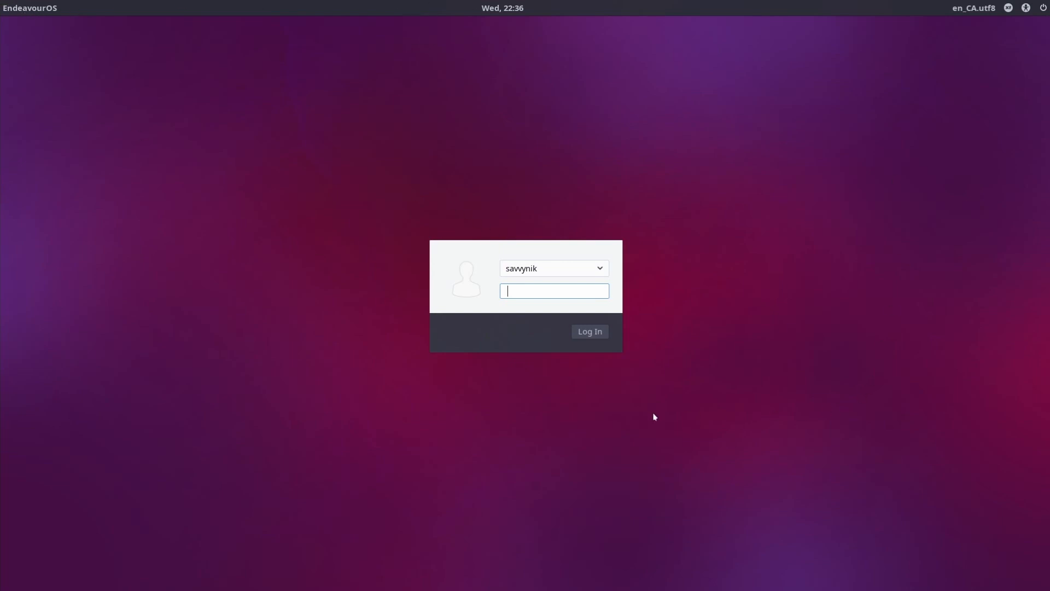
mouse_move(676, 307)
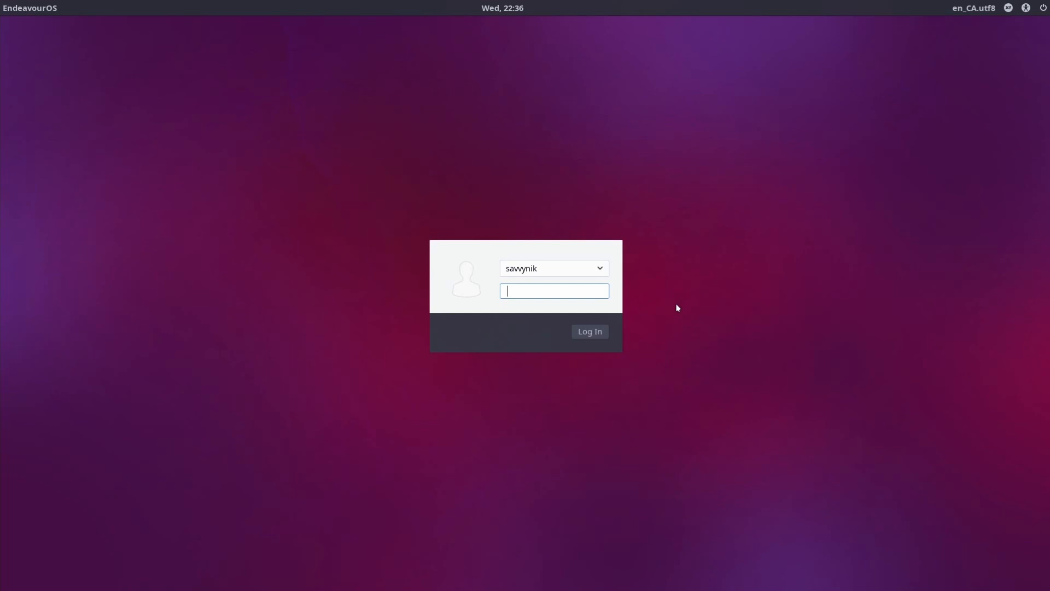
mouse_move(906, 4)
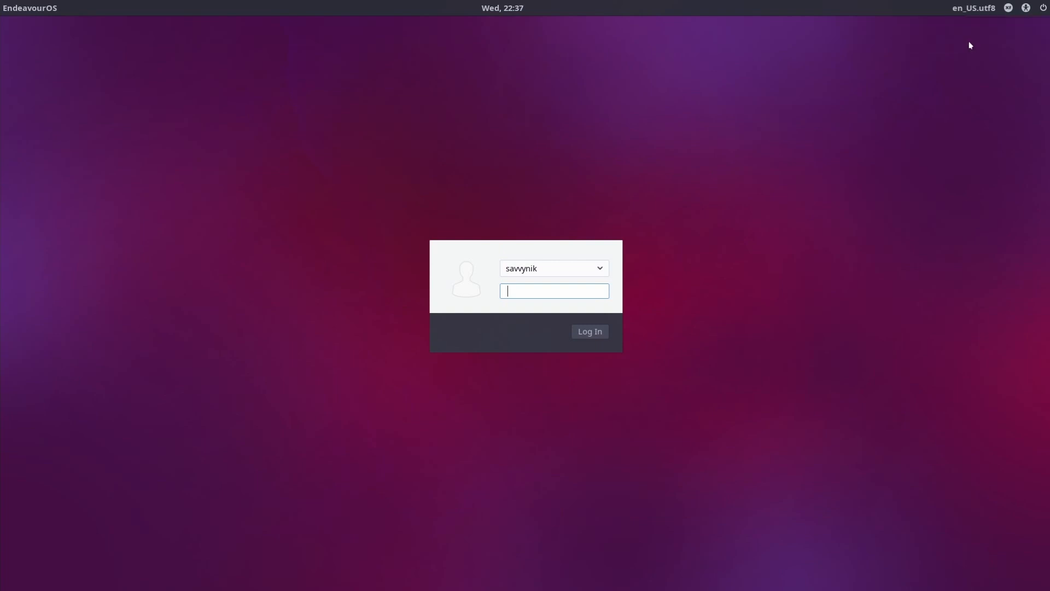
Step: Choose en_US.utf8 as the login language, check the accessibility menu, and log in with the password
left_click(1025, 8)
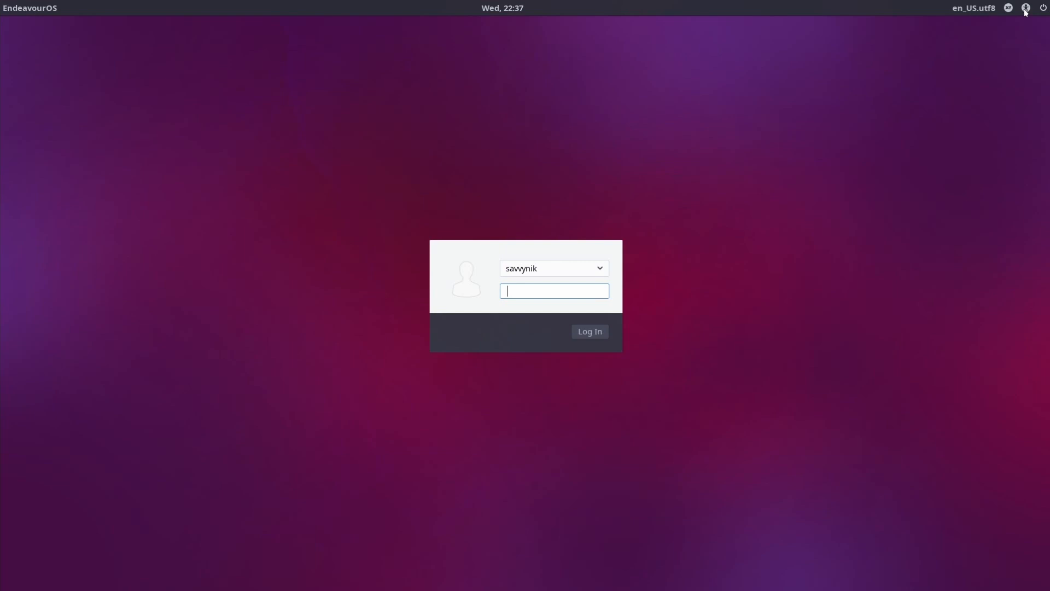
left_click(1026, 8)
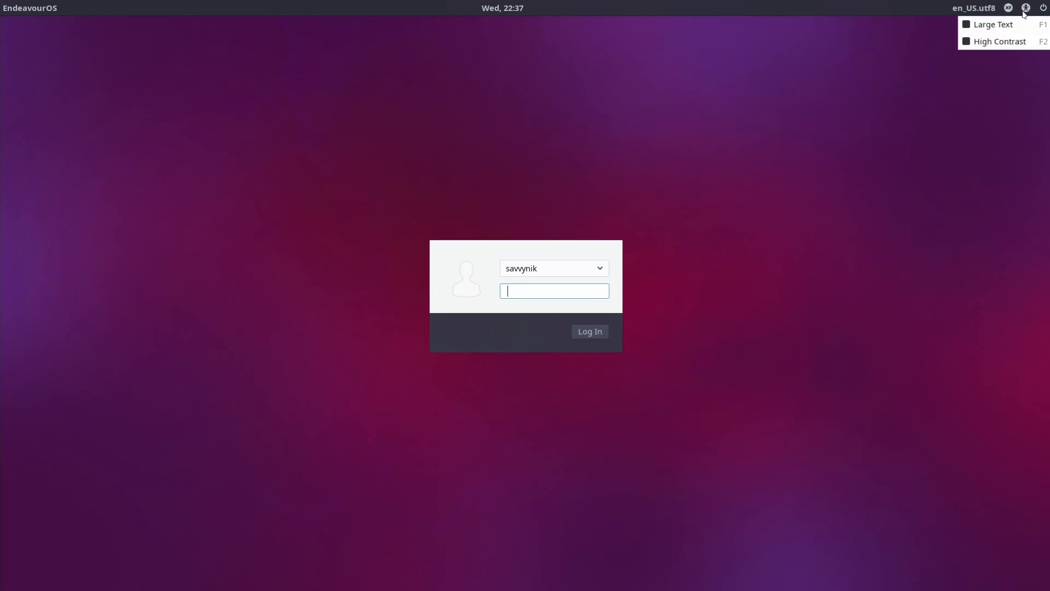
left_click(1042, 8)
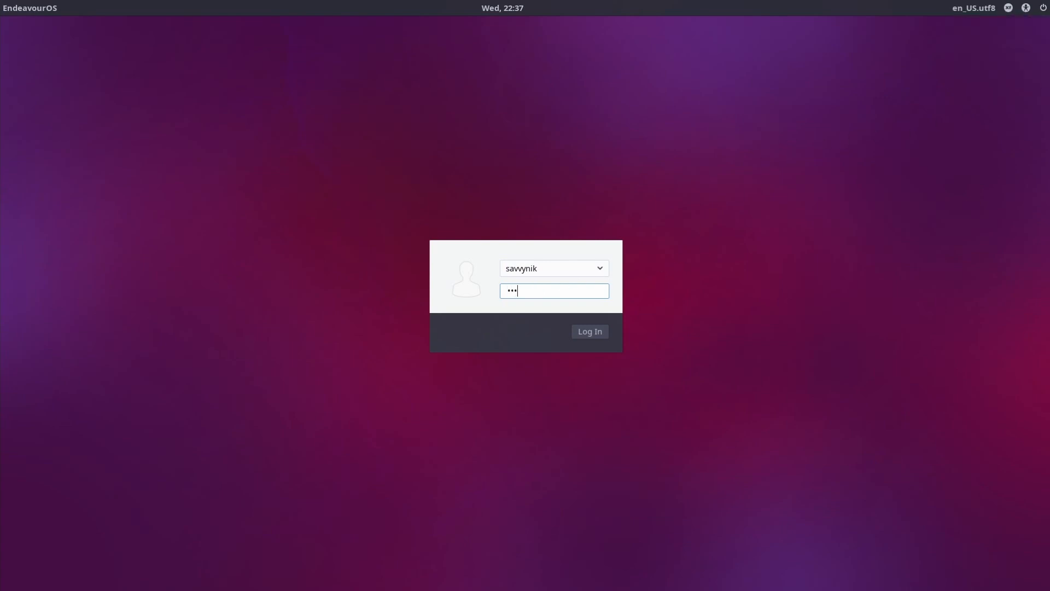
left_click(588, 331)
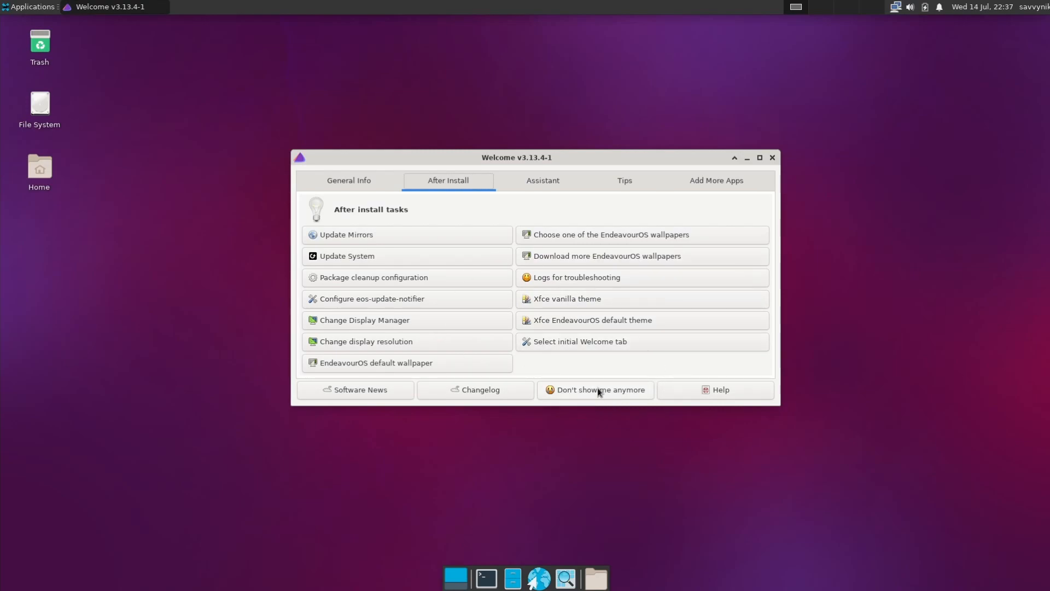
Step: Close the EndeavourOS Welcome window so the plain Xfce desktop shows
left_click(595, 389)
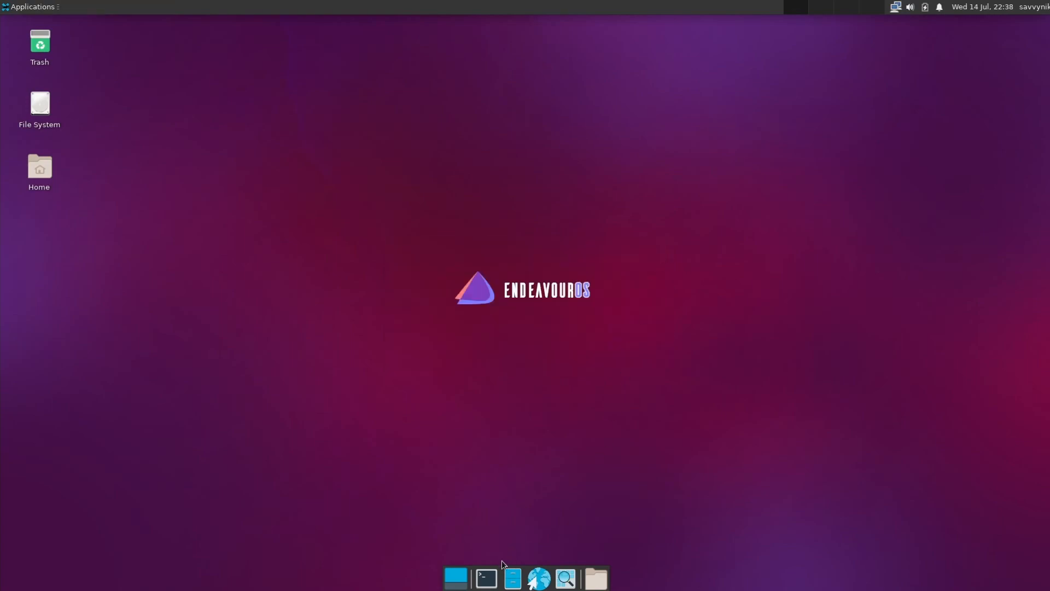
Step: Run htop in a new terminal to confirm it is not installed
left_click(484, 578)
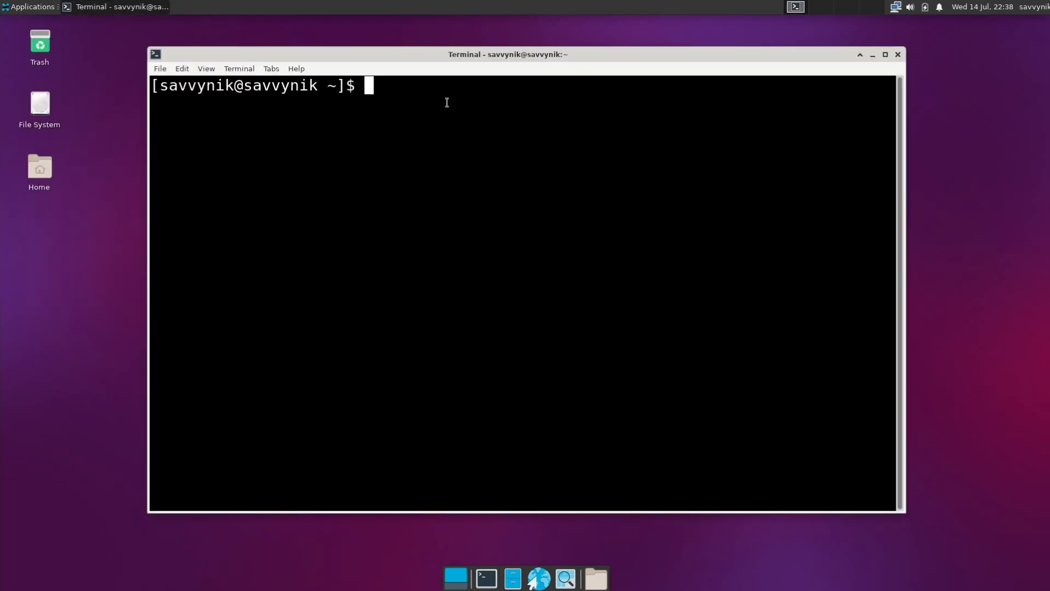
type("htop")
type("s")
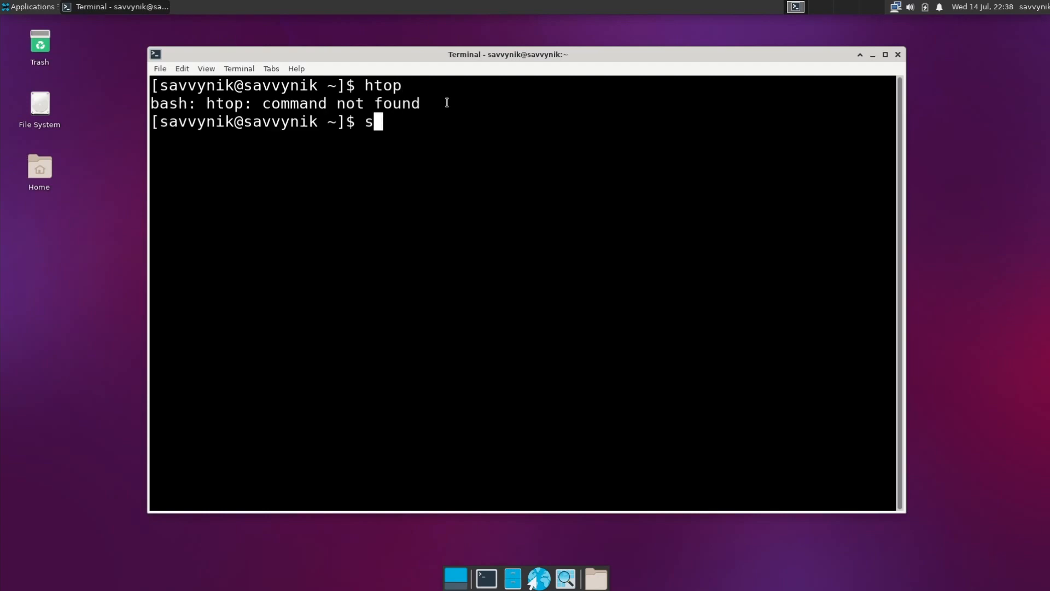
Step: Refresh the pacman package databases with sudo pacman -Syy, entering the password
type("udo")
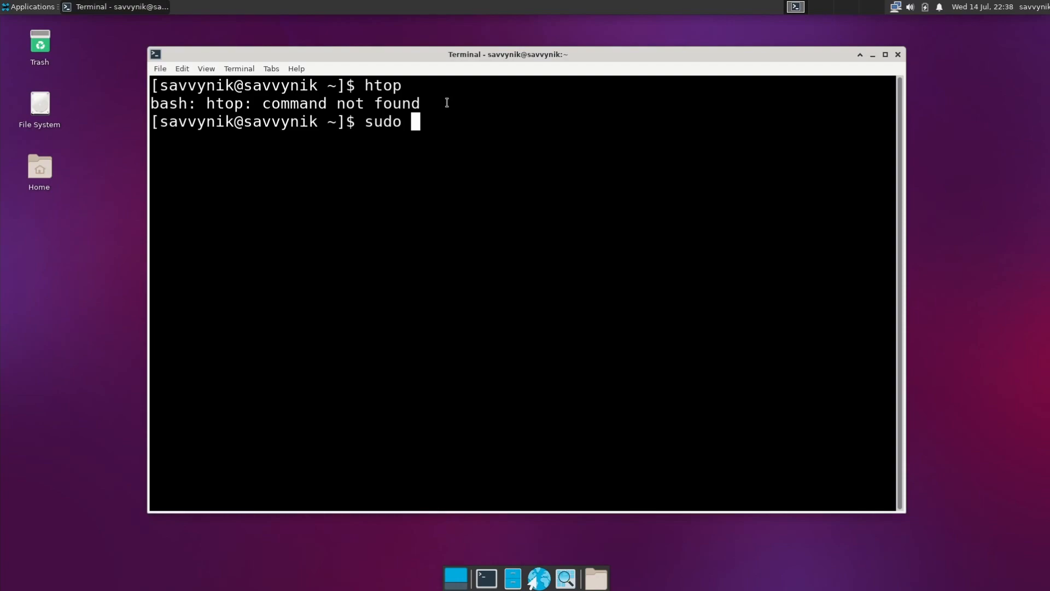
type("pacman")
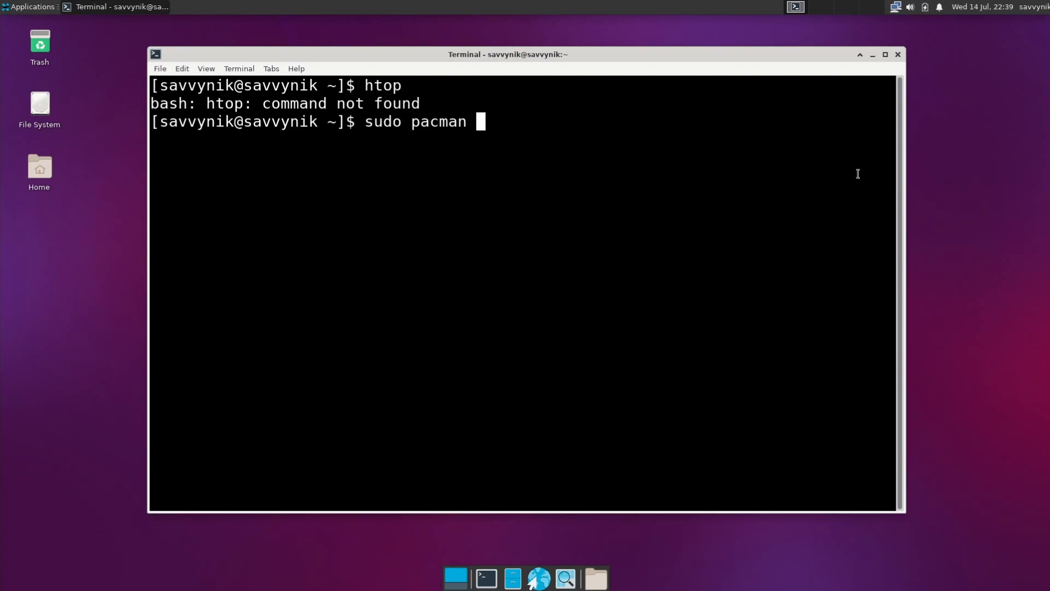
type("-Syy")
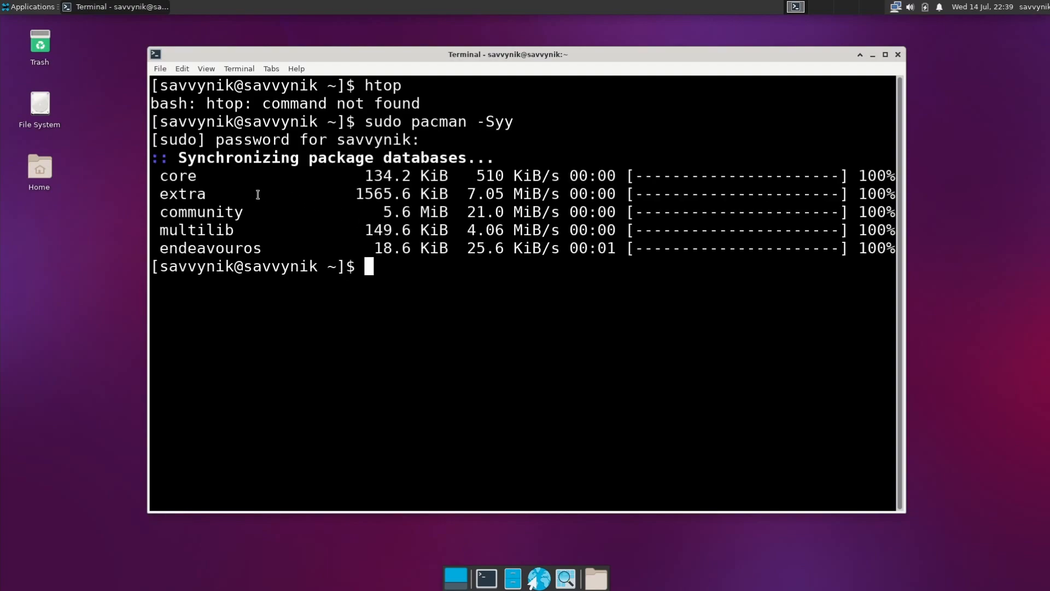
mouse_move(231, 219)
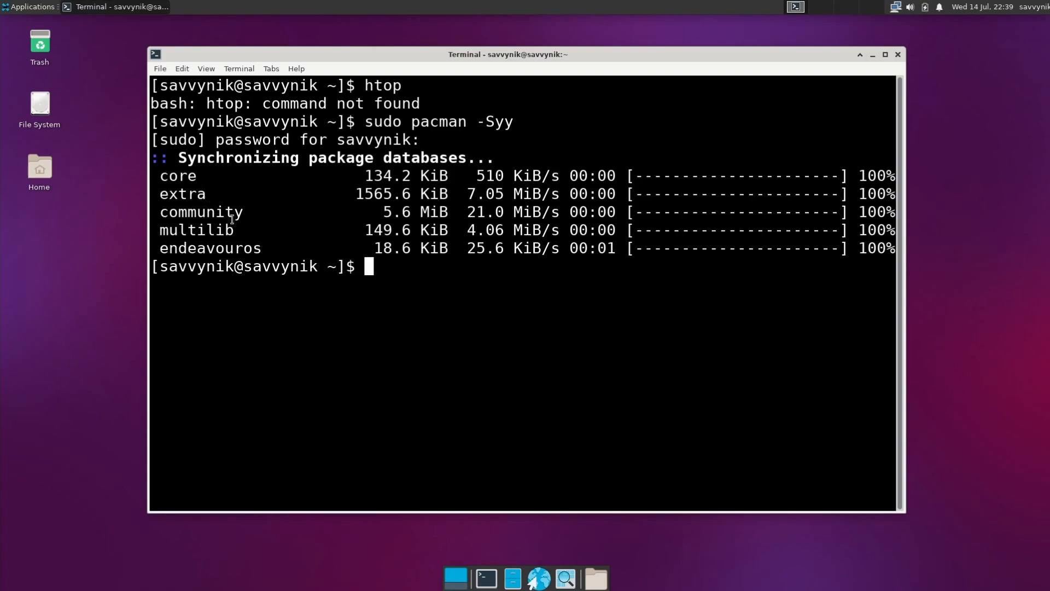
mouse_move(264, 252)
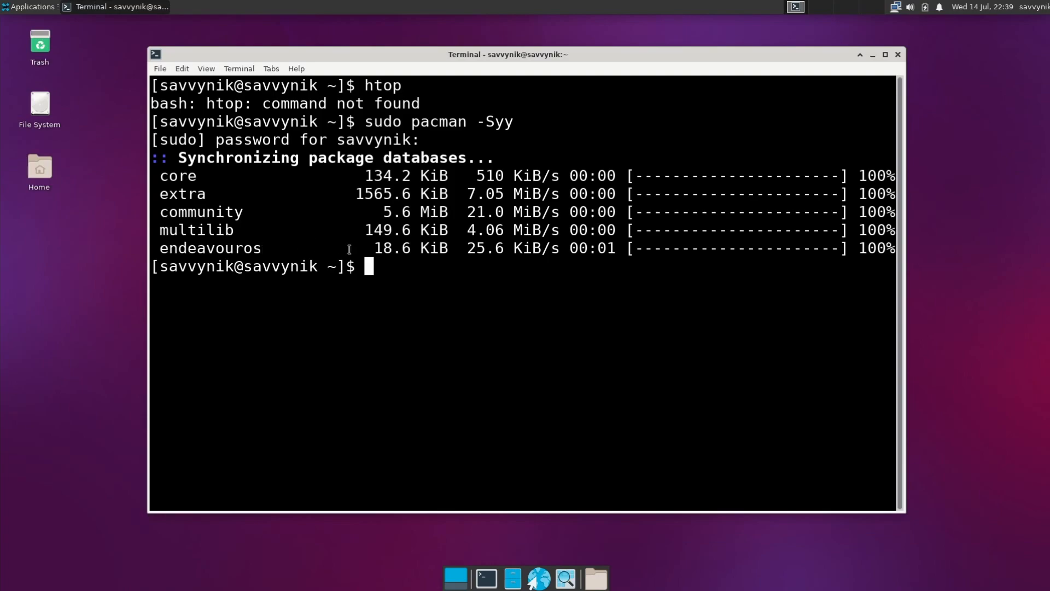
mouse_move(446, 292)
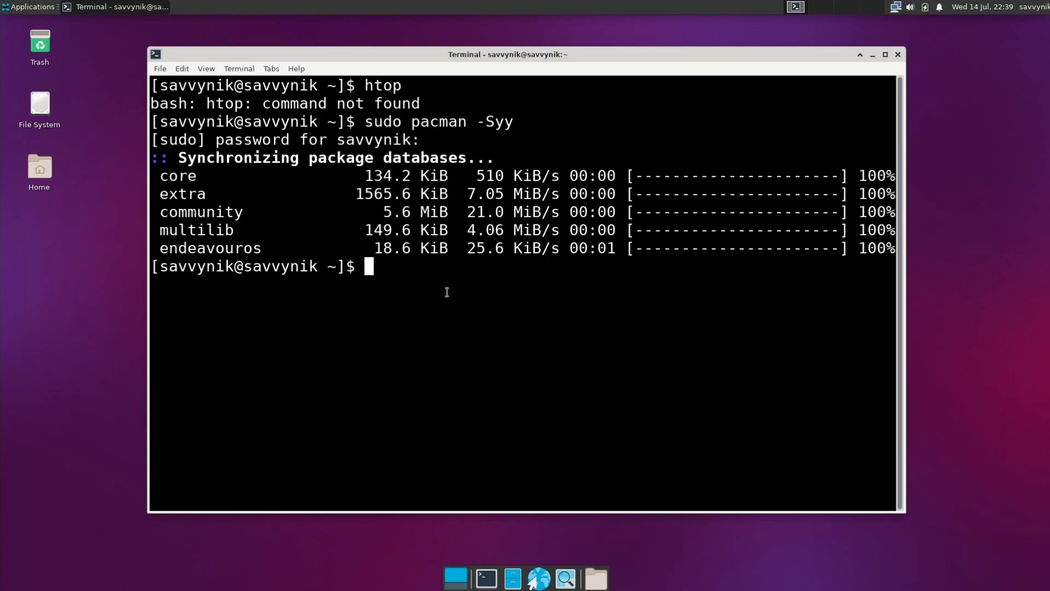
type("sudo pac")
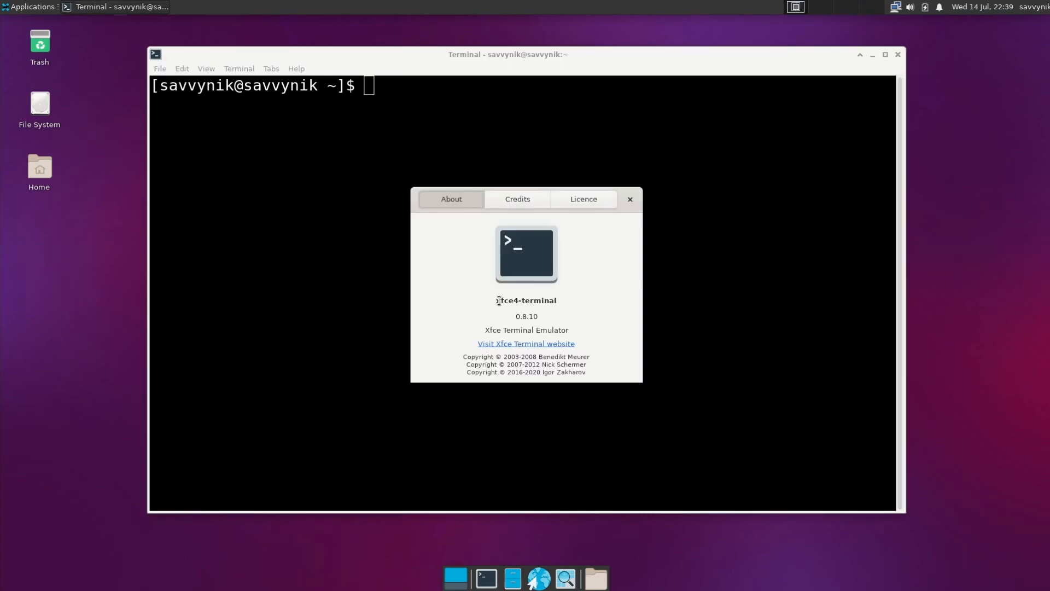
mouse_move(515, 317)
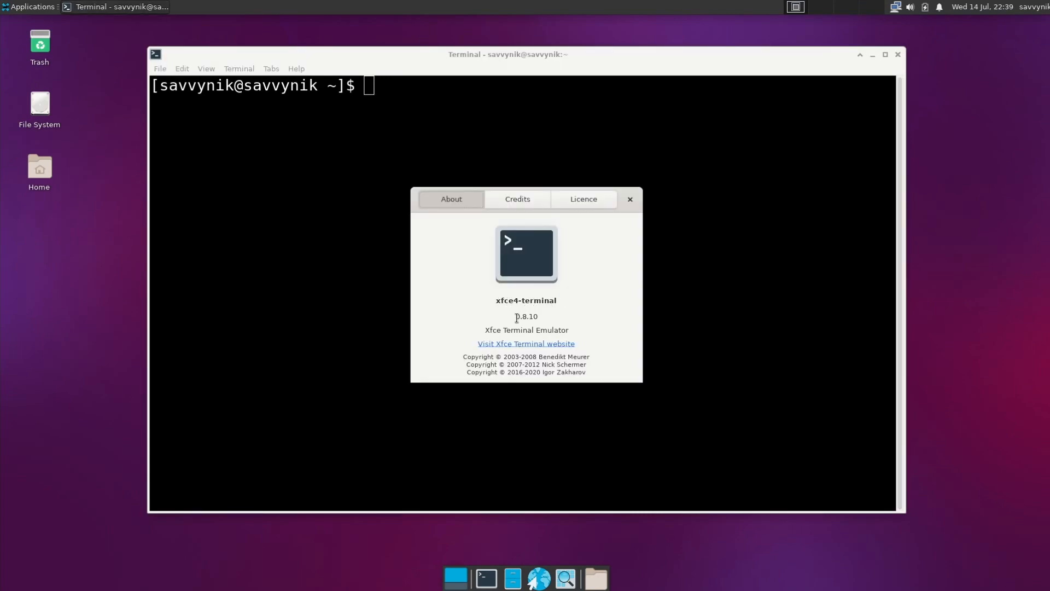
Step: Show the About dialog reporting xfce4-terminal 0.8.10
left_click(628, 199)
type("htop")
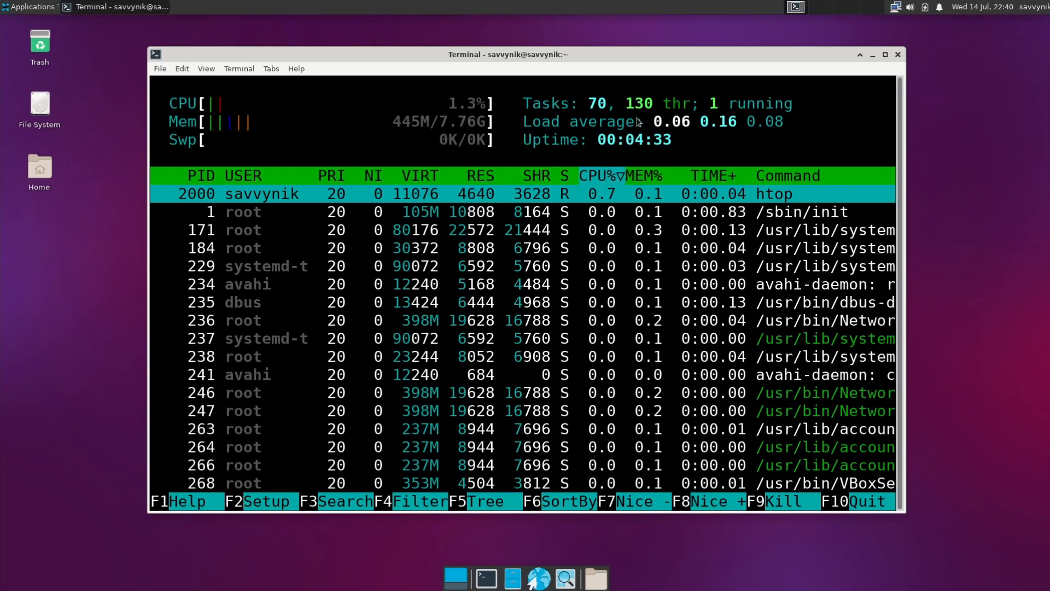
mouse_move(637, 121)
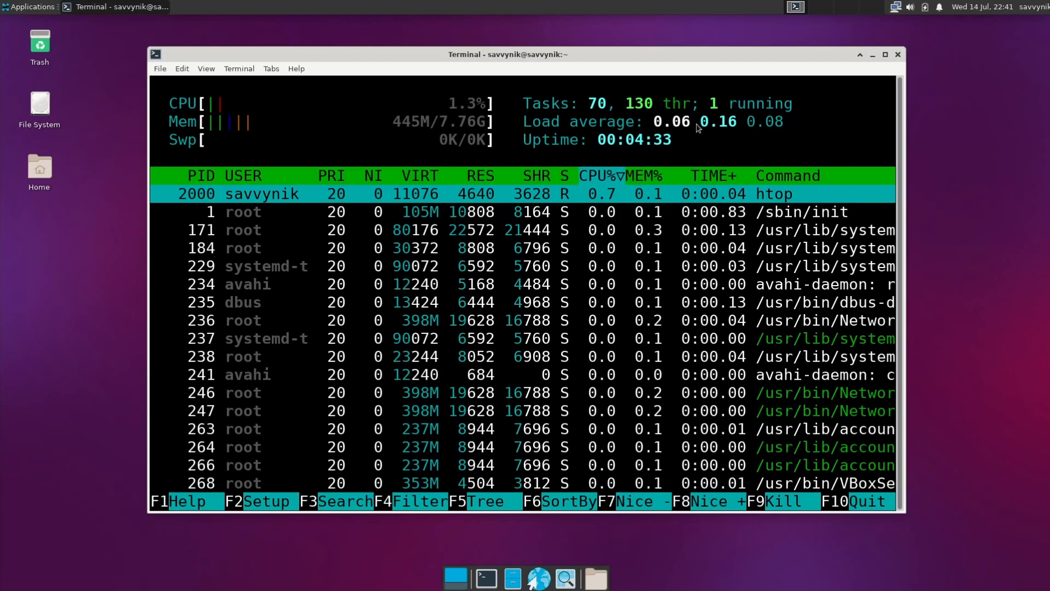
Step: Quit htop with q and return to the bash prompt
key("q")
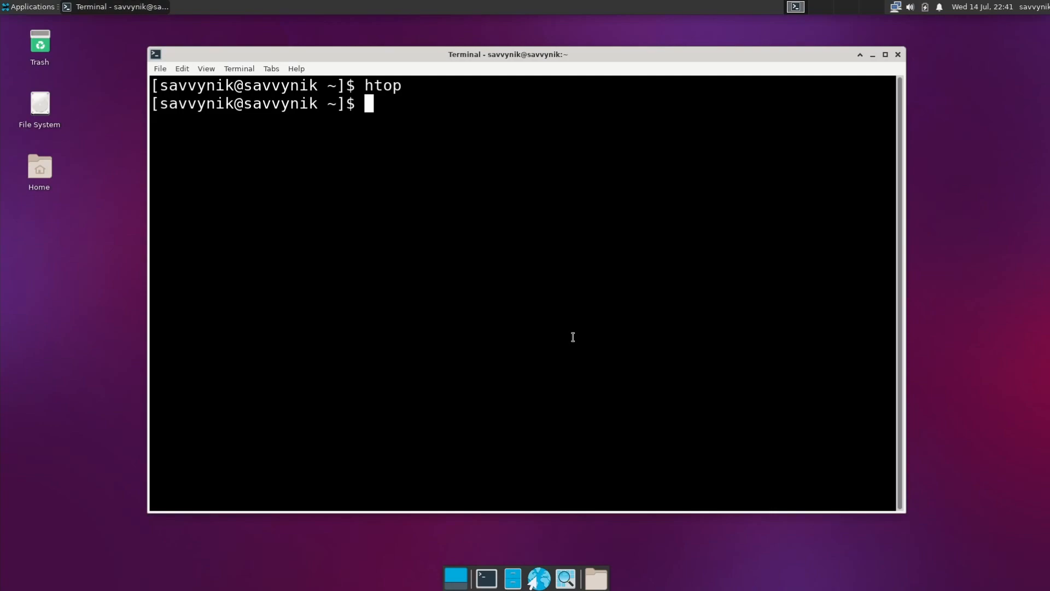
Step: Run neofetch to display the EndeavourOS system summary with kernel, Xfce and memory details
type("neofetch")
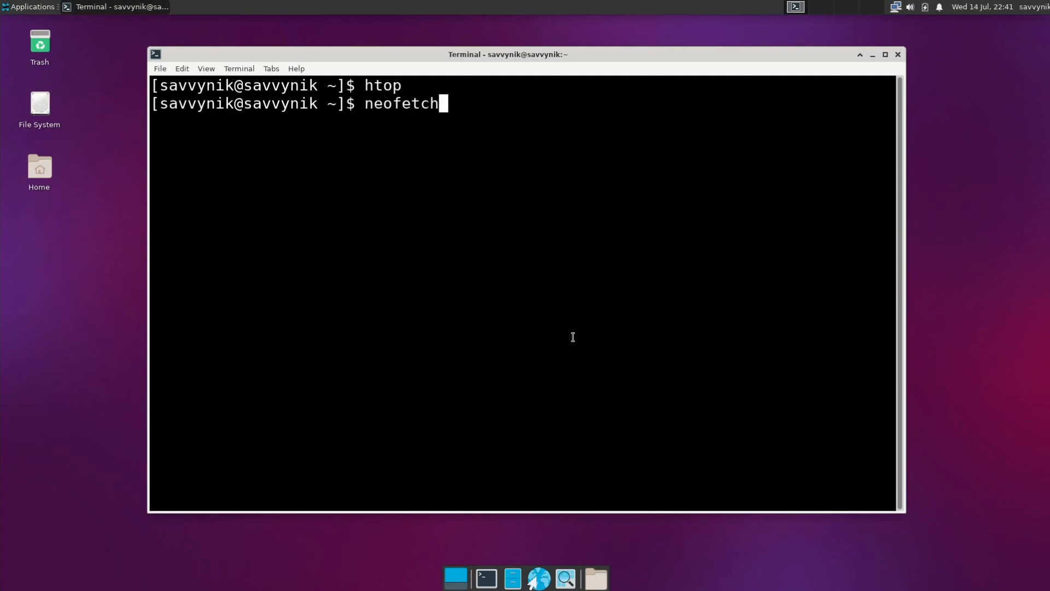
key("Return")
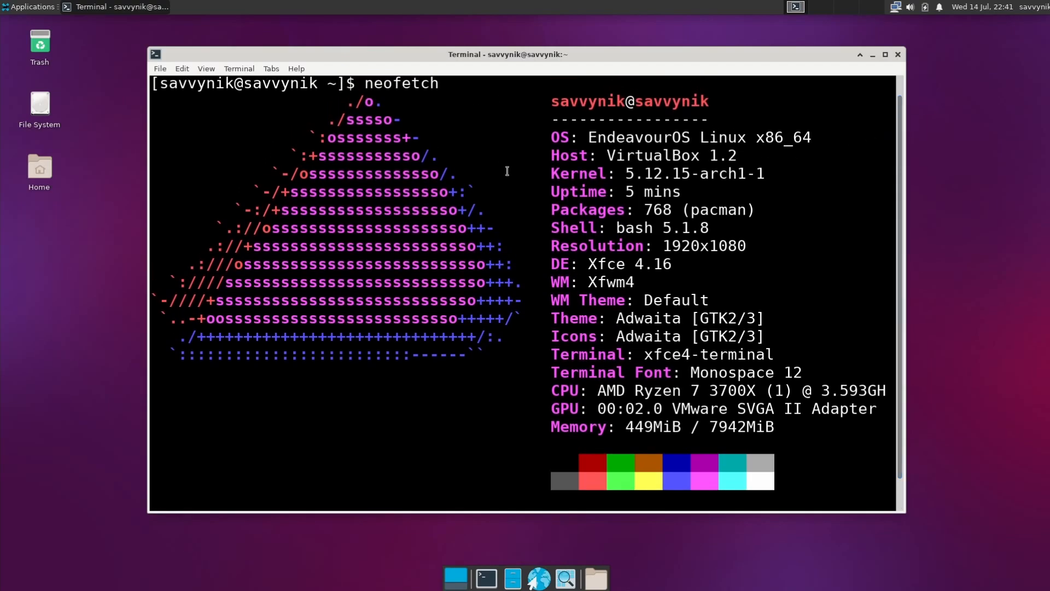
mouse_move(866, 211)
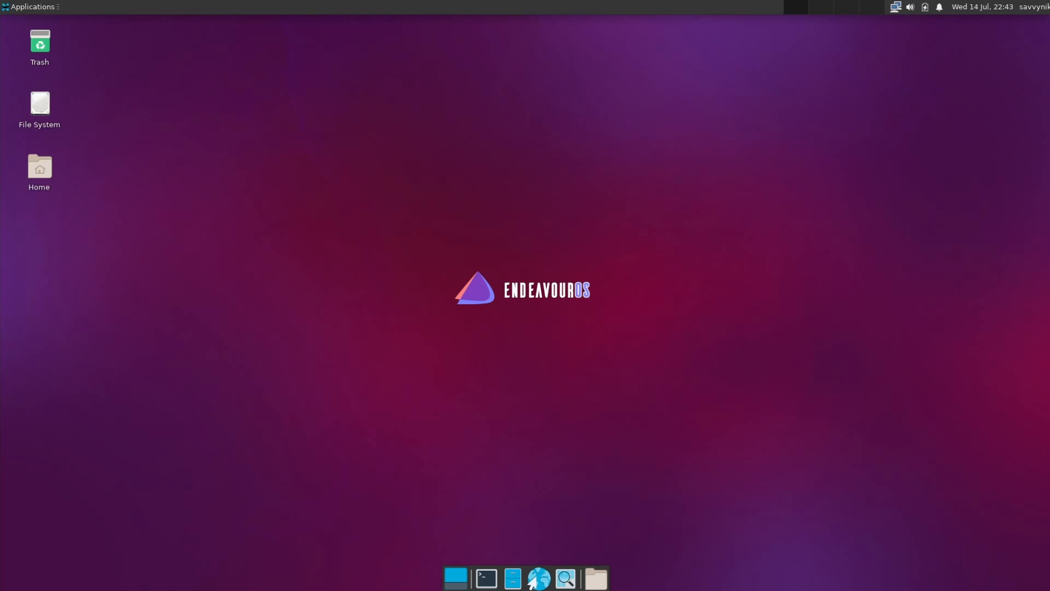
mouse_move(875, 214)
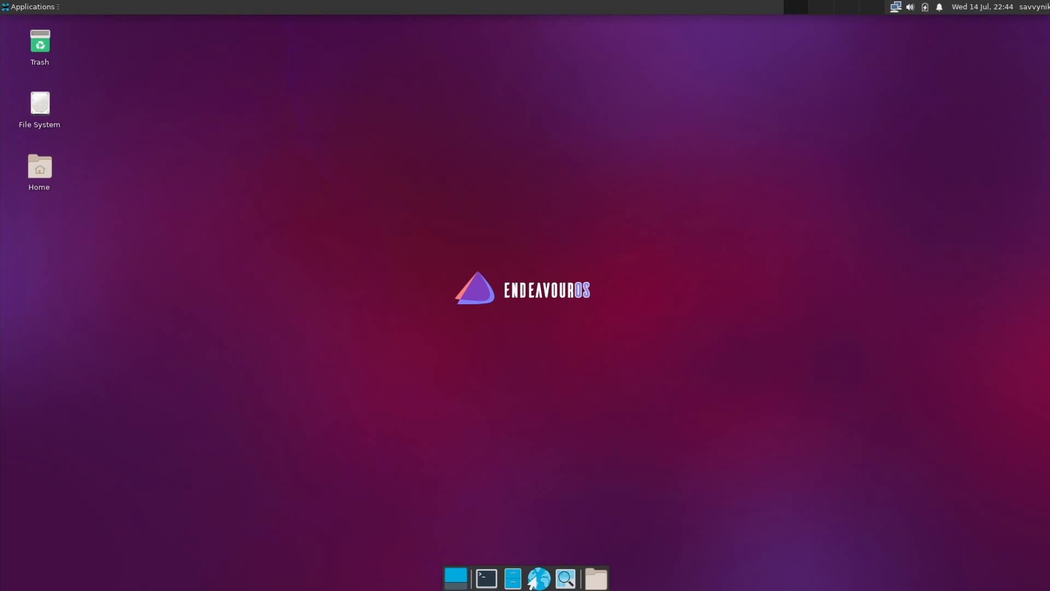
mouse_move(746, 226)
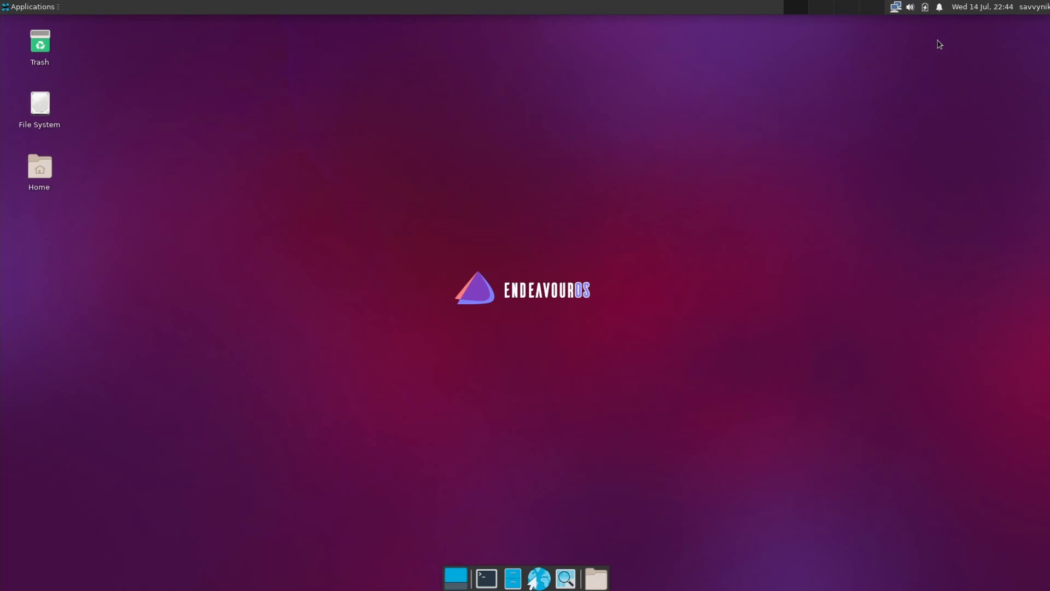
mouse_move(901, 41)
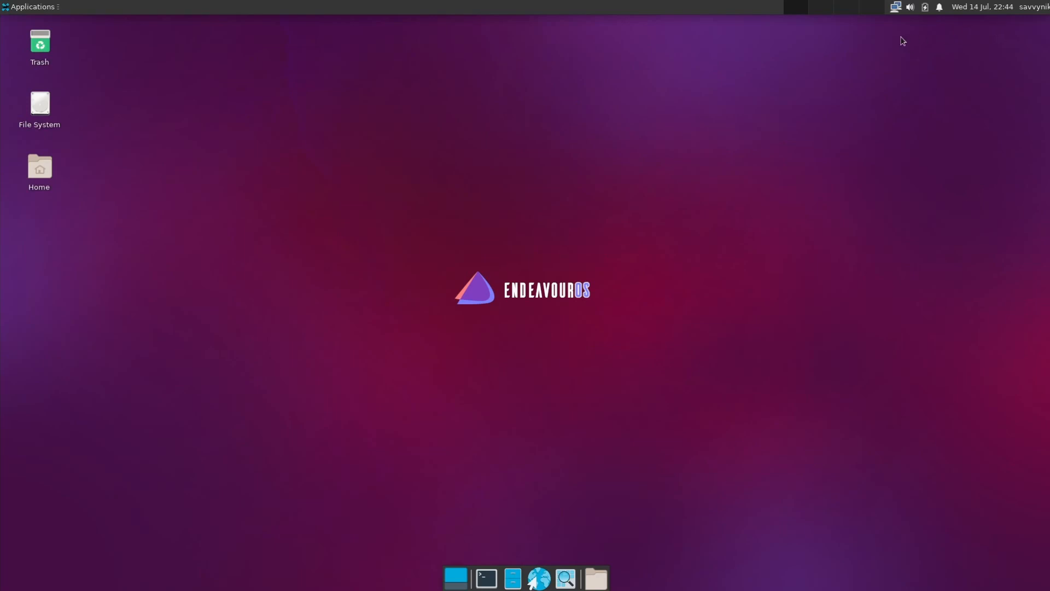
mouse_move(226, 203)
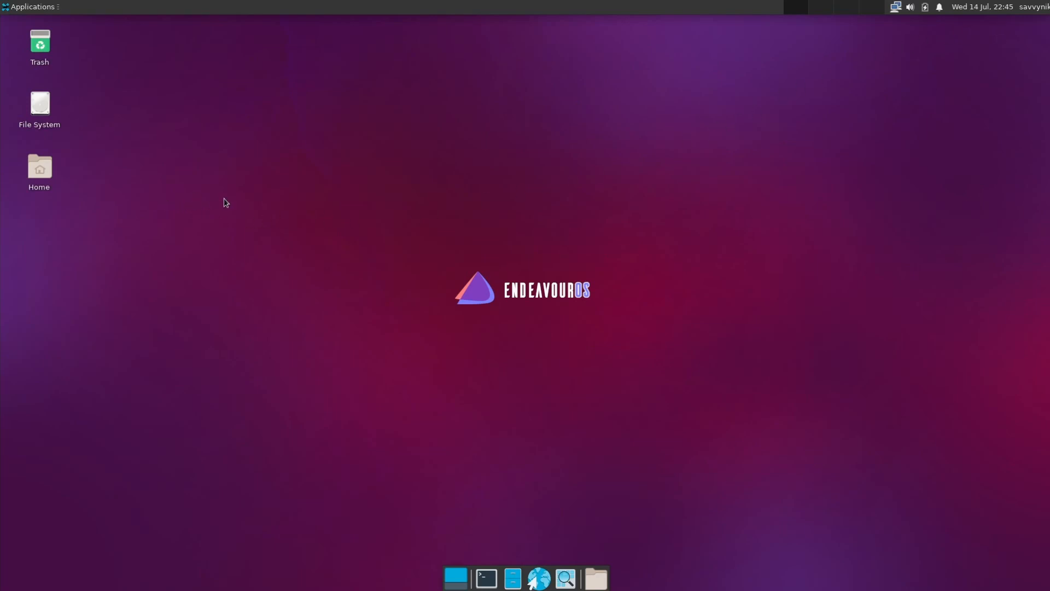
mouse_move(707, 187)
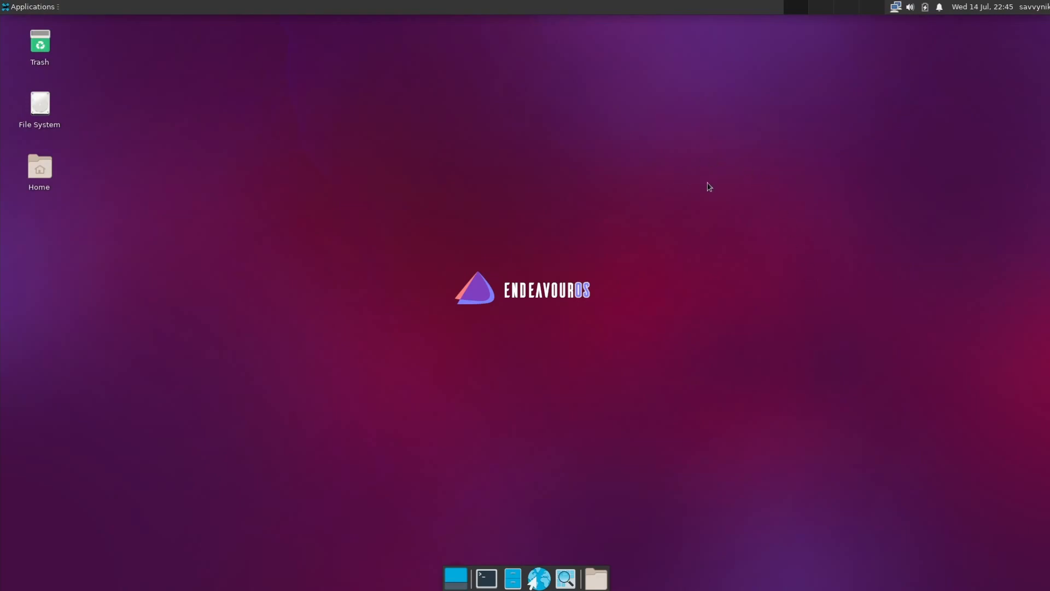
Step: Right-click the empty desktop to show Create Launcher, Create Folder, Open Terminal Here and Desktop Settings
right_click(530, 416)
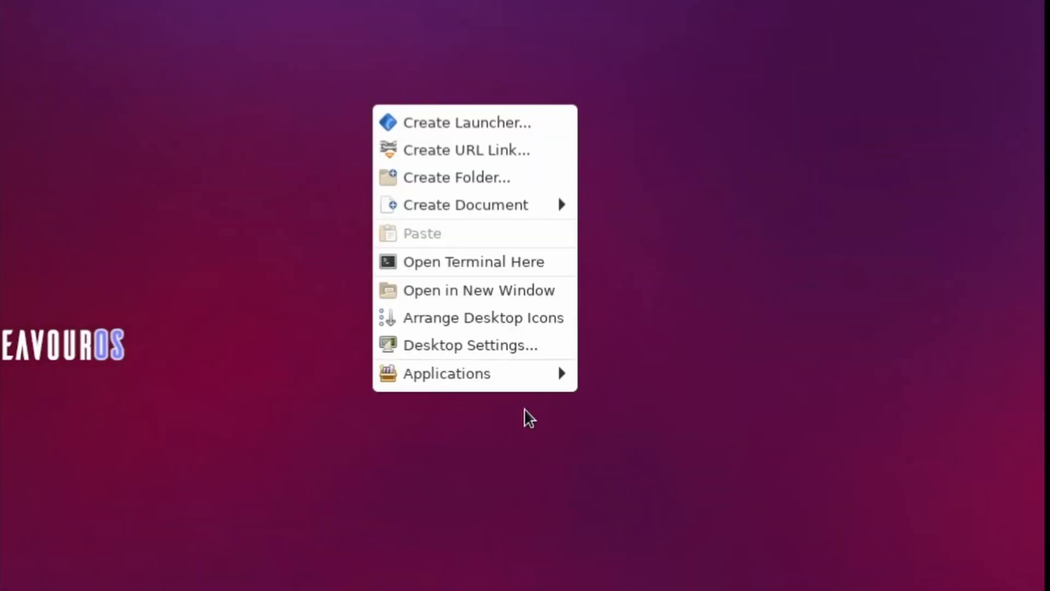
mouse_move(446, 63)
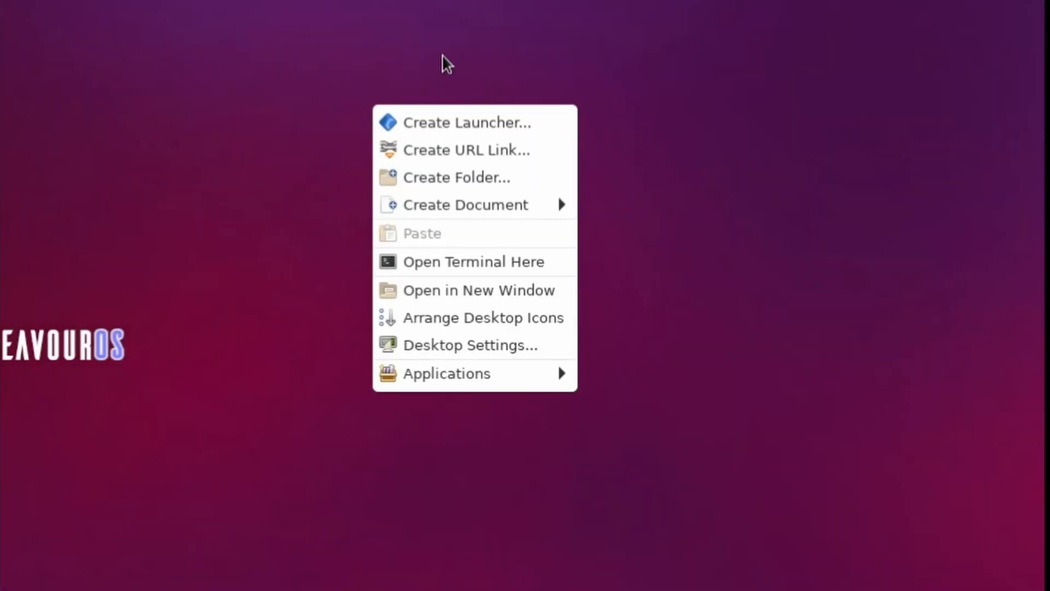
mouse_move(512, 127)
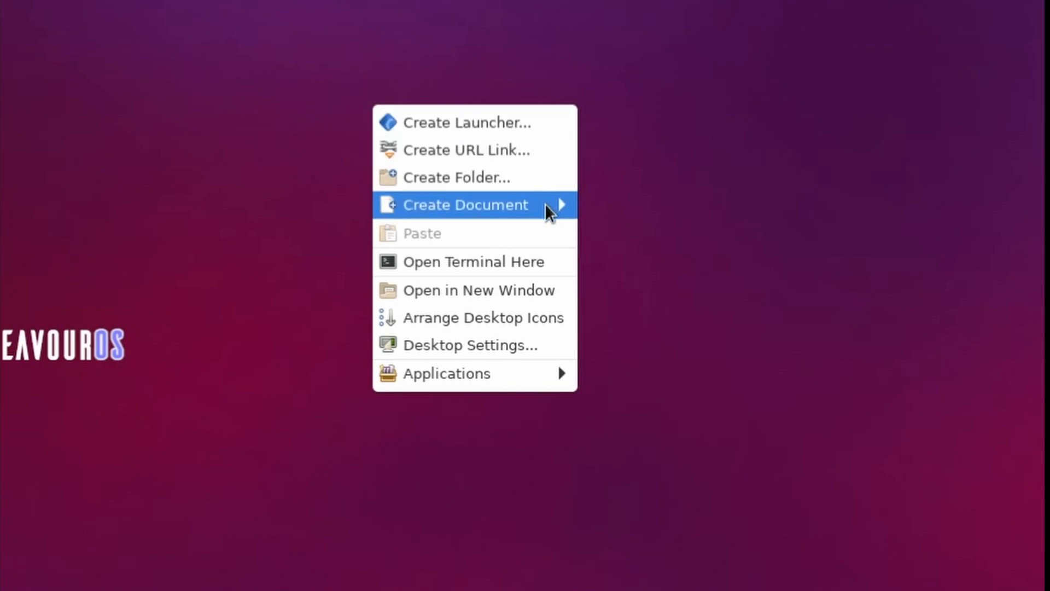
mouse_move(536, 274)
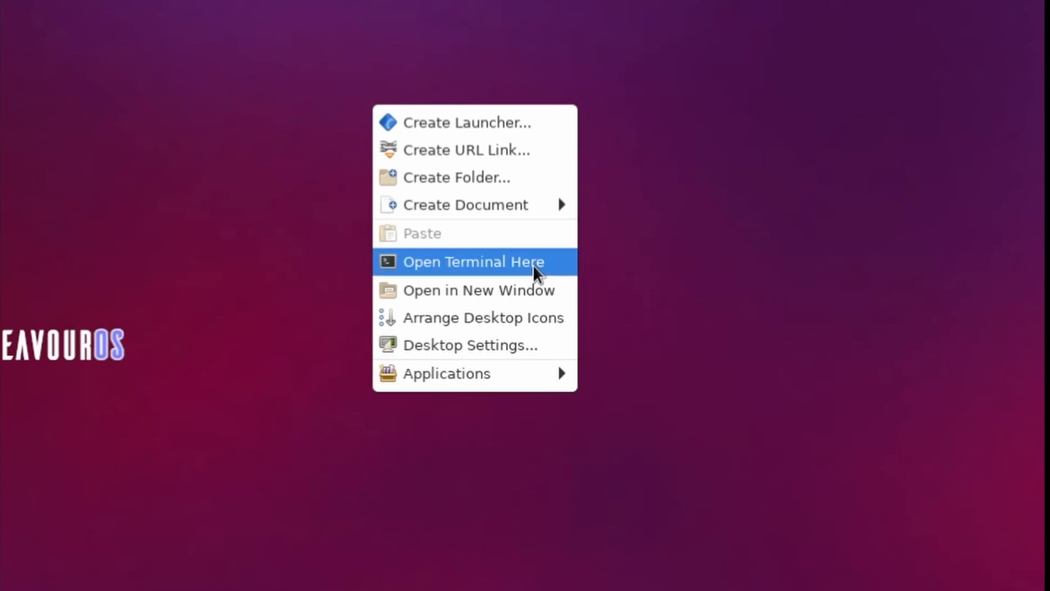
mouse_move(506, 317)
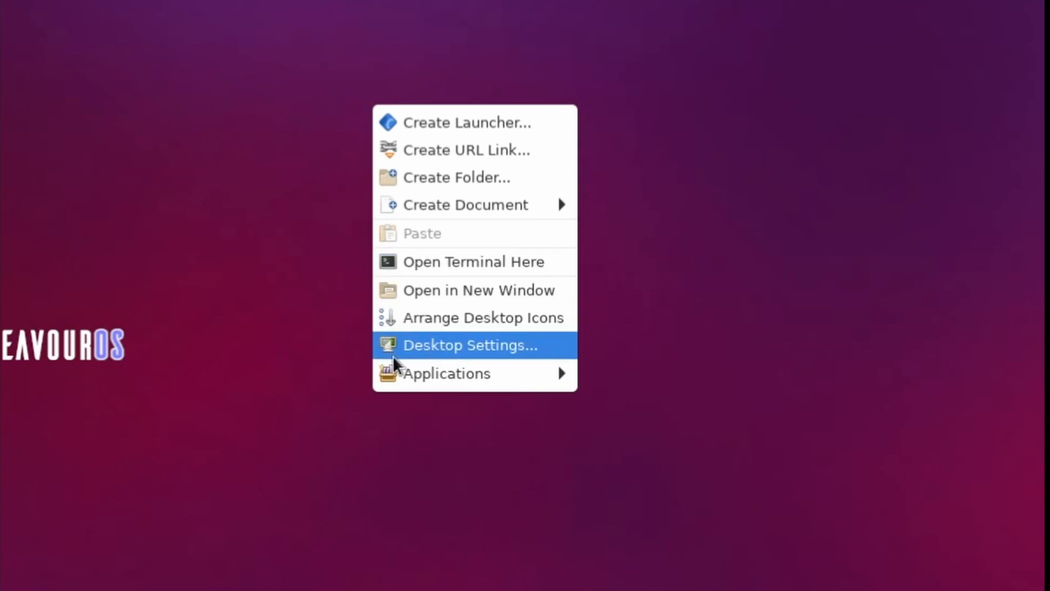
mouse_move(447, 373)
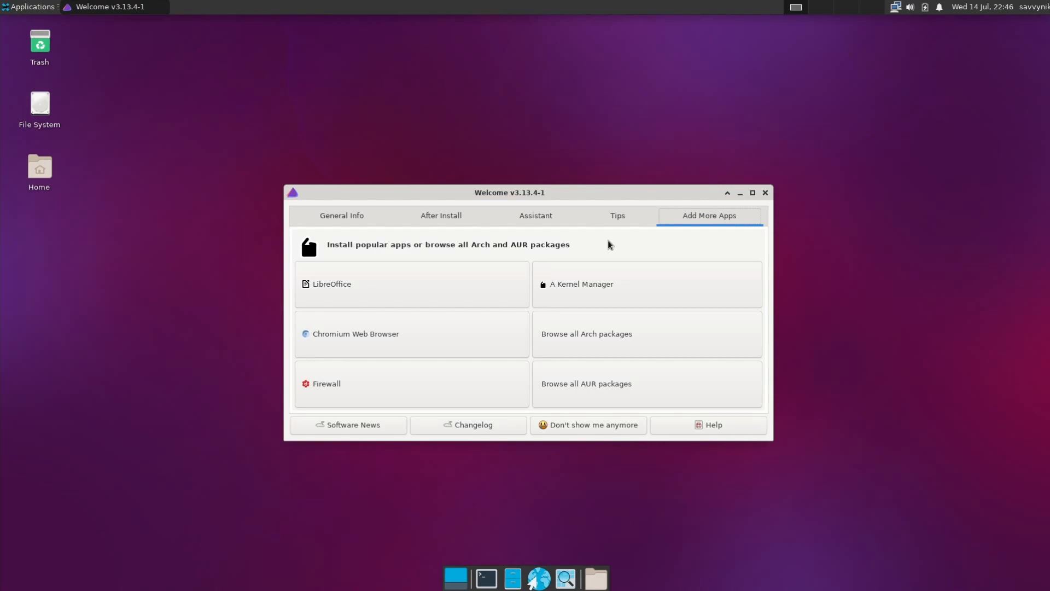
mouse_move(673, 234)
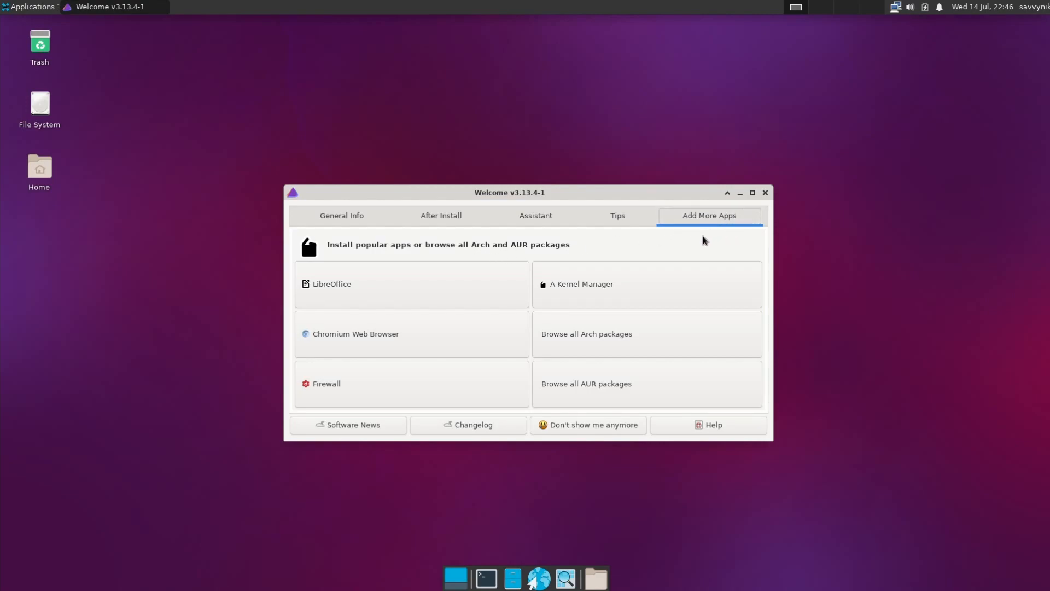
mouse_move(411, 283)
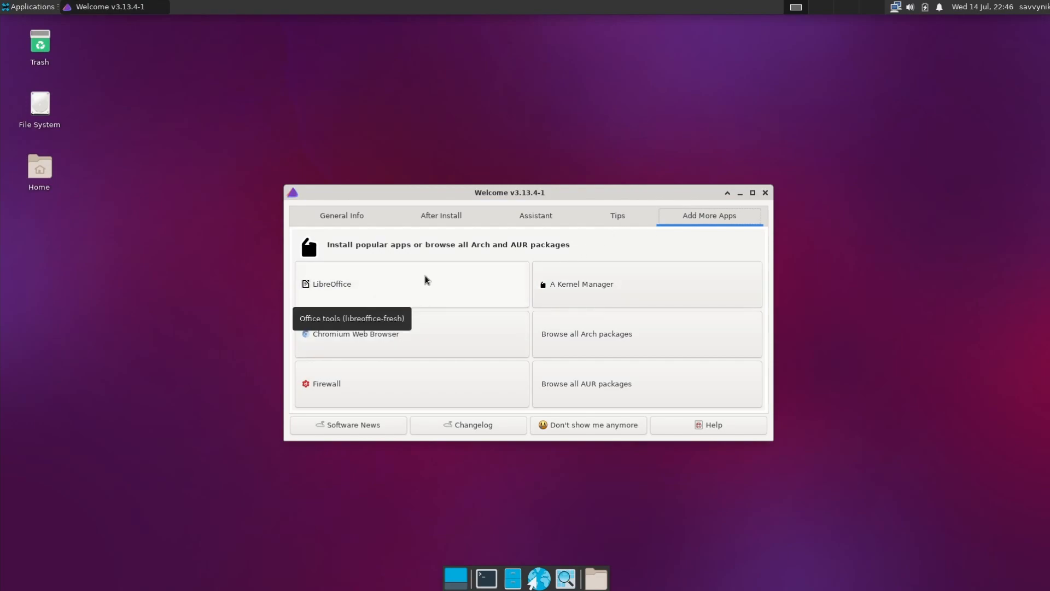
mouse_move(505, 286)
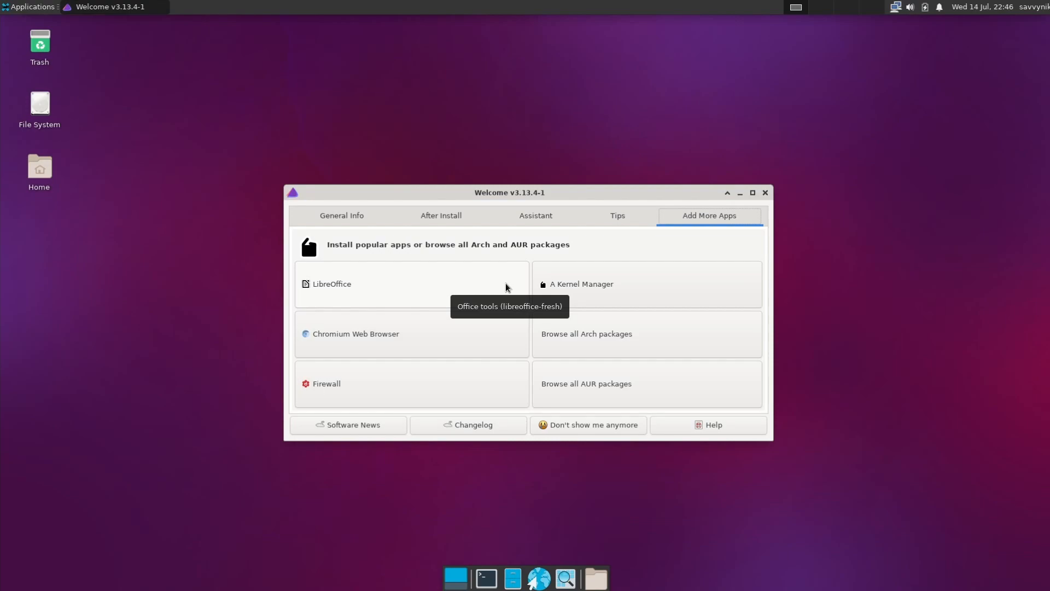
mouse_move(495, 249)
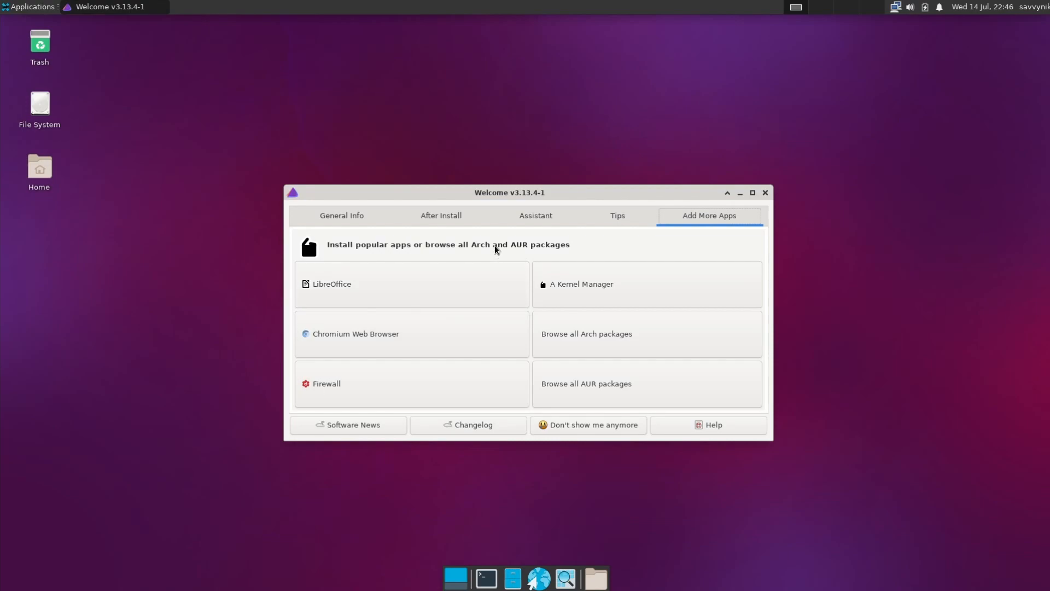
mouse_move(450, 261)
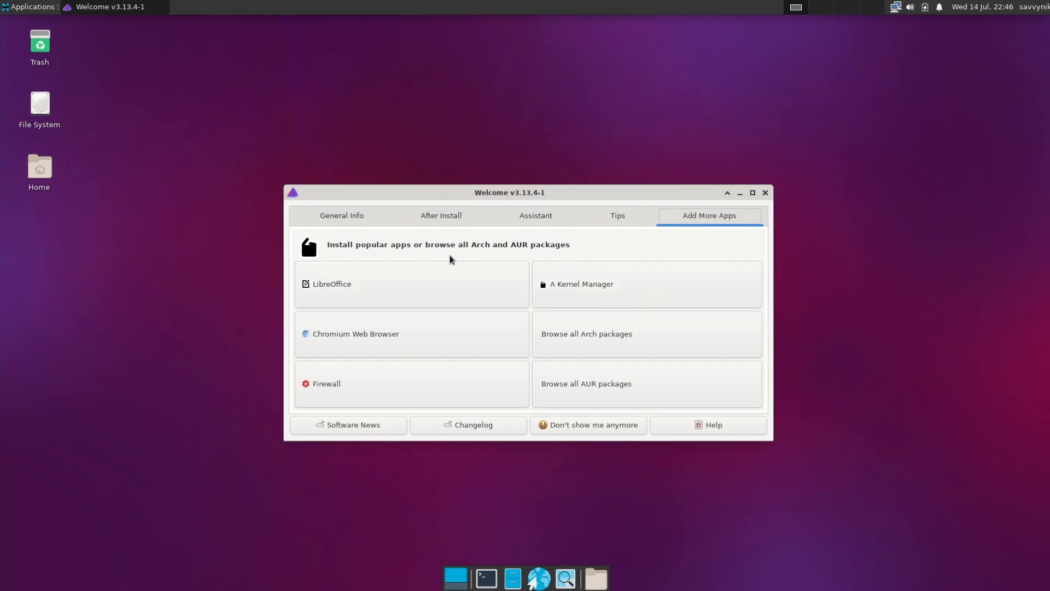
mouse_move(371, 288)
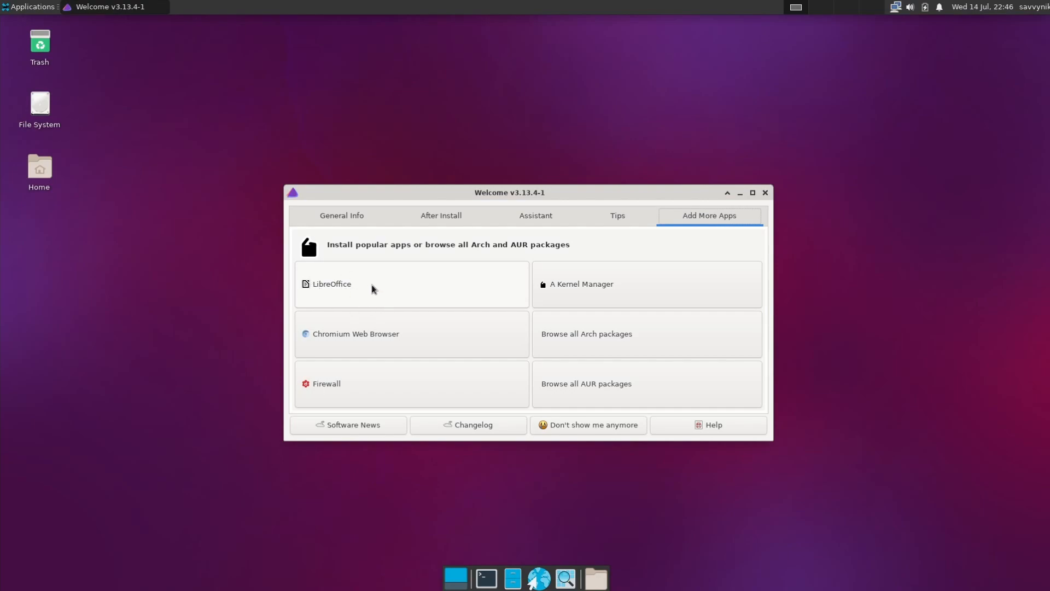
Step: Start a LibreOffice install from Add More Apps, cancel the authentication prompt, and quit the installer
left_click(330, 283)
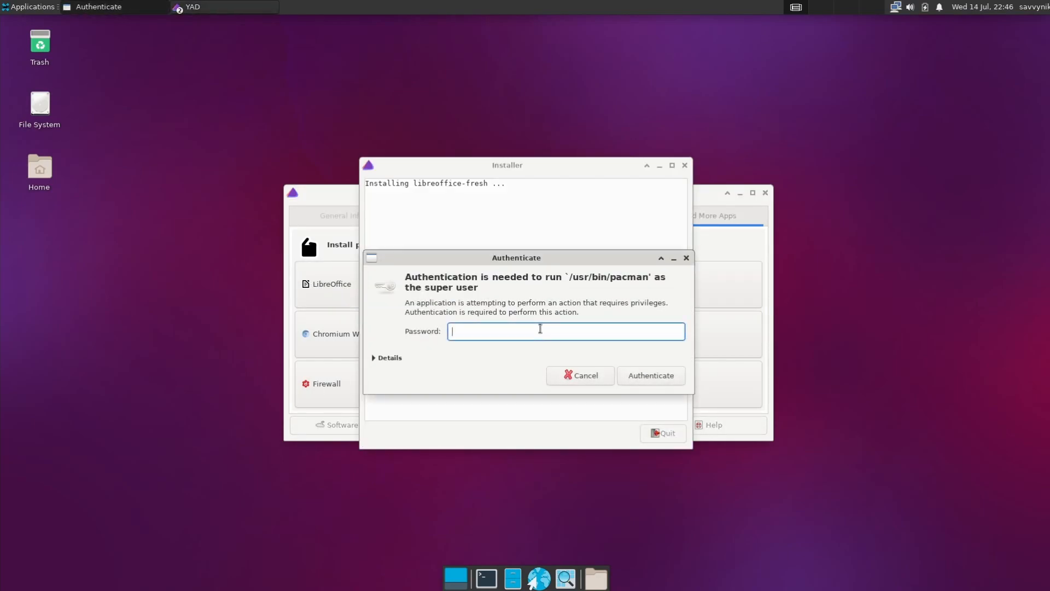
left_click(580, 375)
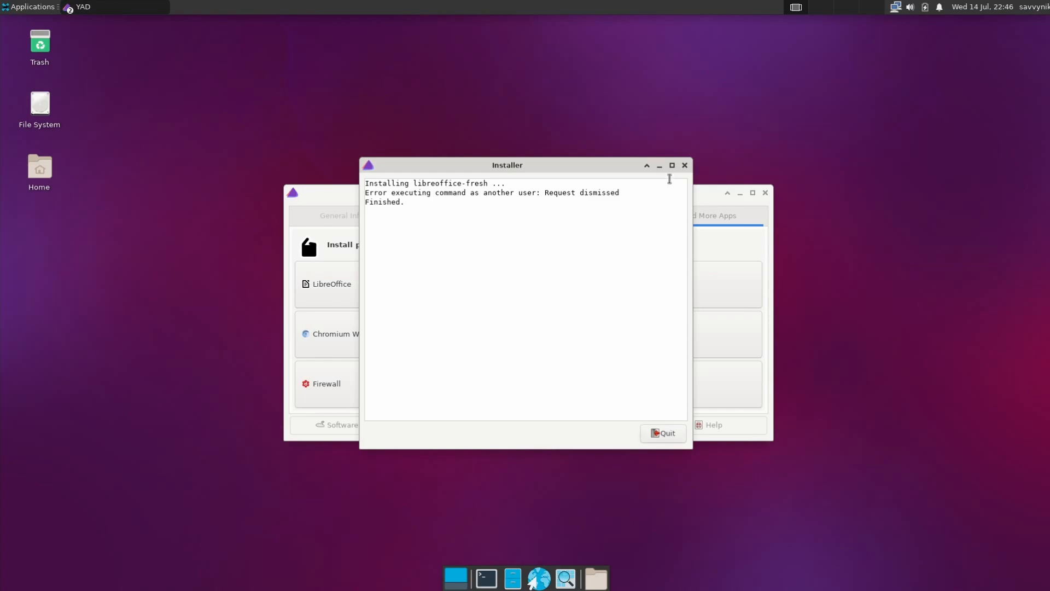
left_click(662, 433)
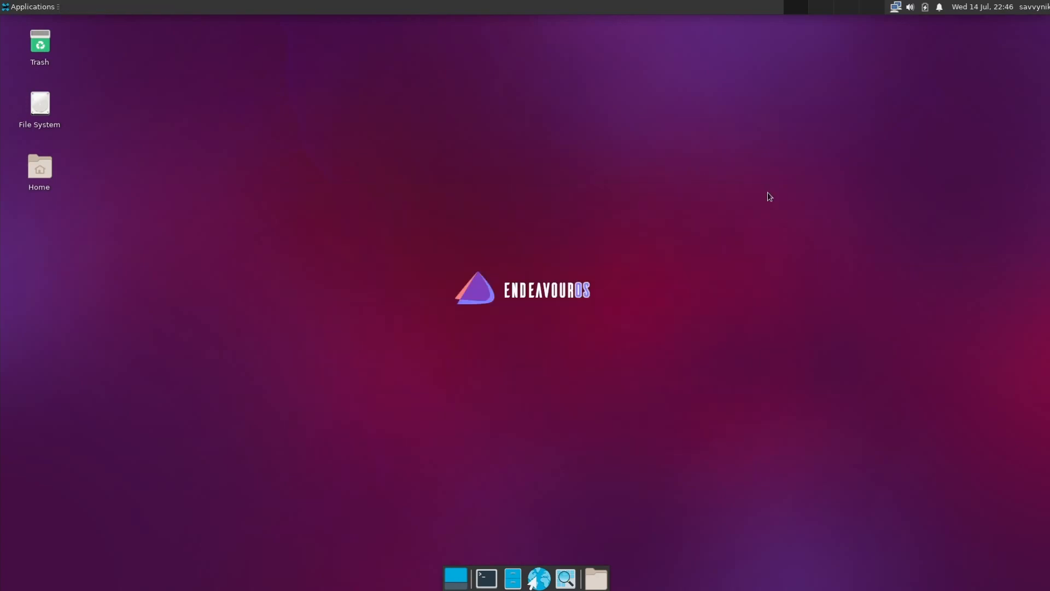
mouse_move(750, 217)
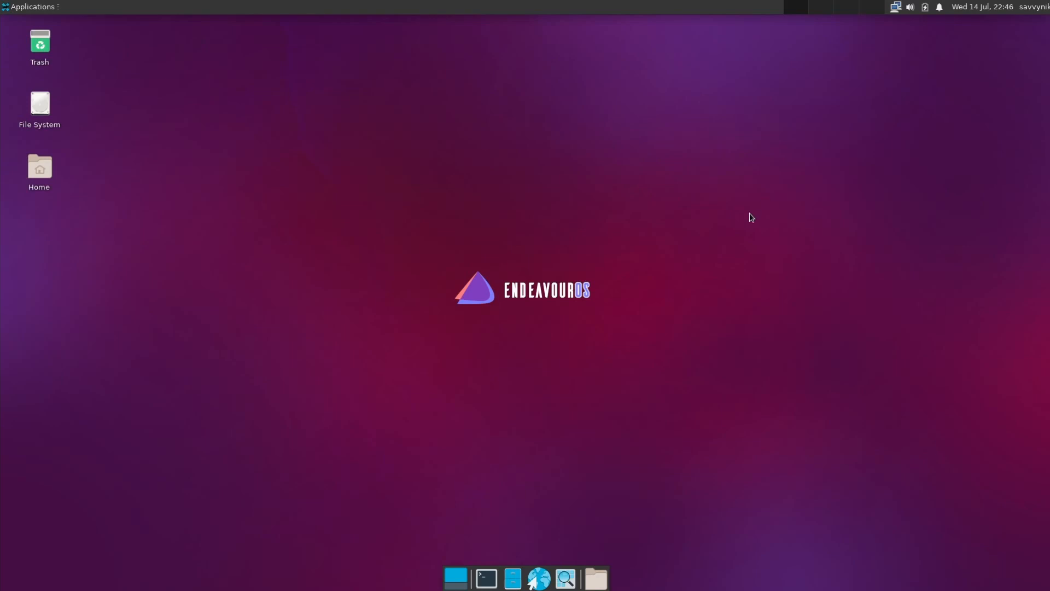
mouse_move(729, 238)
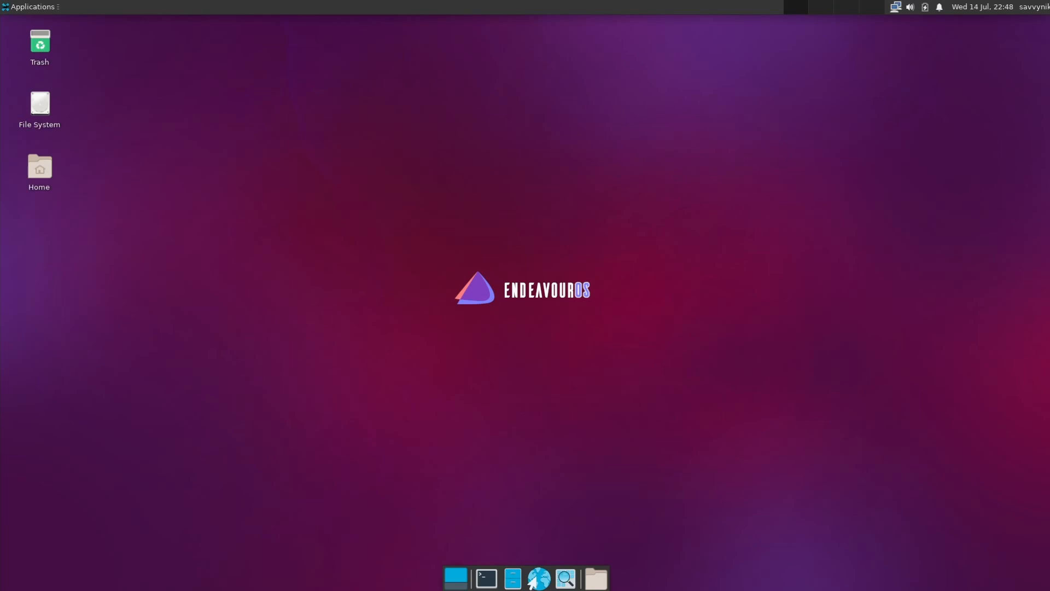
left_click(538, 577)
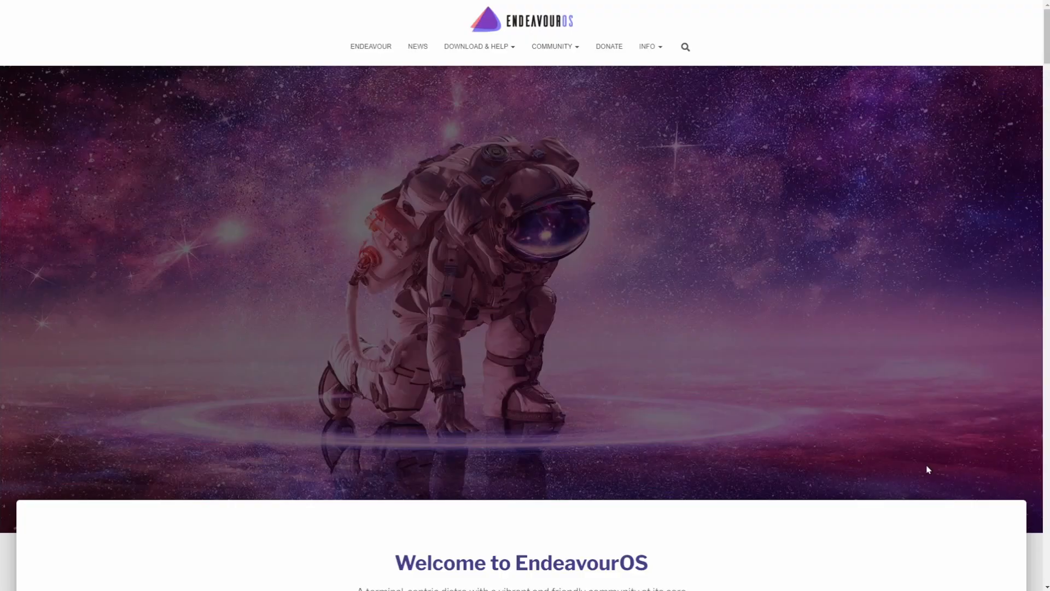